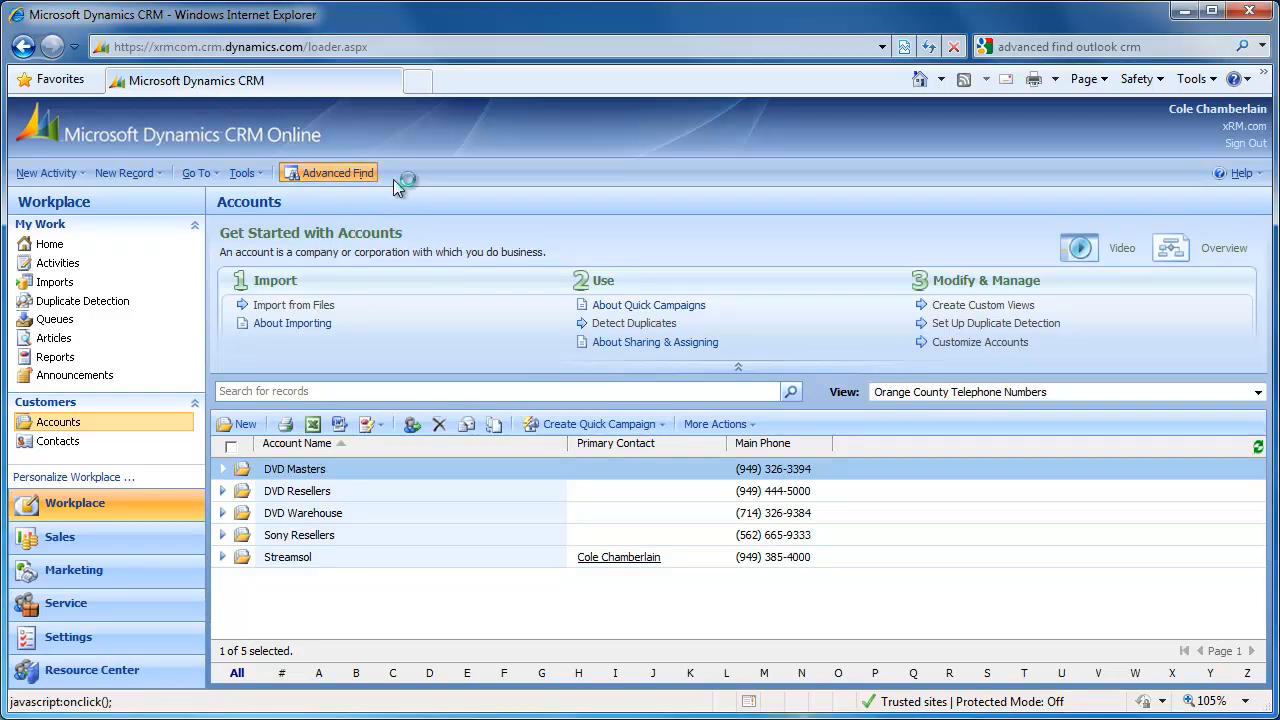
Step: Load the Orange County Telephone Numbers view in Advanced Find and add a Relationship Type condition
left_click(335, 172)
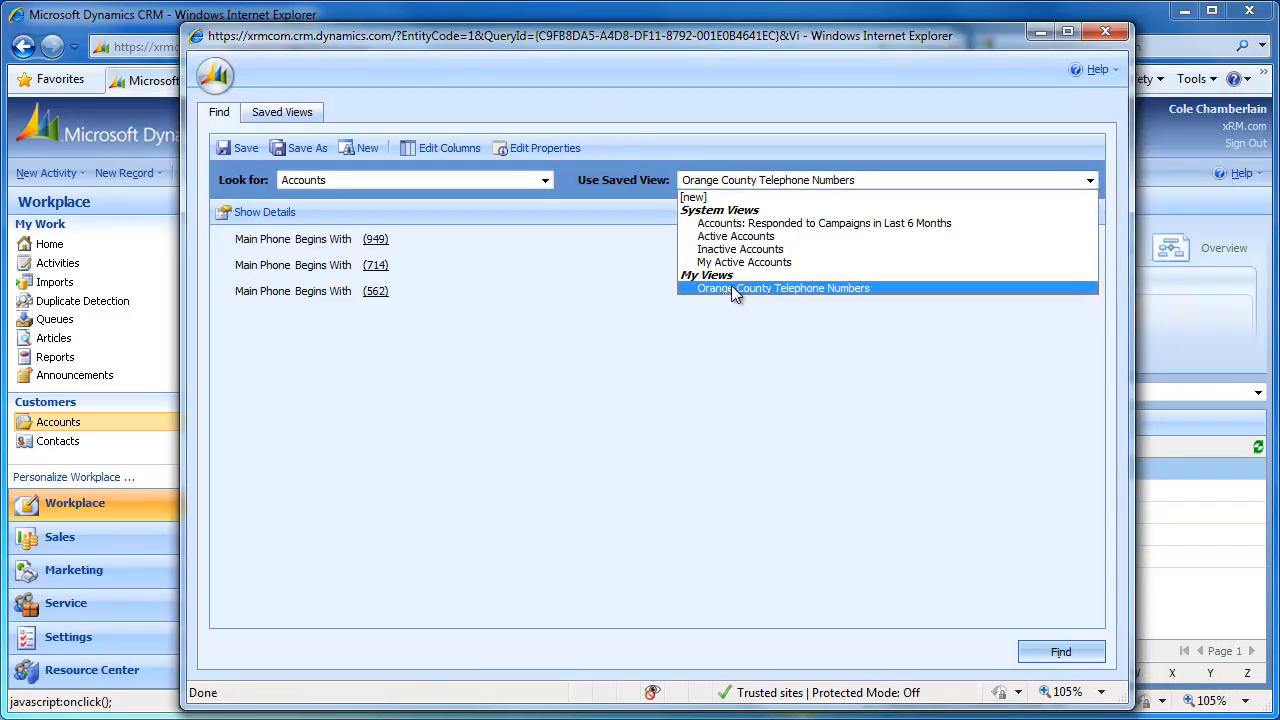
left_click(783, 288)
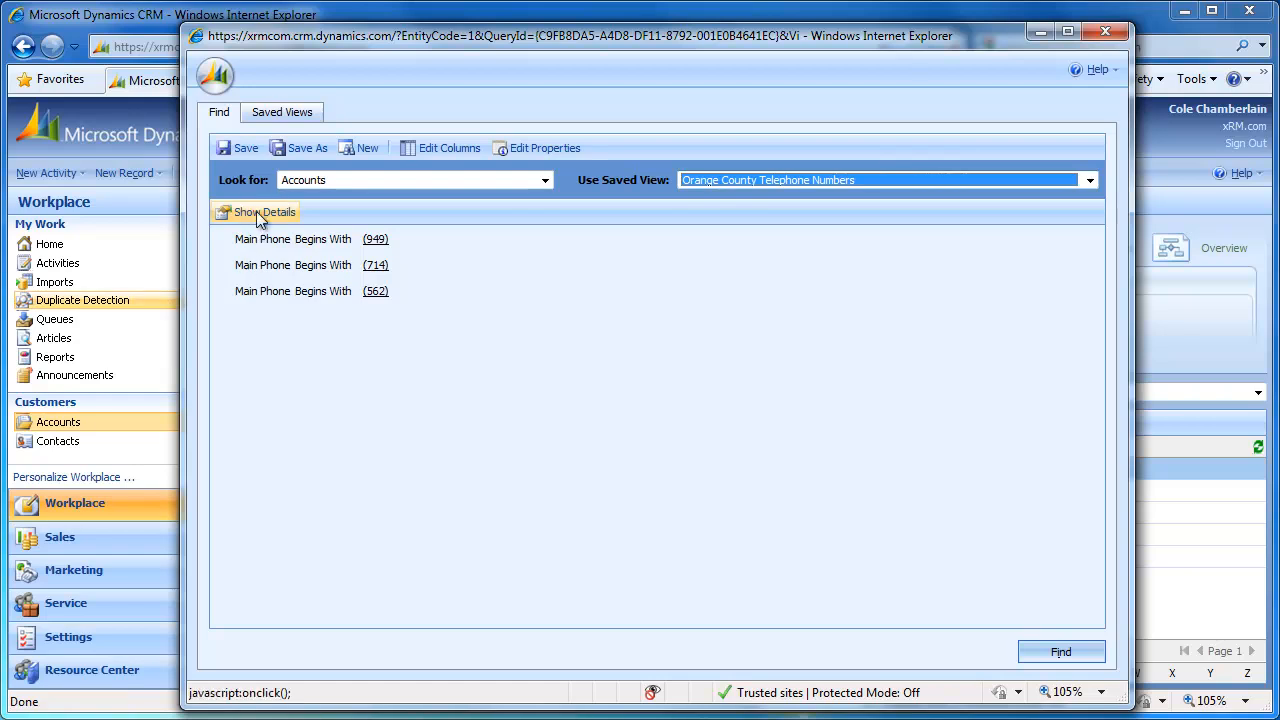
left_click(263, 211)
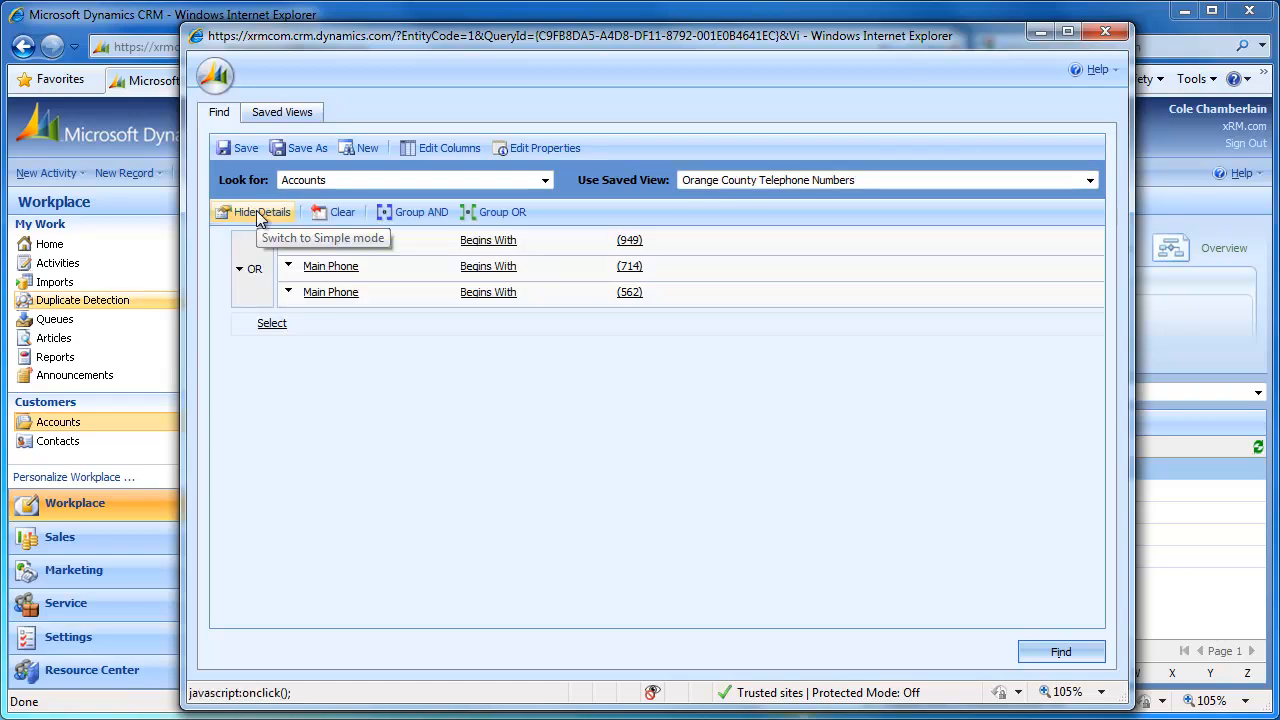
left_click(272, 322)
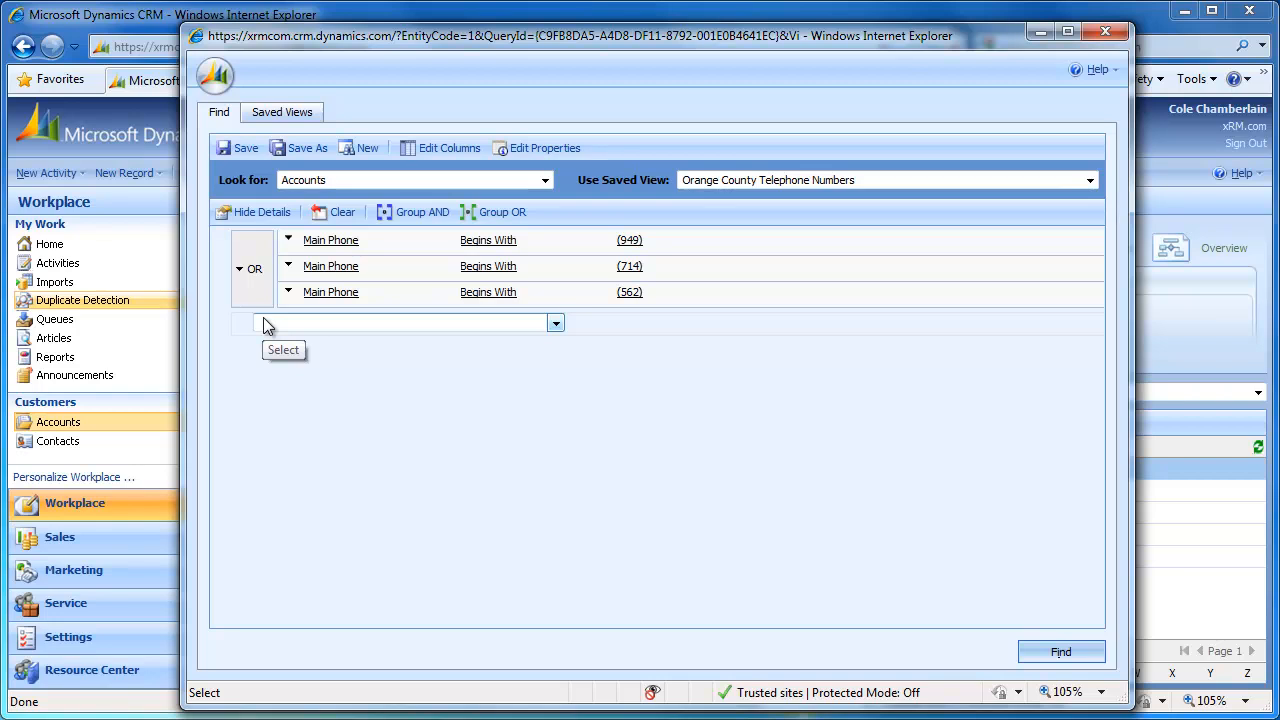
left_click(555, 323)
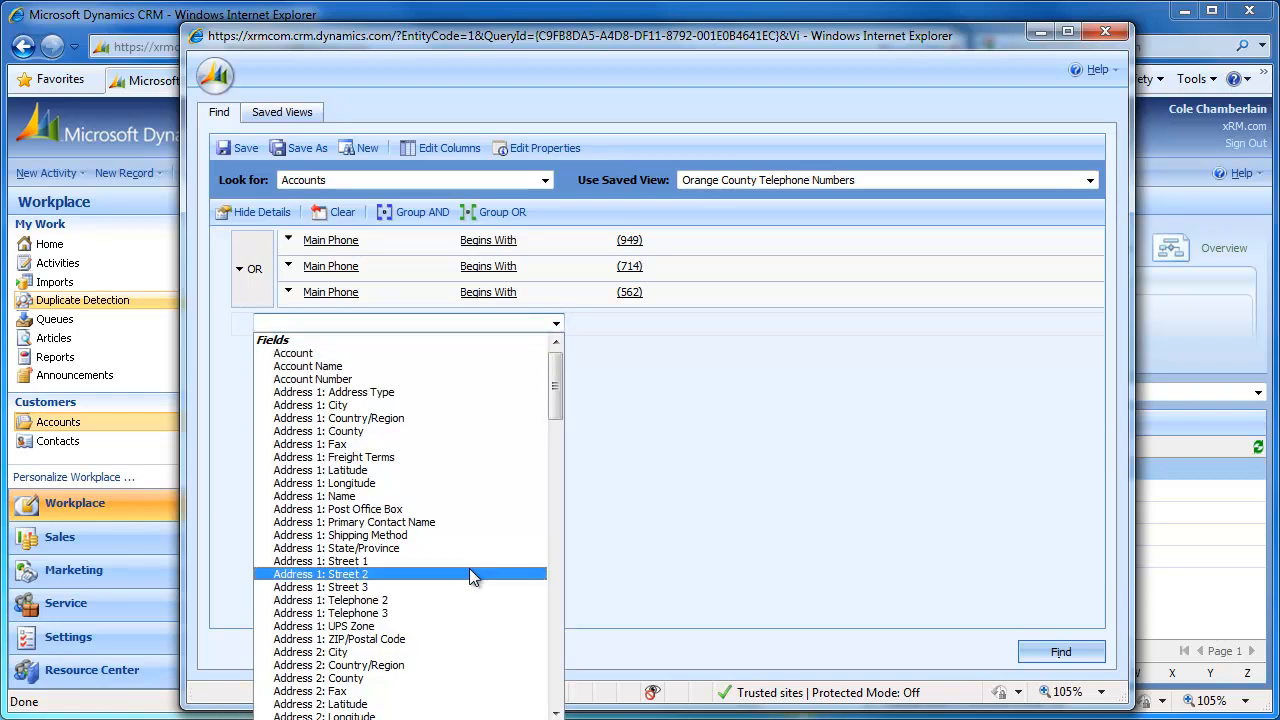
mouse_move(447, 575)
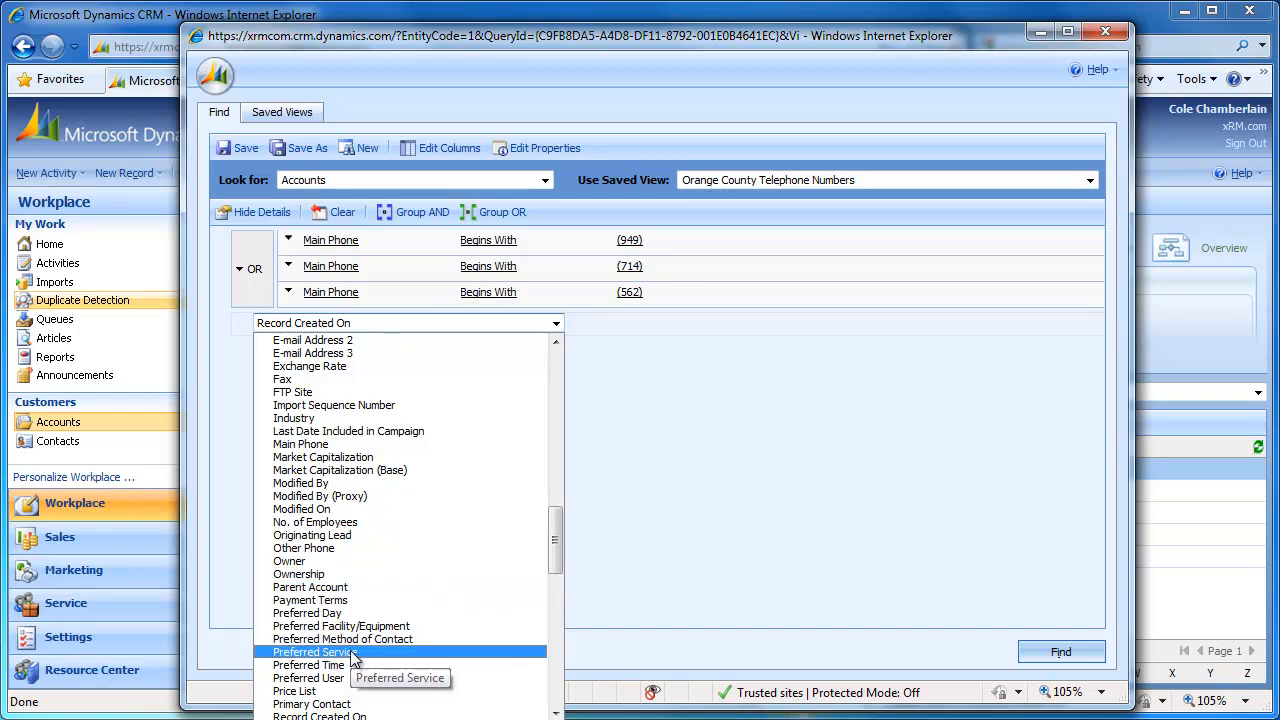
left_click(315, 652)
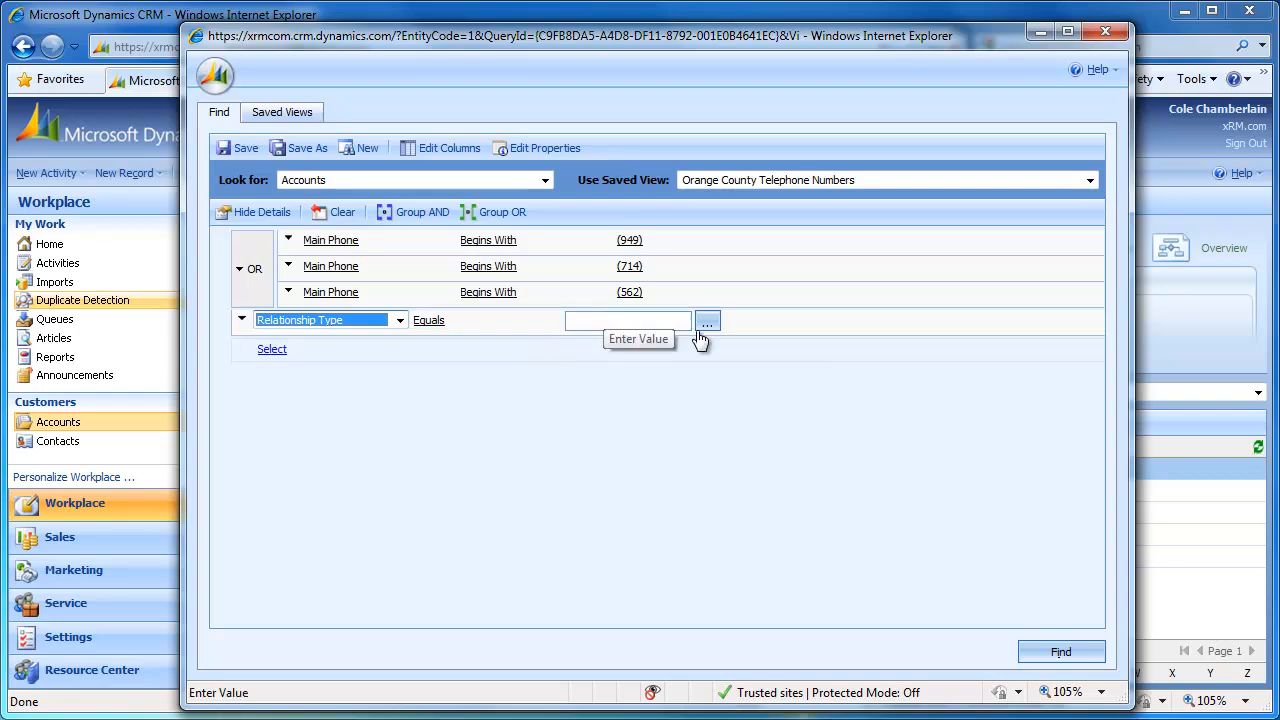
mouse_move(708, 323)
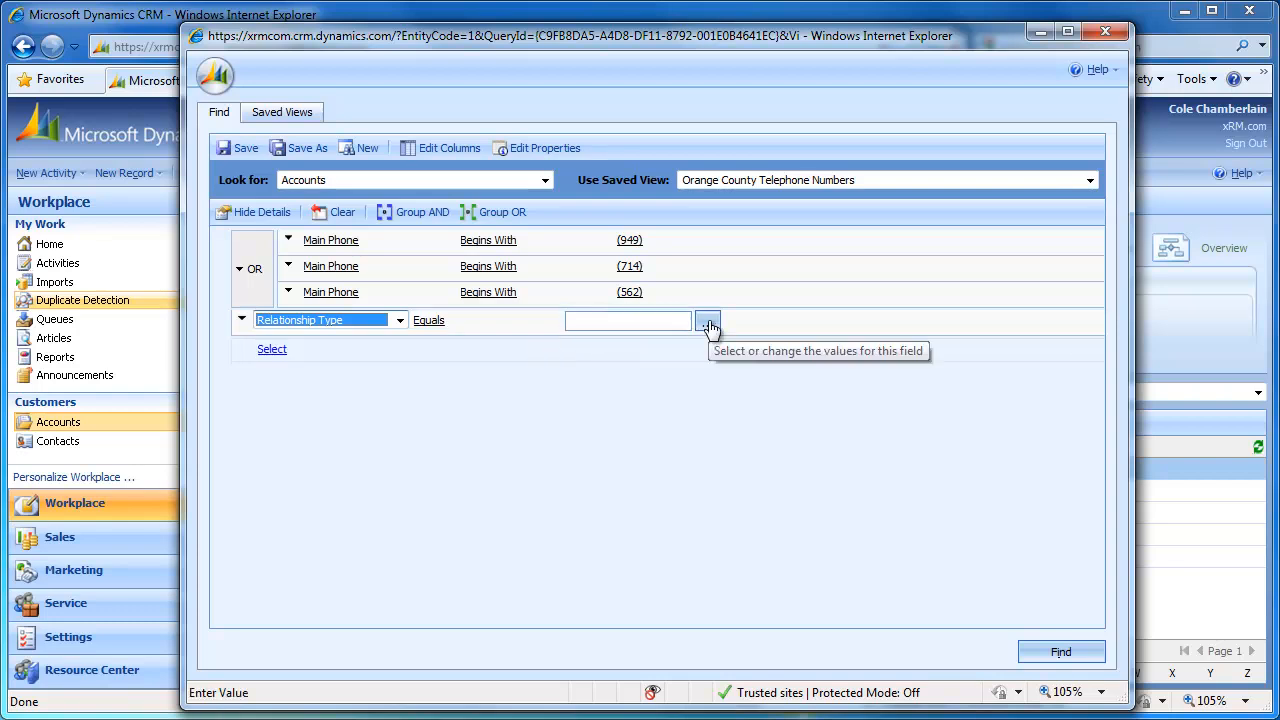
Step: Set the Relationship Type condition's value to Vendor
left_click(708, 320)
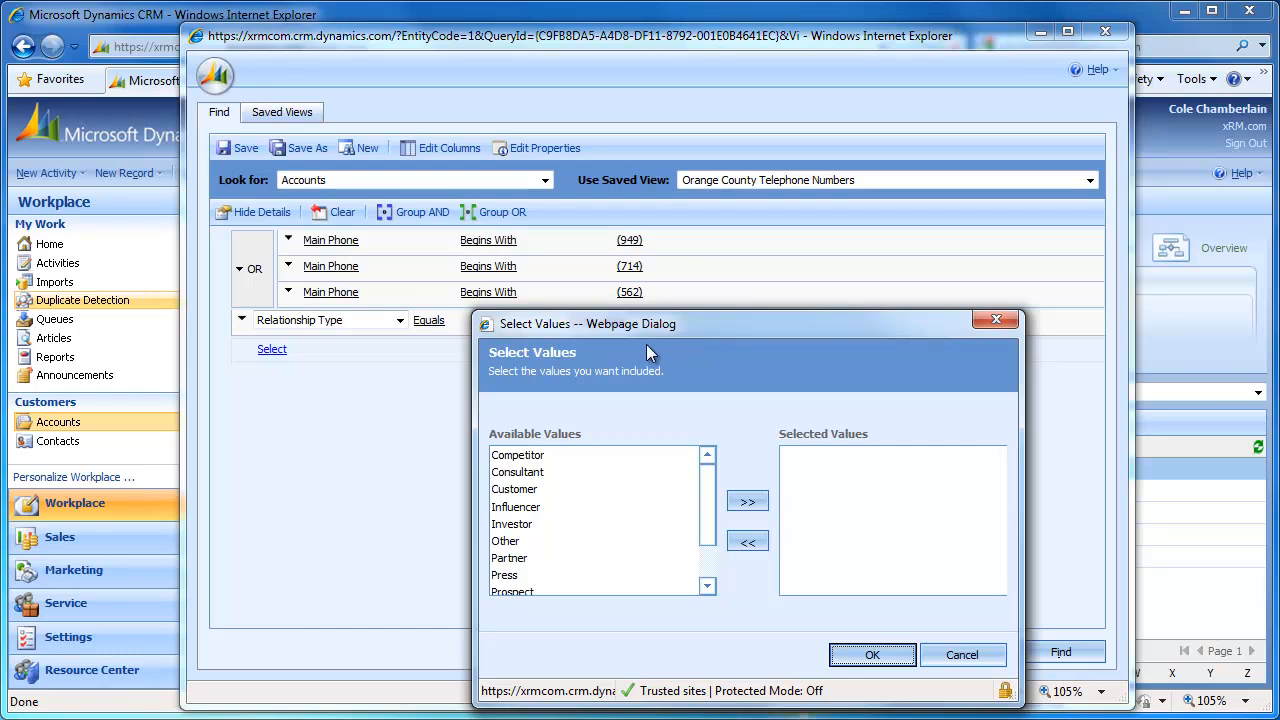
mouse_move(631, 355)
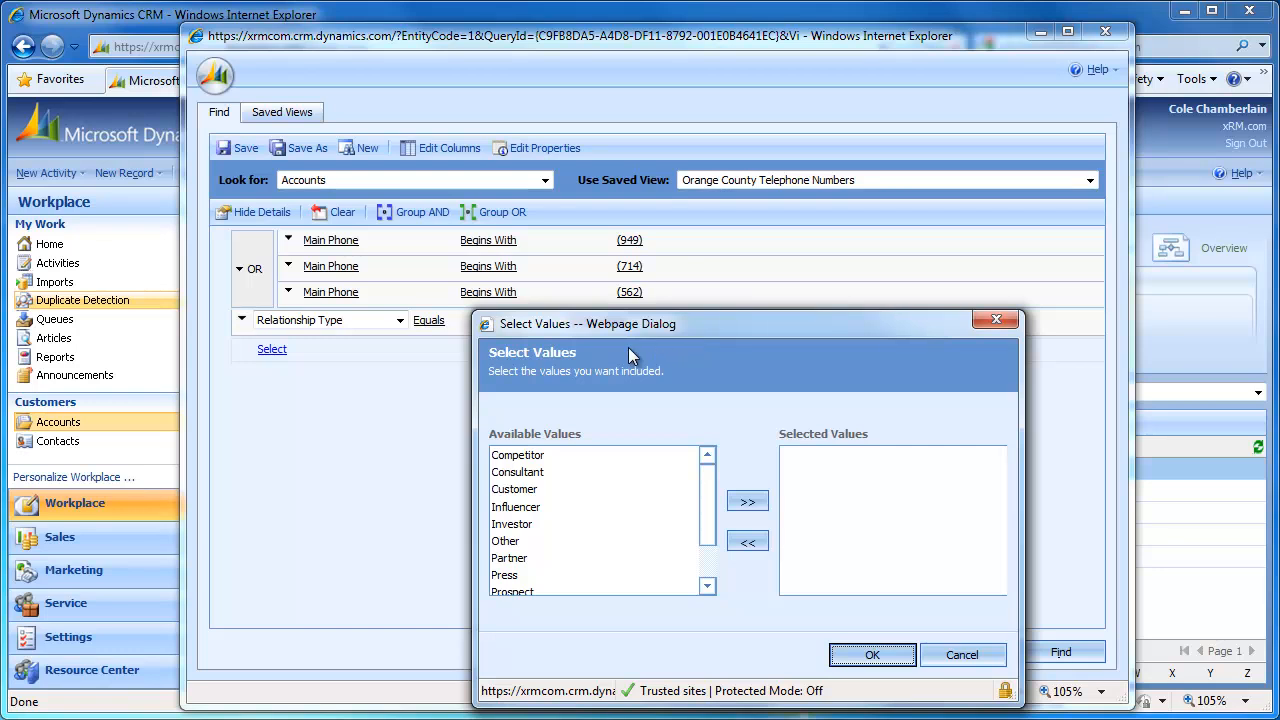
mouse_move(575, 481)
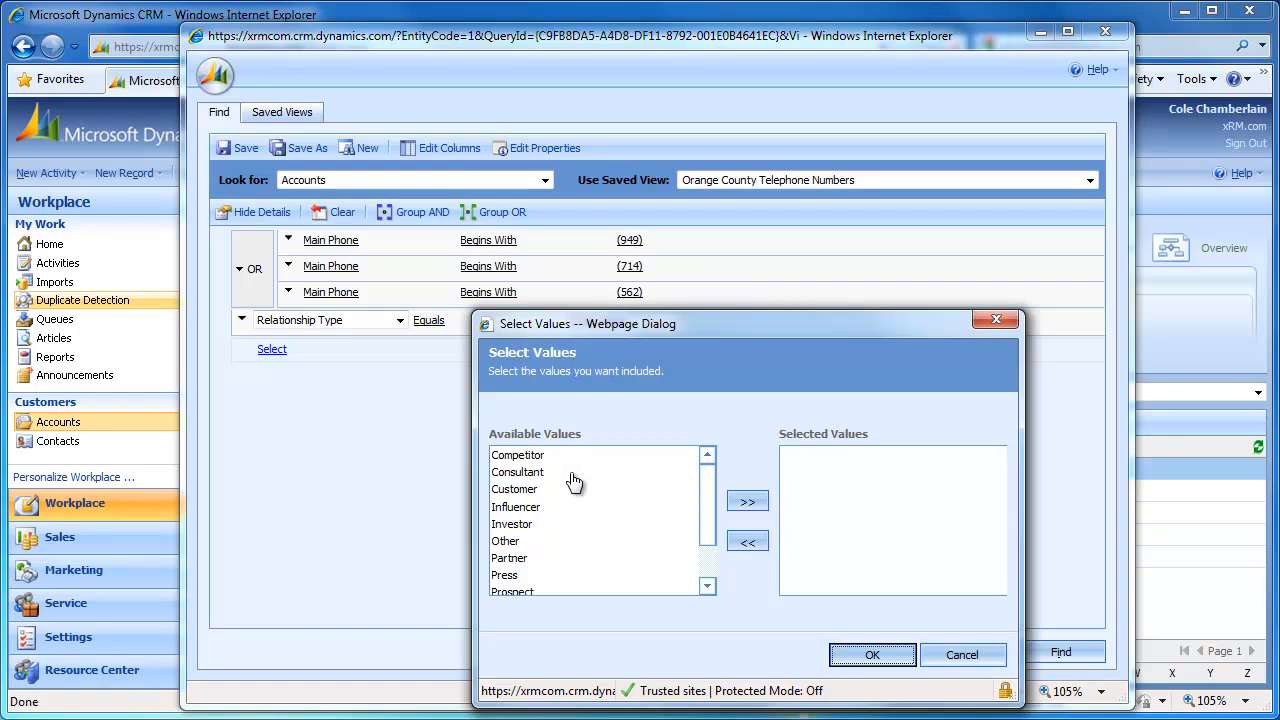
scroll("down", 3)
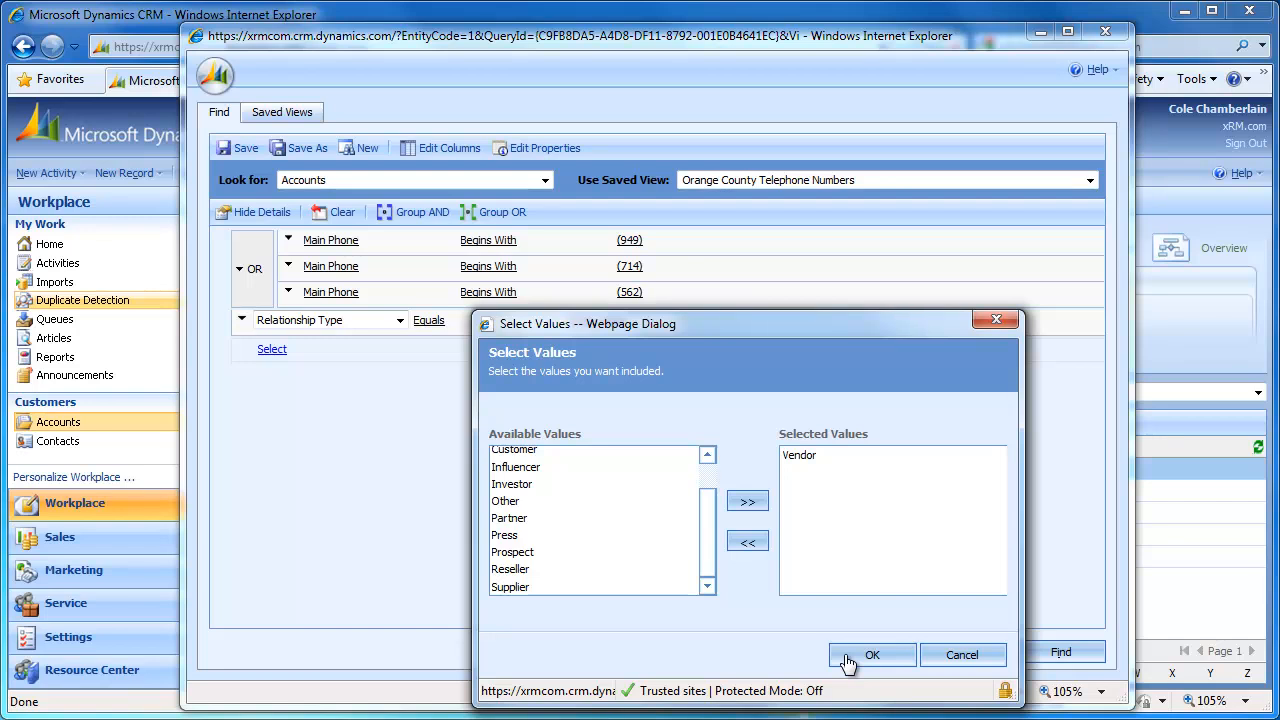
left_click(871, 655)
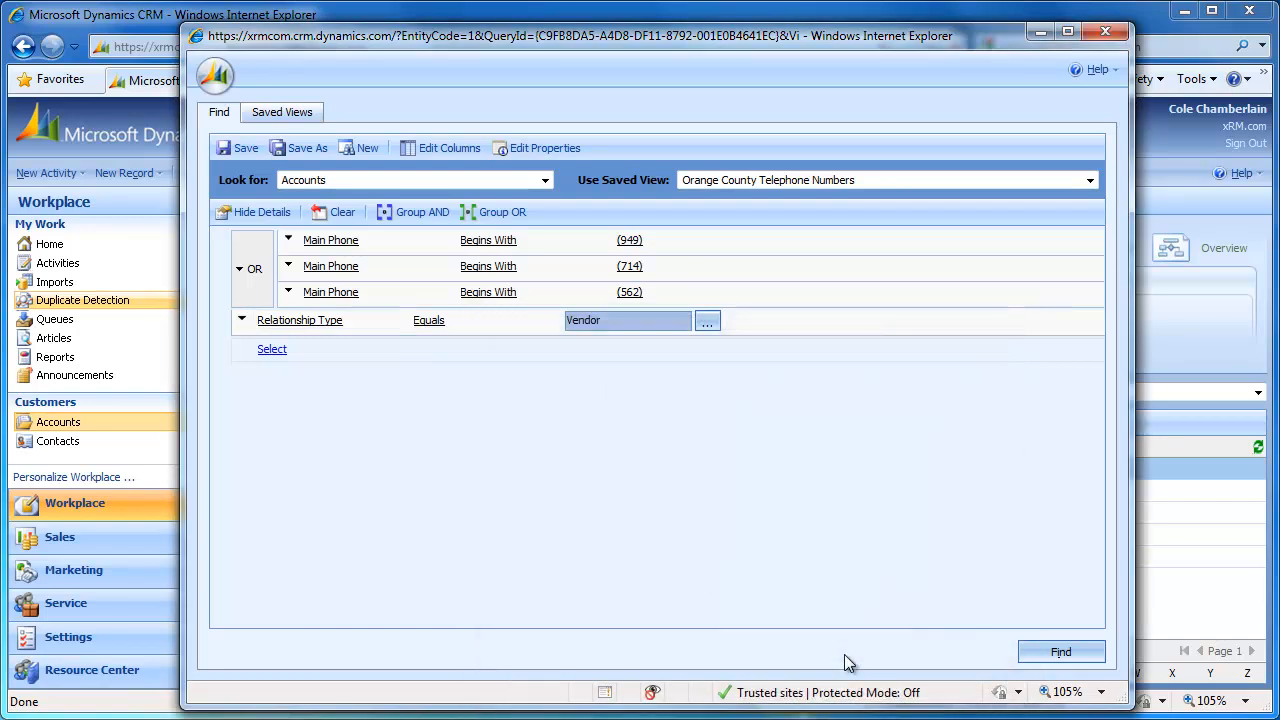
mouse_move(659, 559)
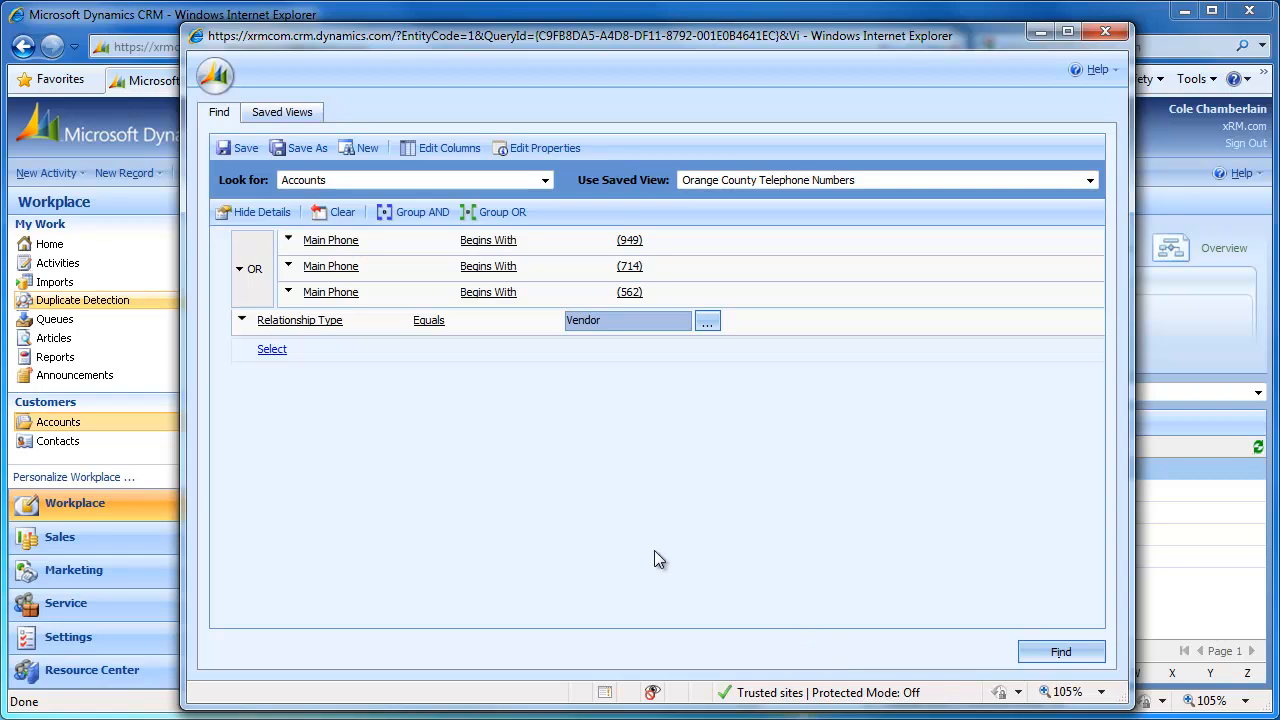
mouse_move(571, 530)
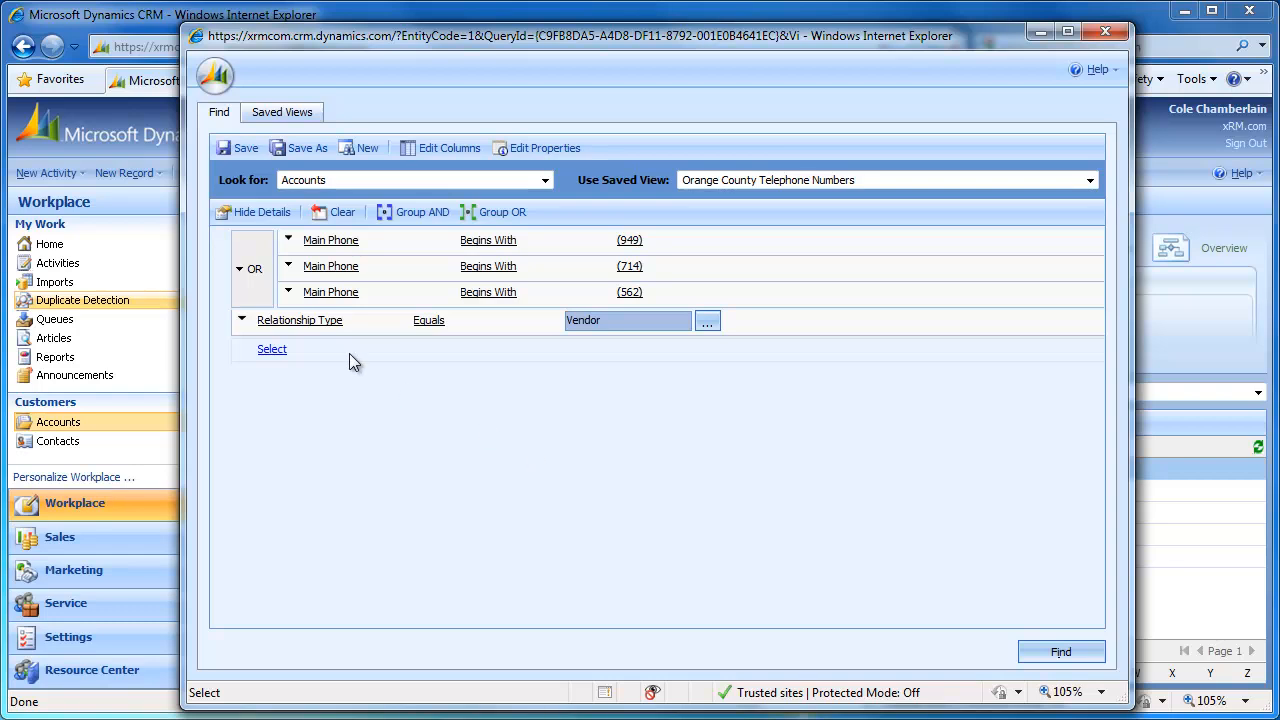
Step: Group the Relationship Type condition with the phone-number OR block under AND
left_click(320, 320)
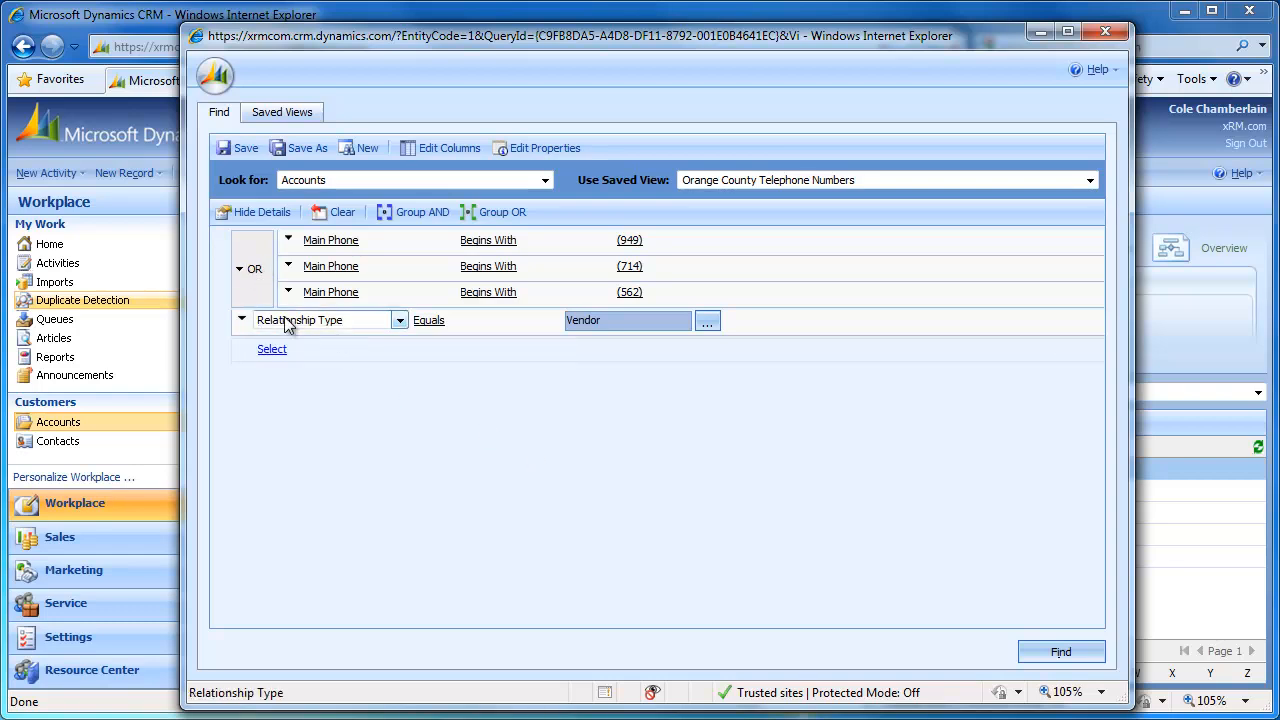
mouse_move(300, 325)
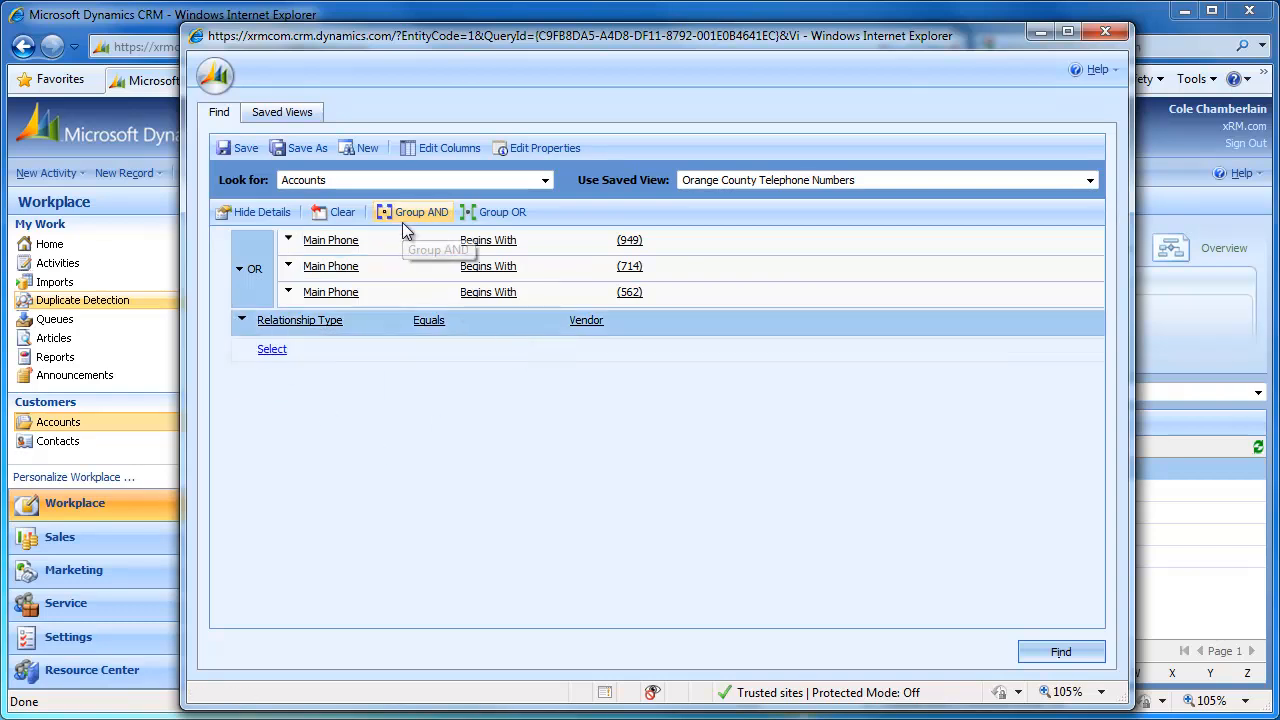
left_click(421, 211)
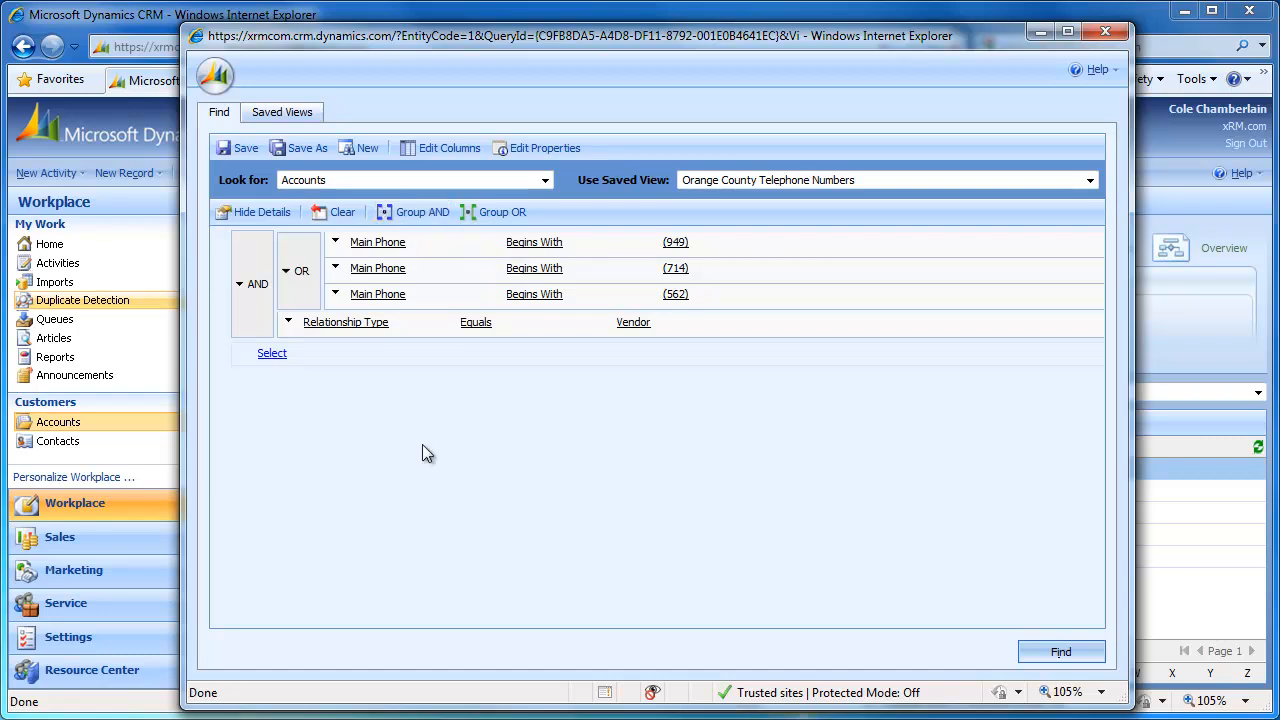
mouse_move(529, 486)
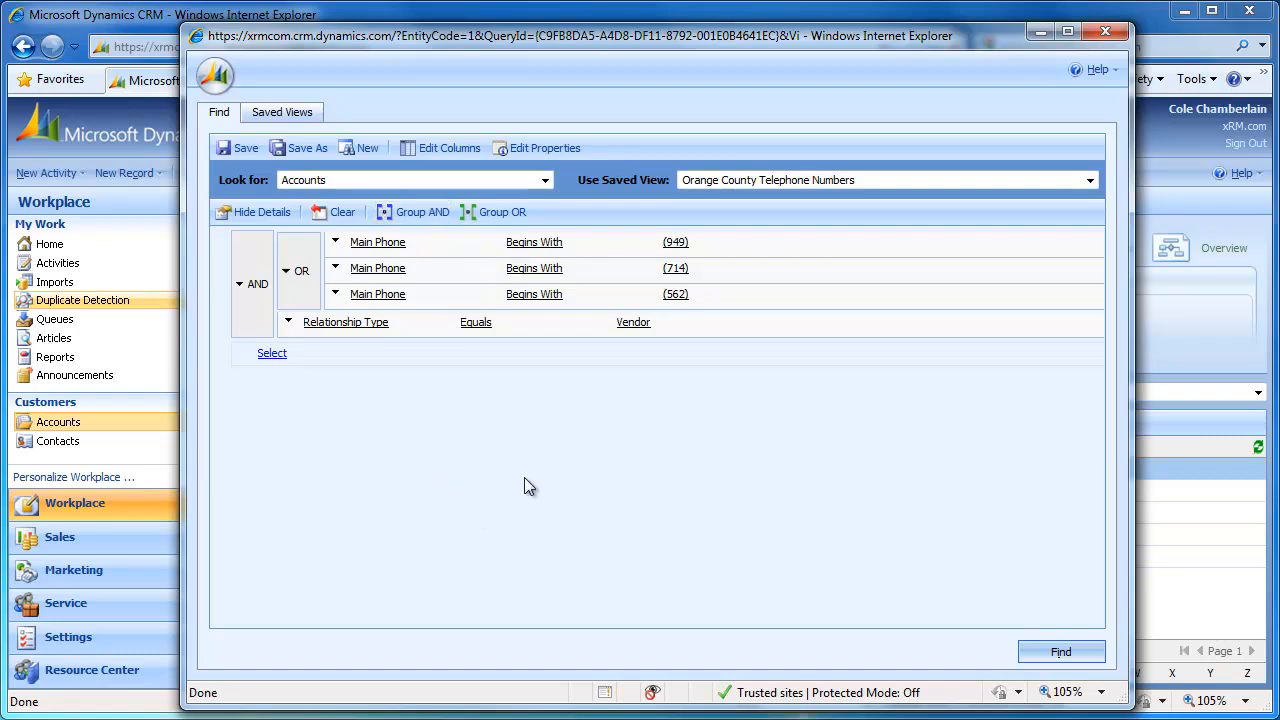
mouse_move(930, 655)
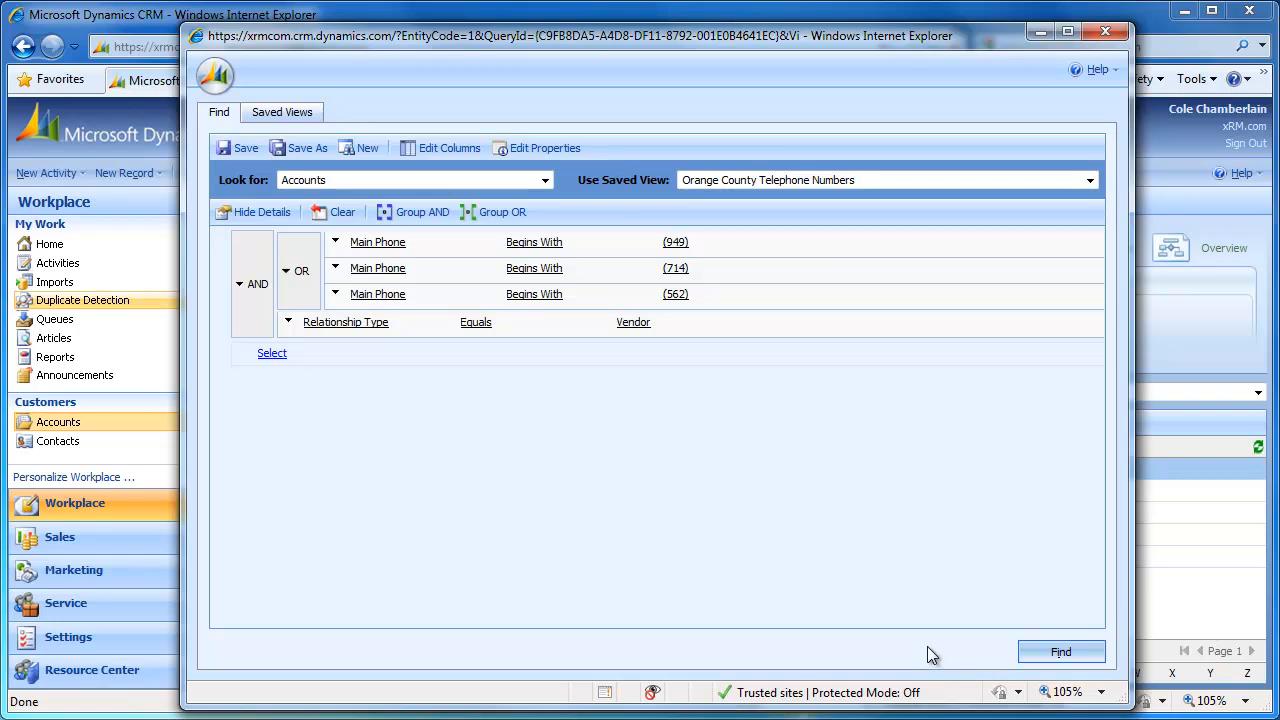
Step: Run the query, then save it as the view 'Vendors in the Orange County Area'
left_click(1060, 651)
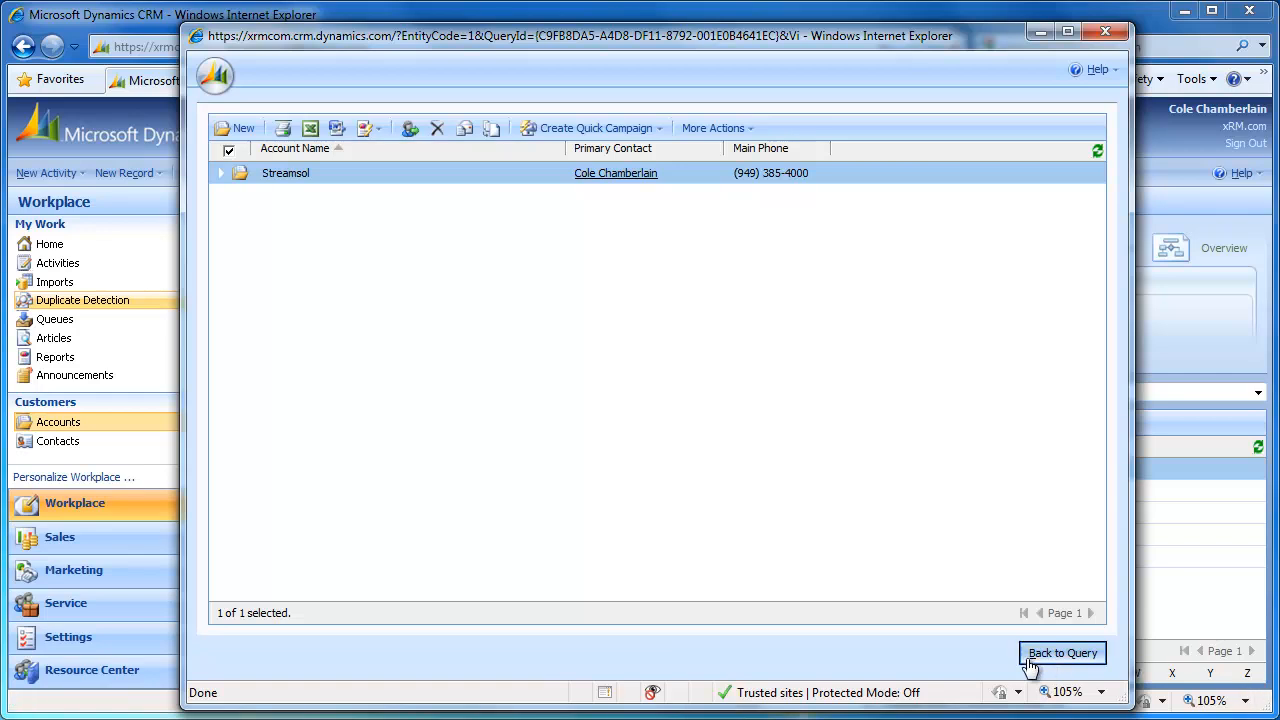
left_click(1062, 652)
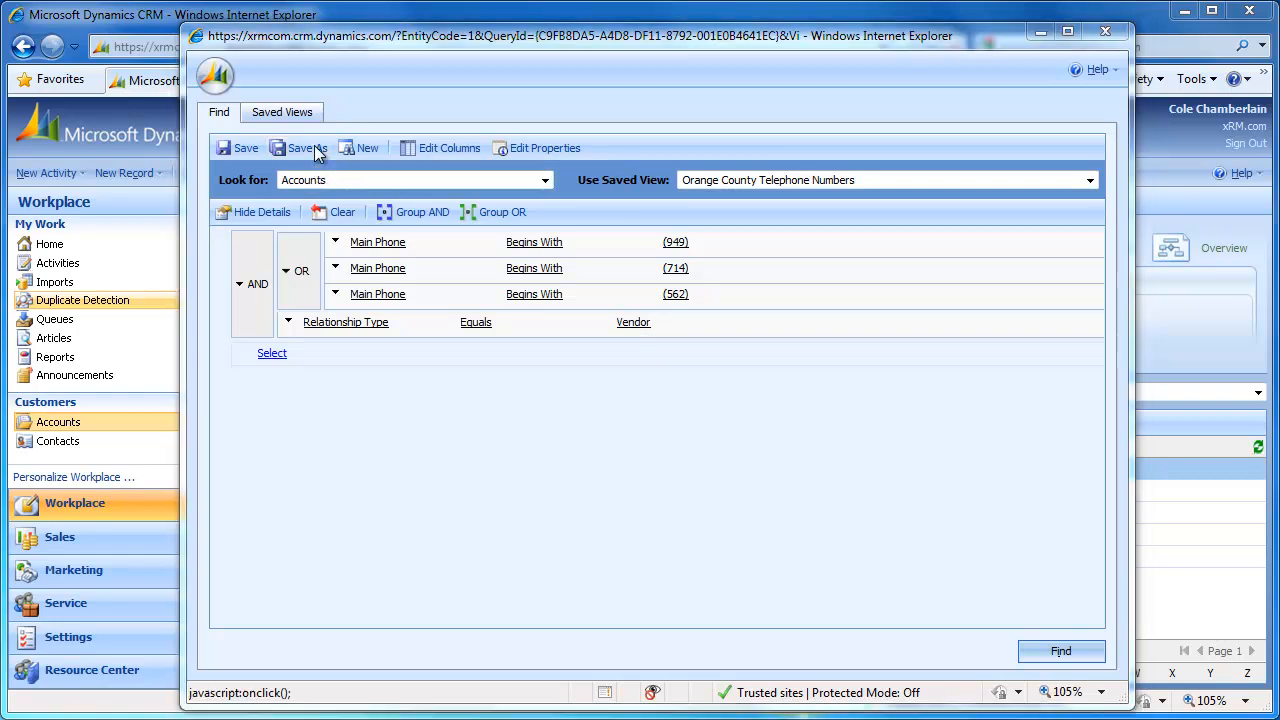
left_click(307, 148)
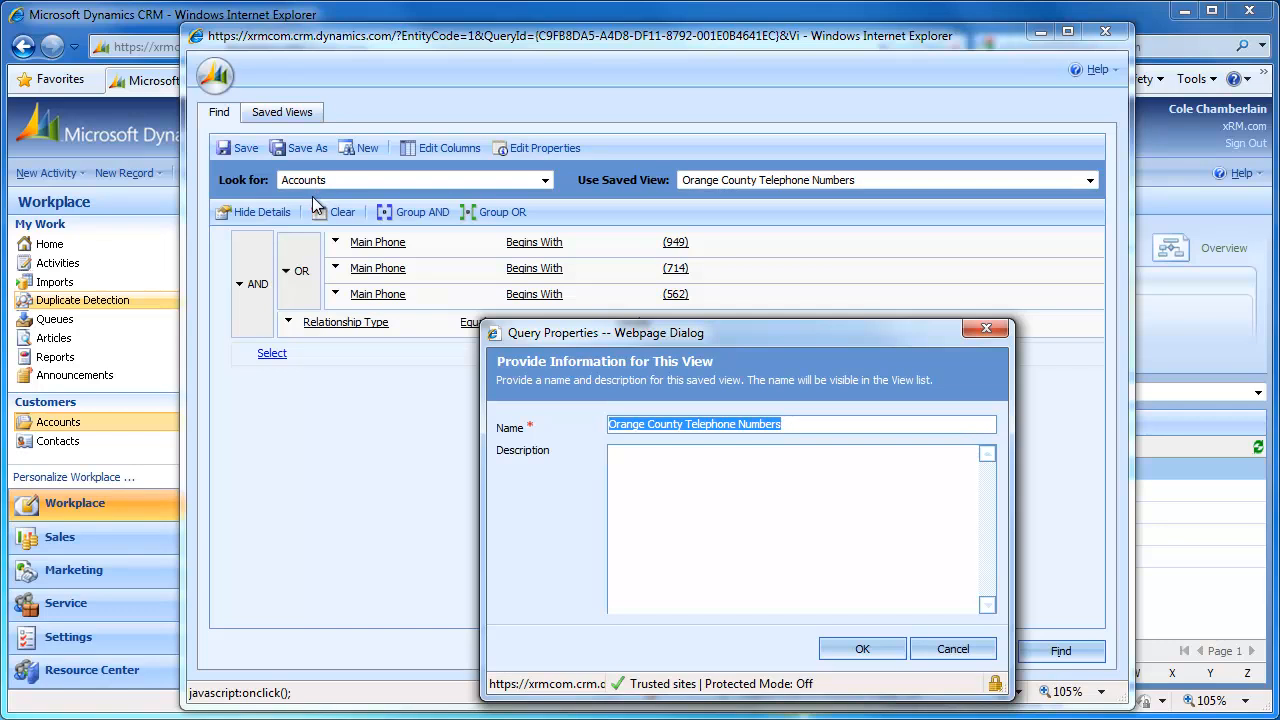
mouse_move(754, 440)
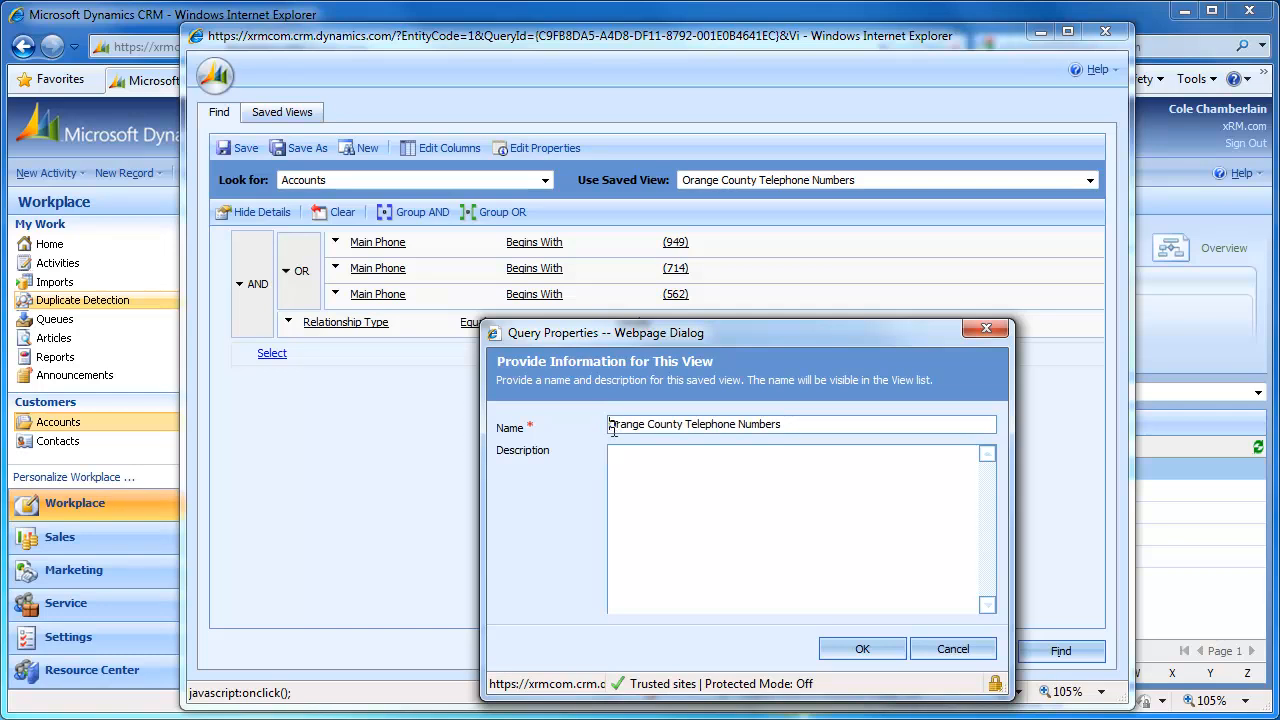
type("V")
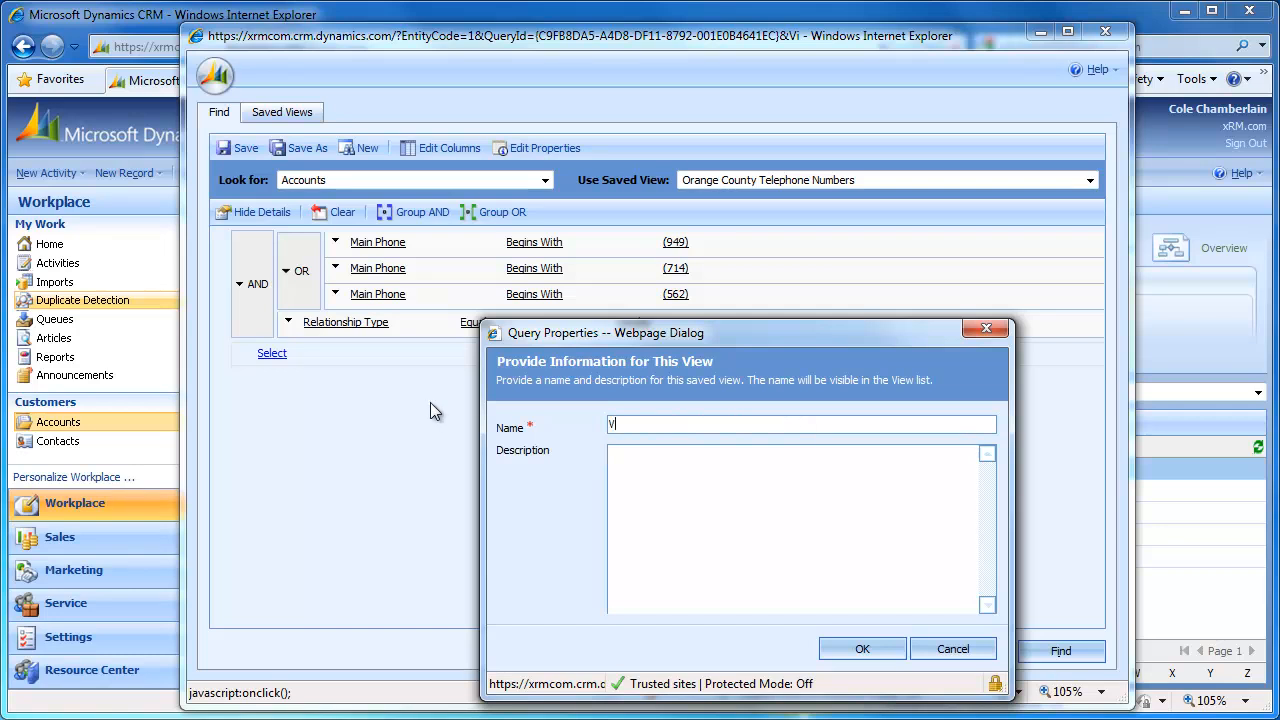
type("endors in the")
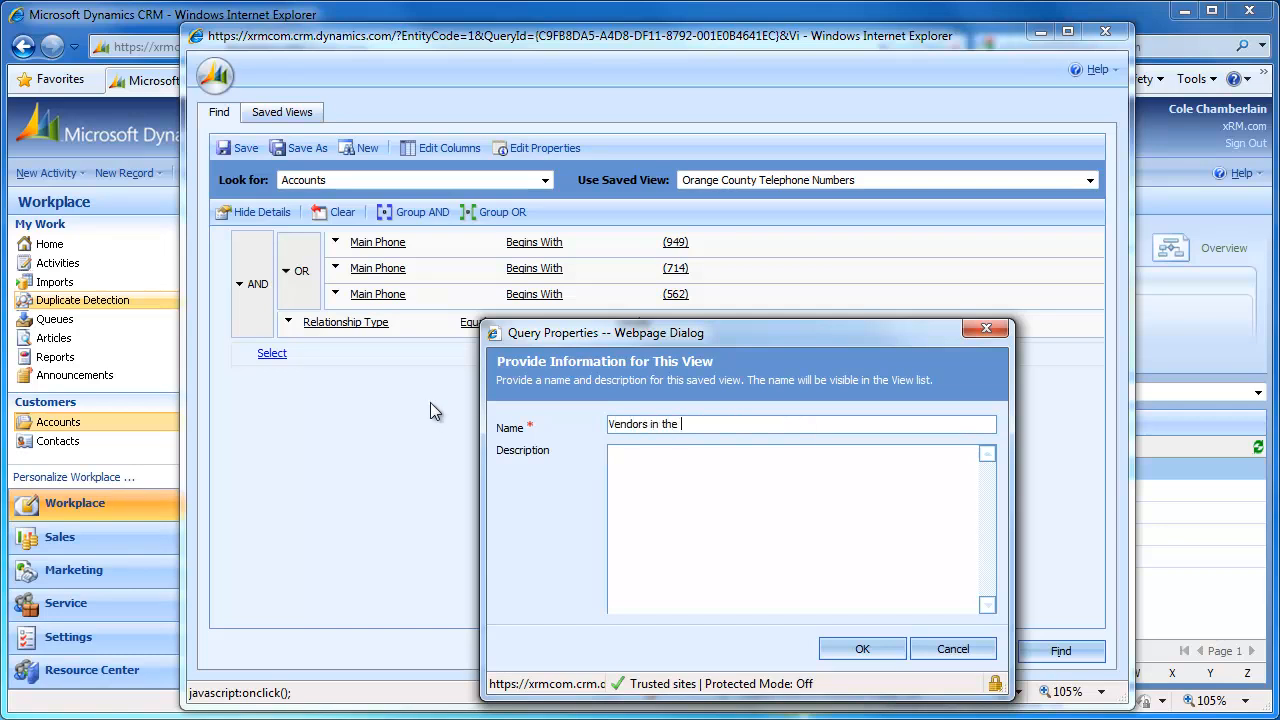
type("Orange County Area")
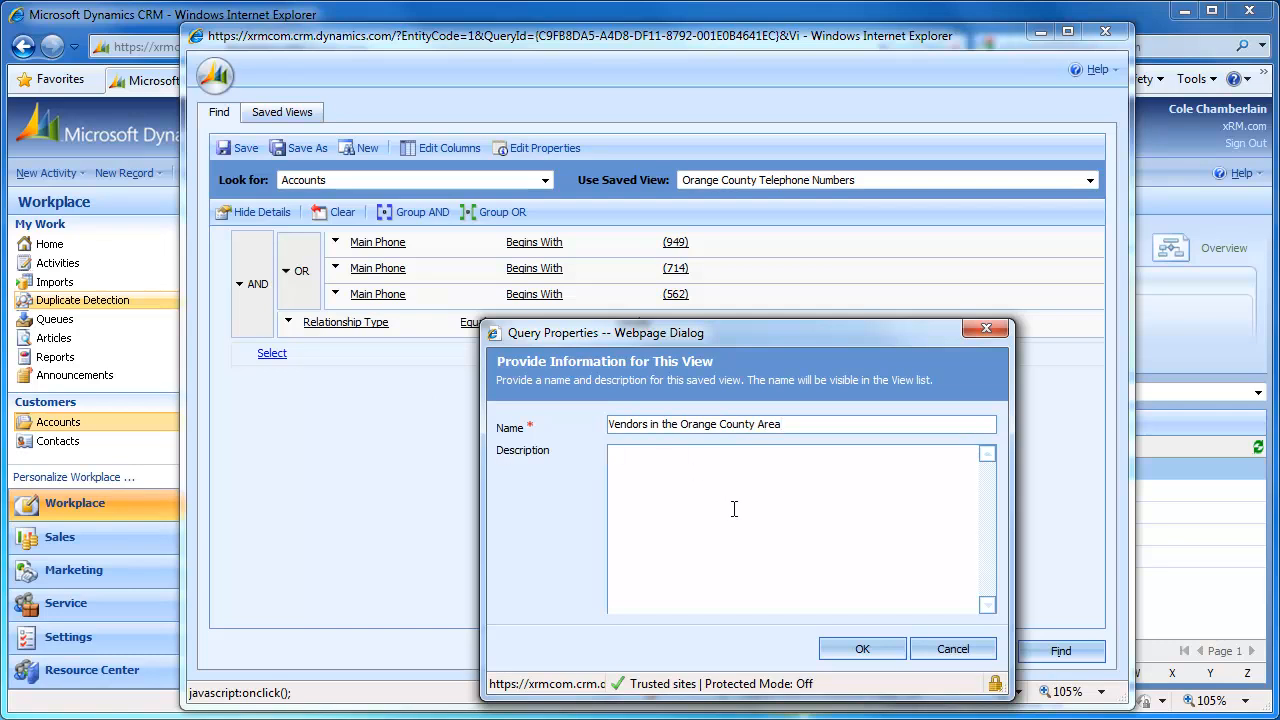
left_click(861, 648)
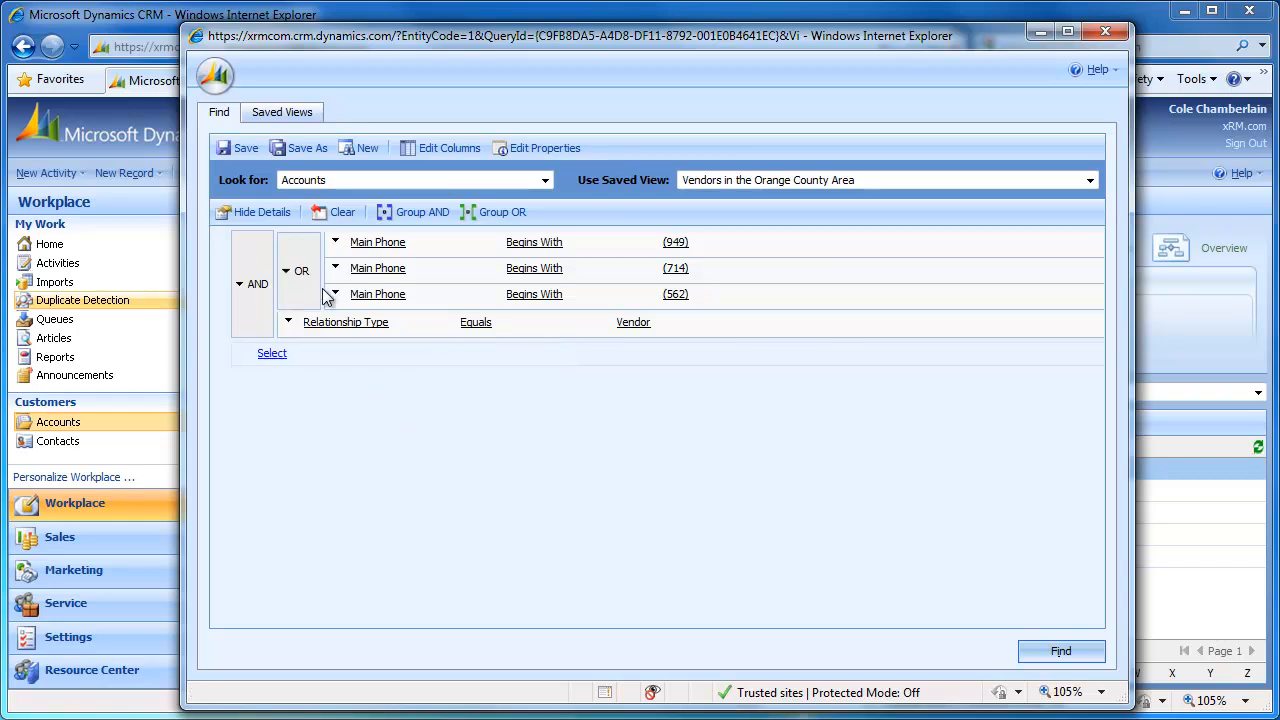
Step: Close Advanced Find and switch the Accounts list to 'Vendors in the Orange County Area'
left_click(1060, 651)
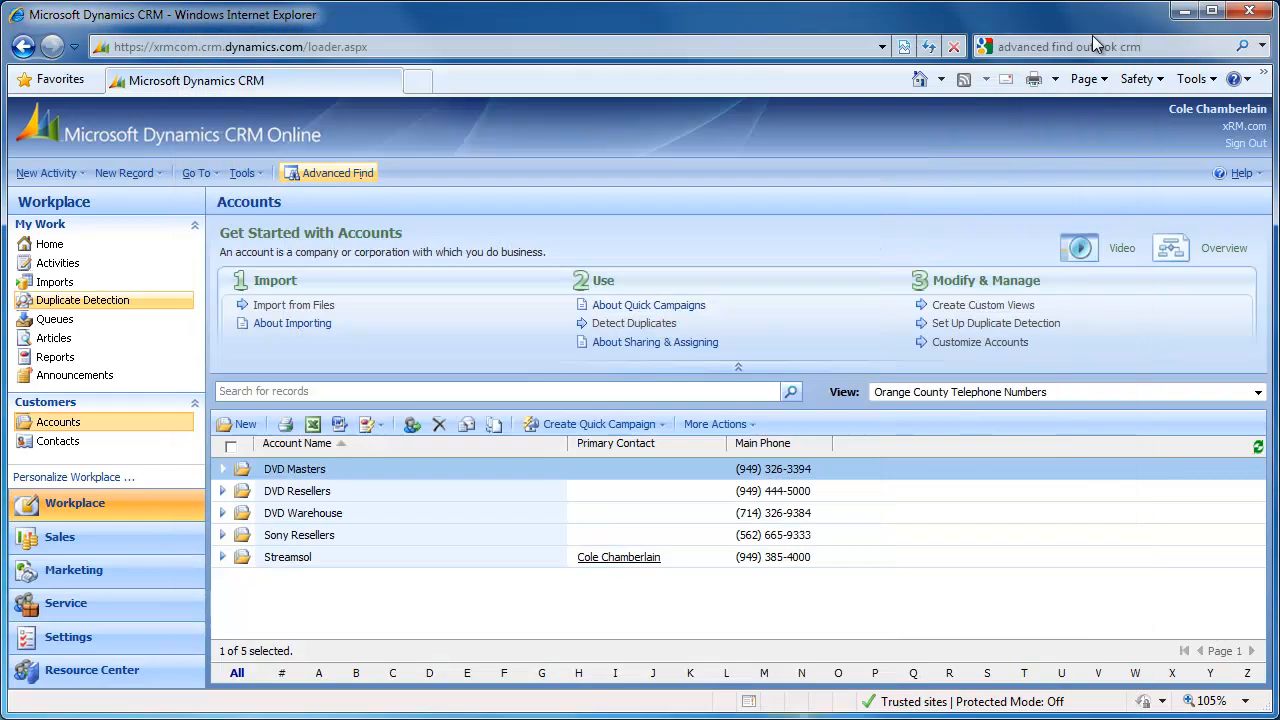
left_click(58, 421)
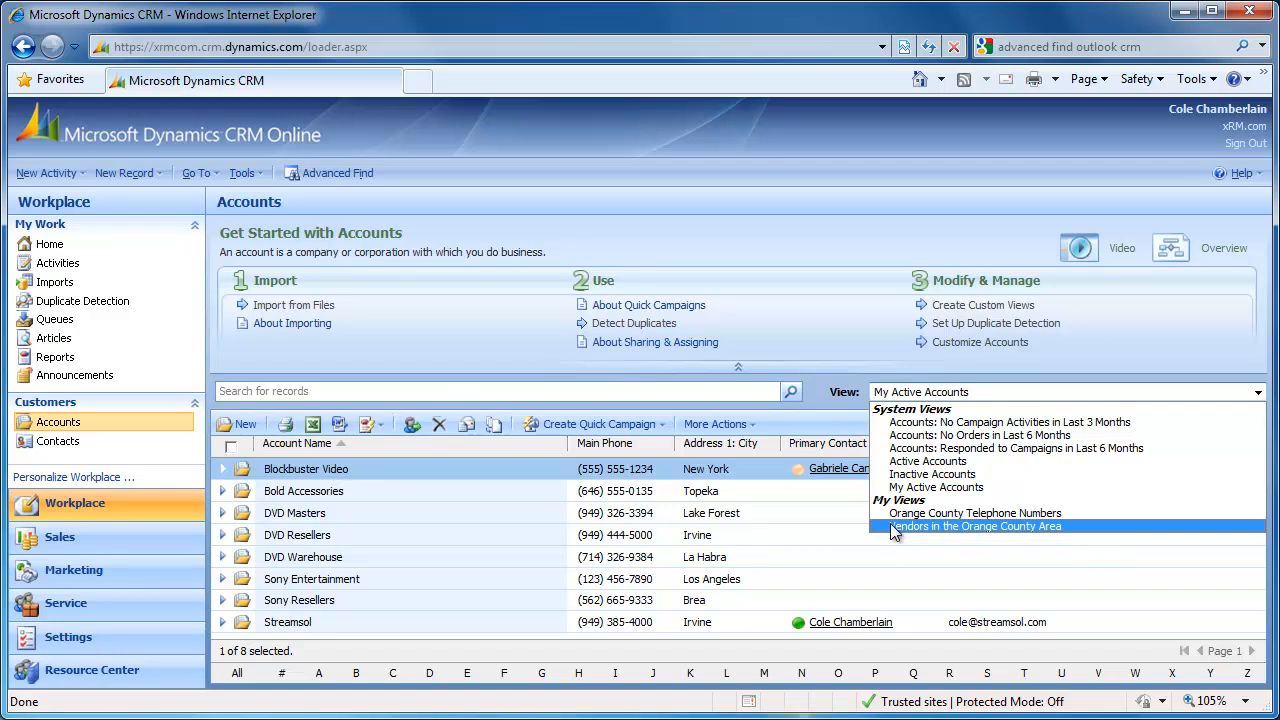
left_click(974, 526)
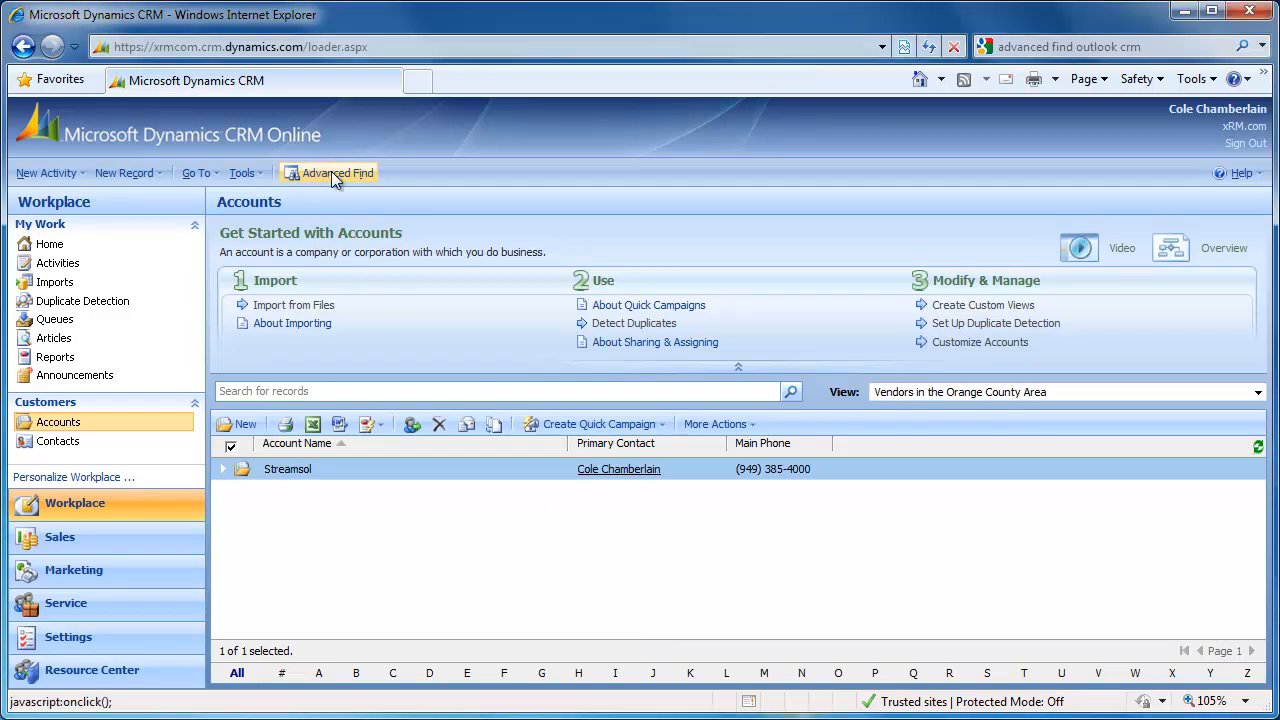
Step: Run the saved Orange County Telephone Numbers view in Advanced Find, listing five accounts
left_click(337, 172)
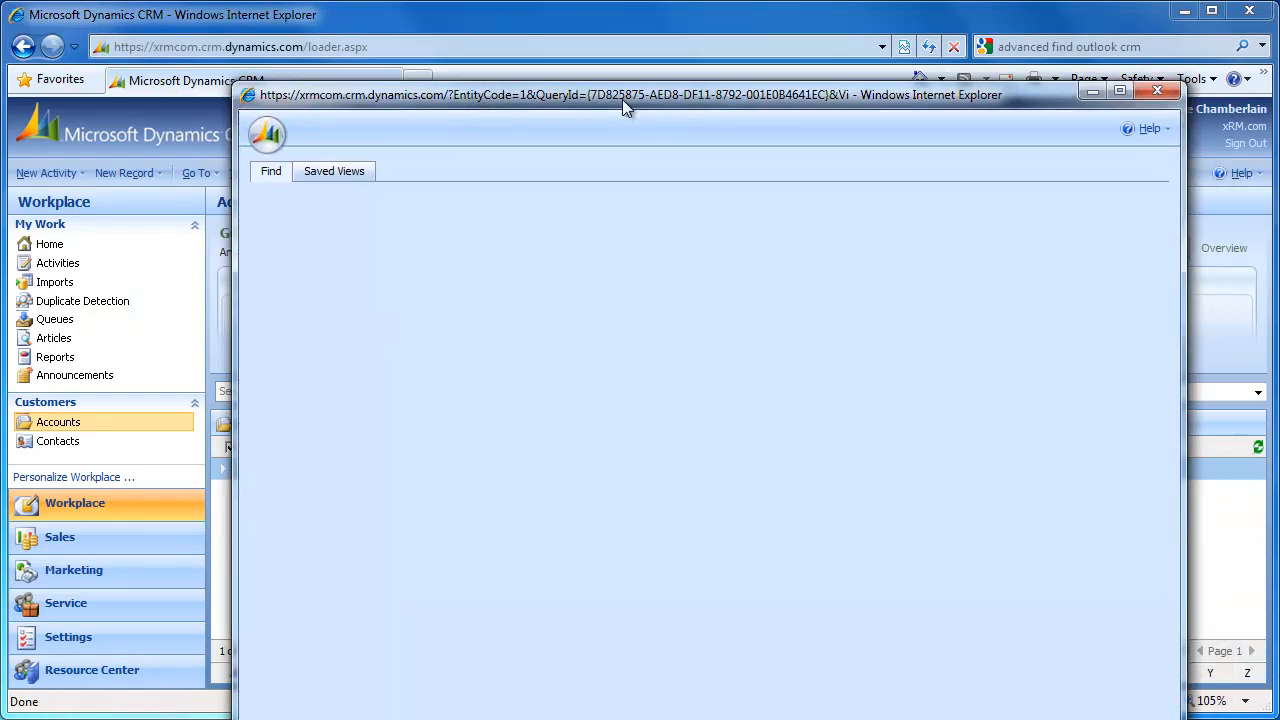
left_click(1095, 177)
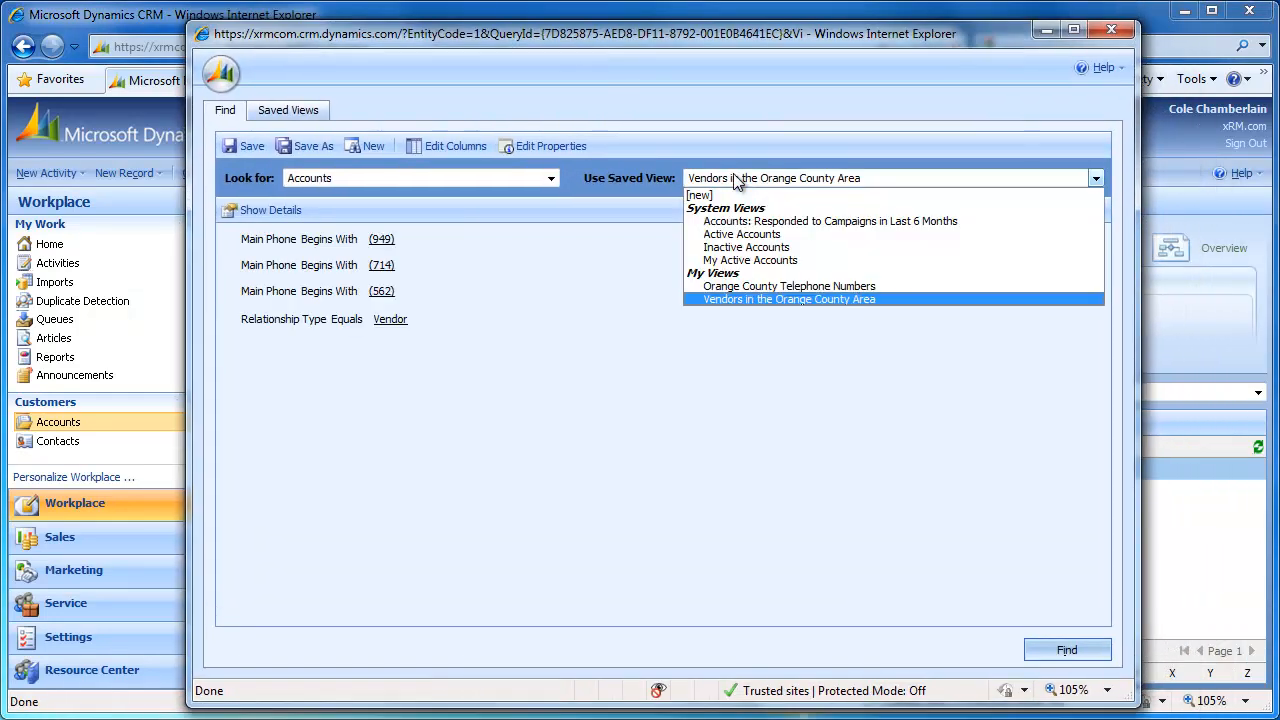
left_click(789, 285)
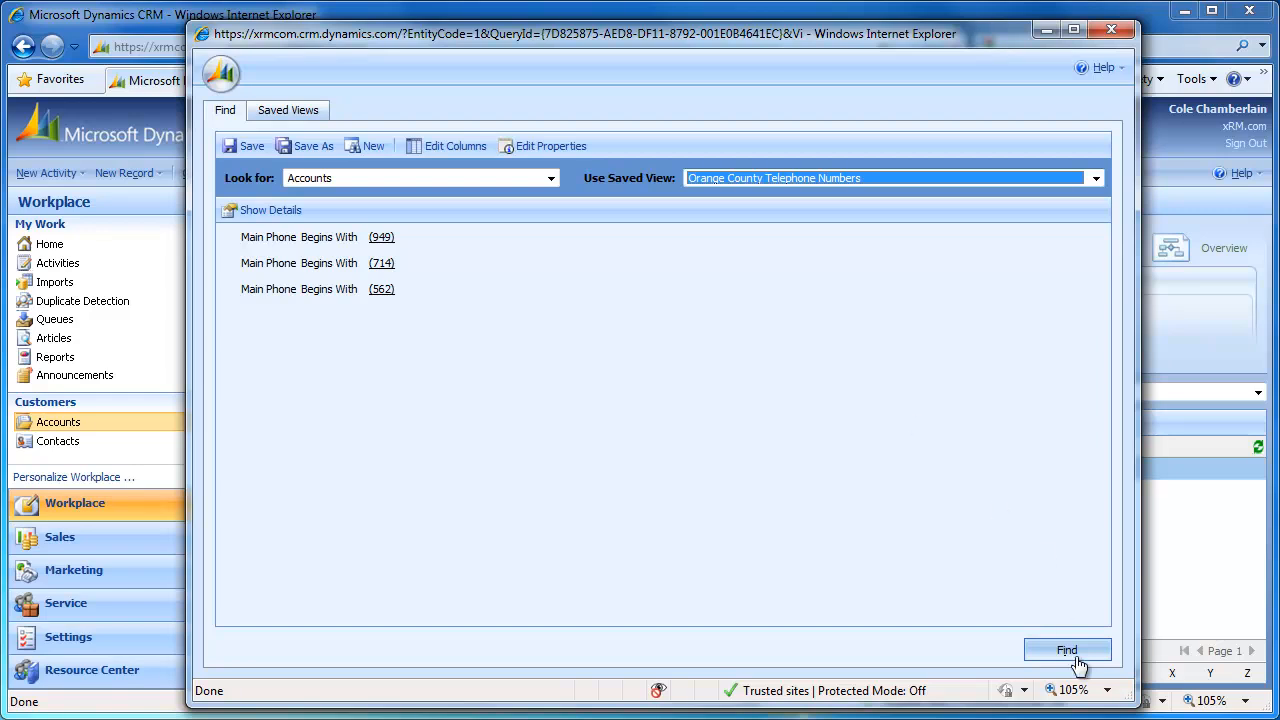
left_click(1067, 650)
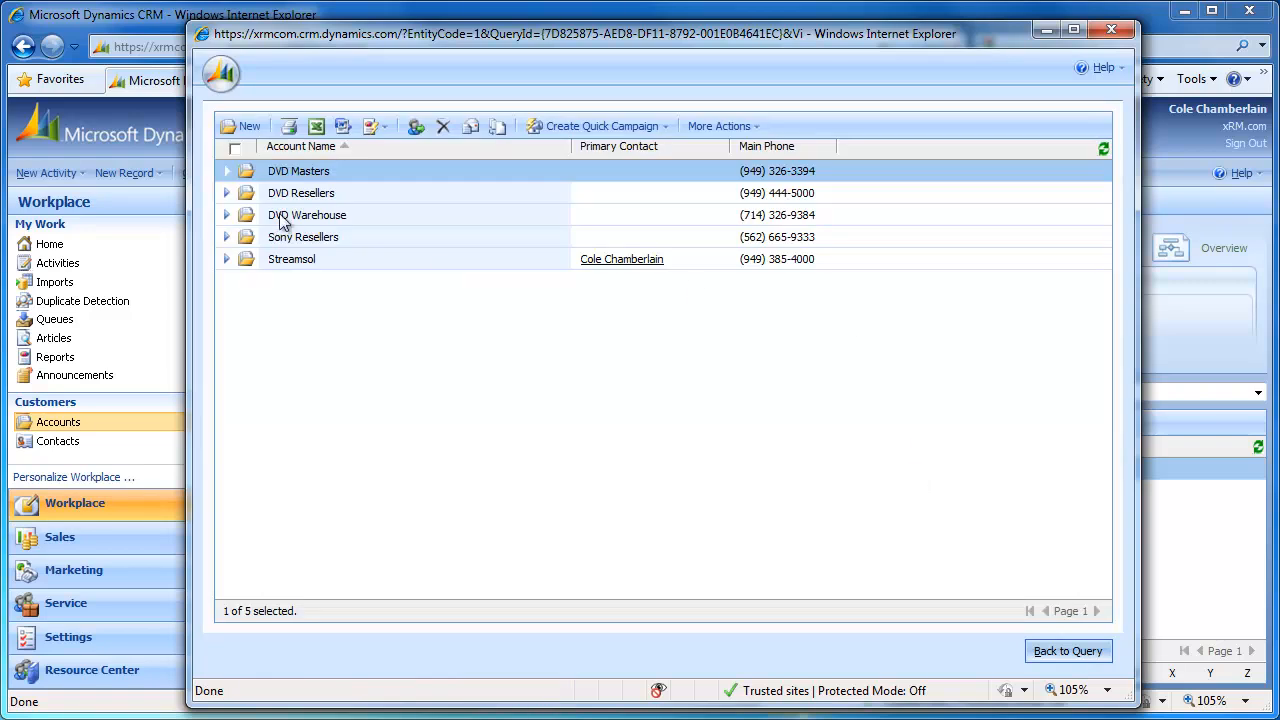
mouse_move(510, 228)
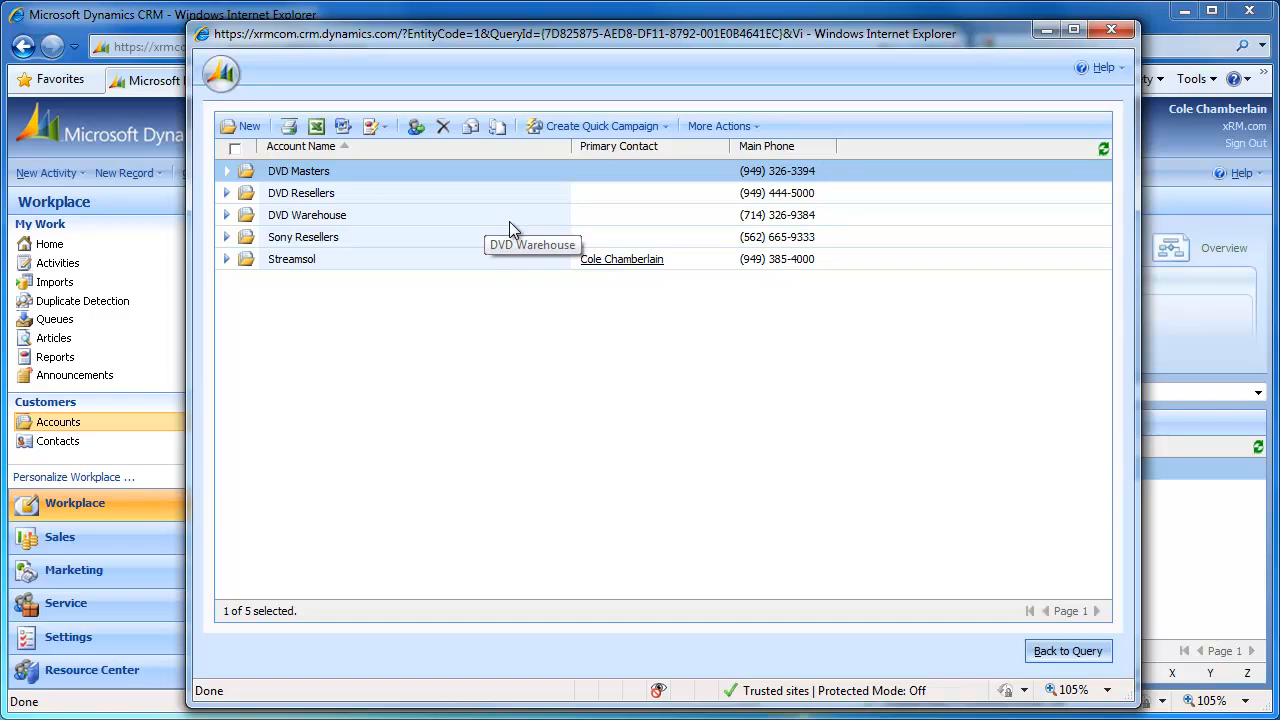
mouse_move(790, 237)
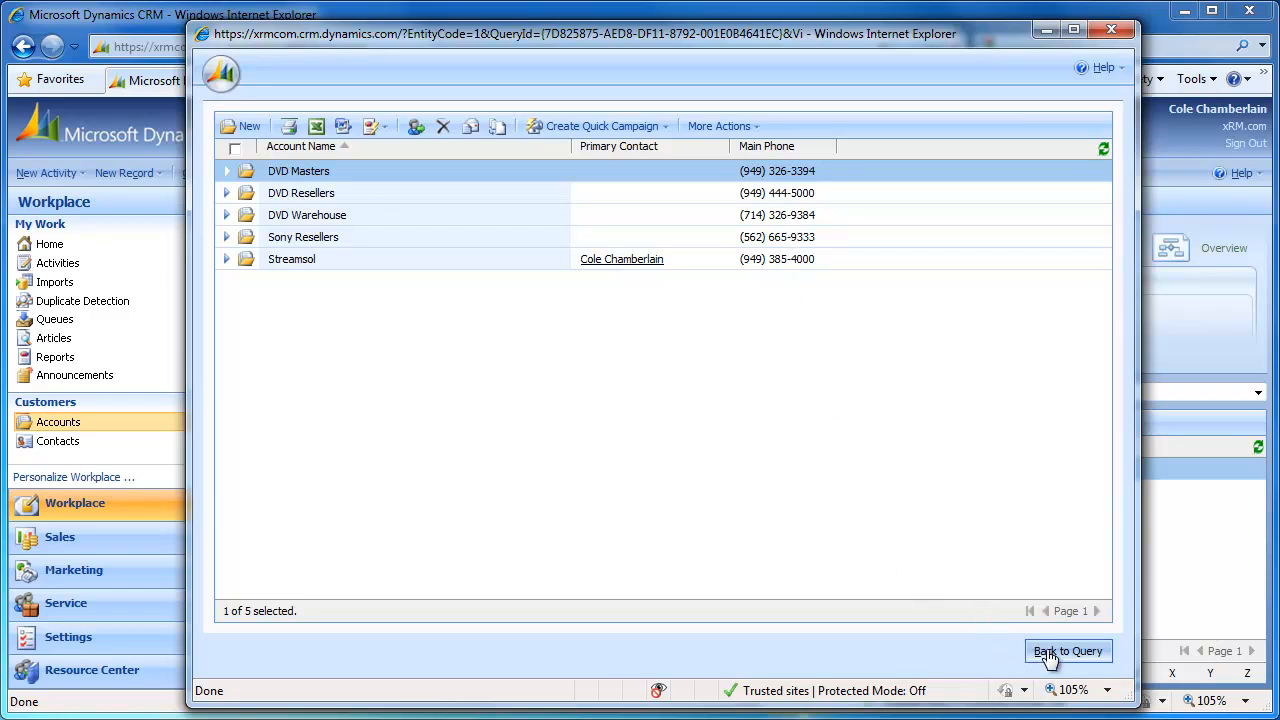
Step: Return to the Orange County Telephone Numbers criteria and open Edit Columns
left_click(1067, 651)
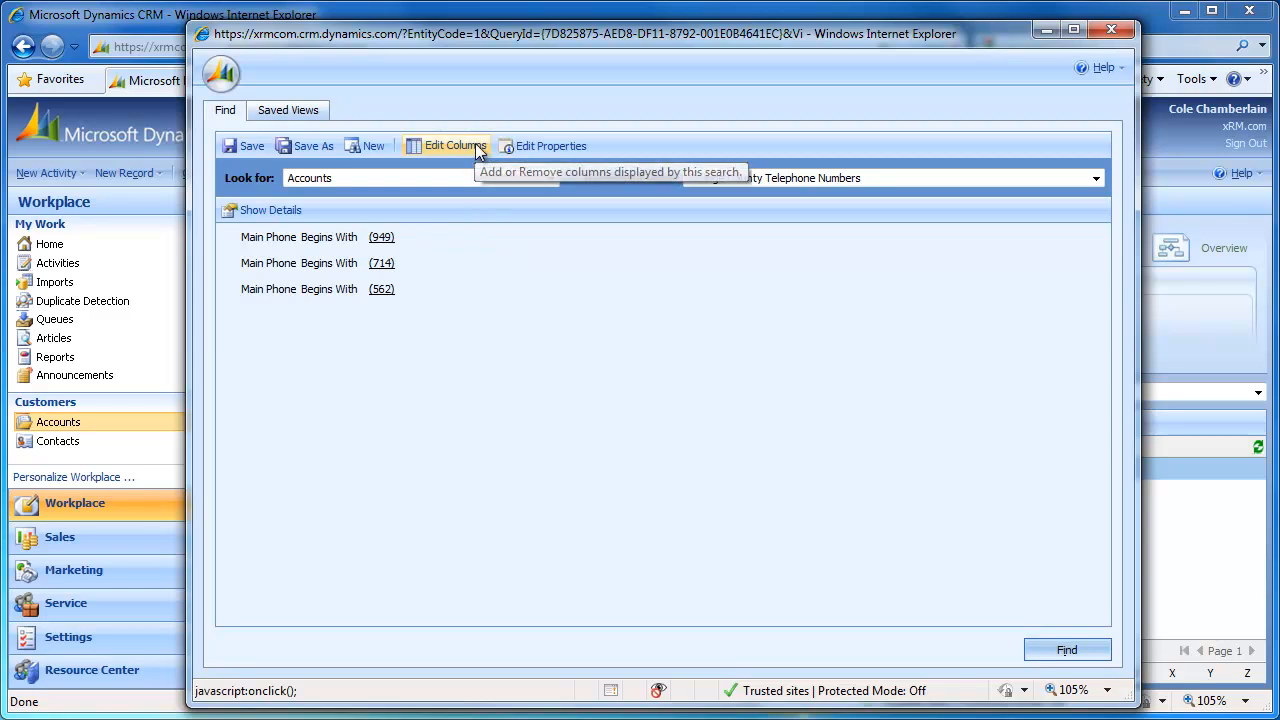
left_click(455, 145)
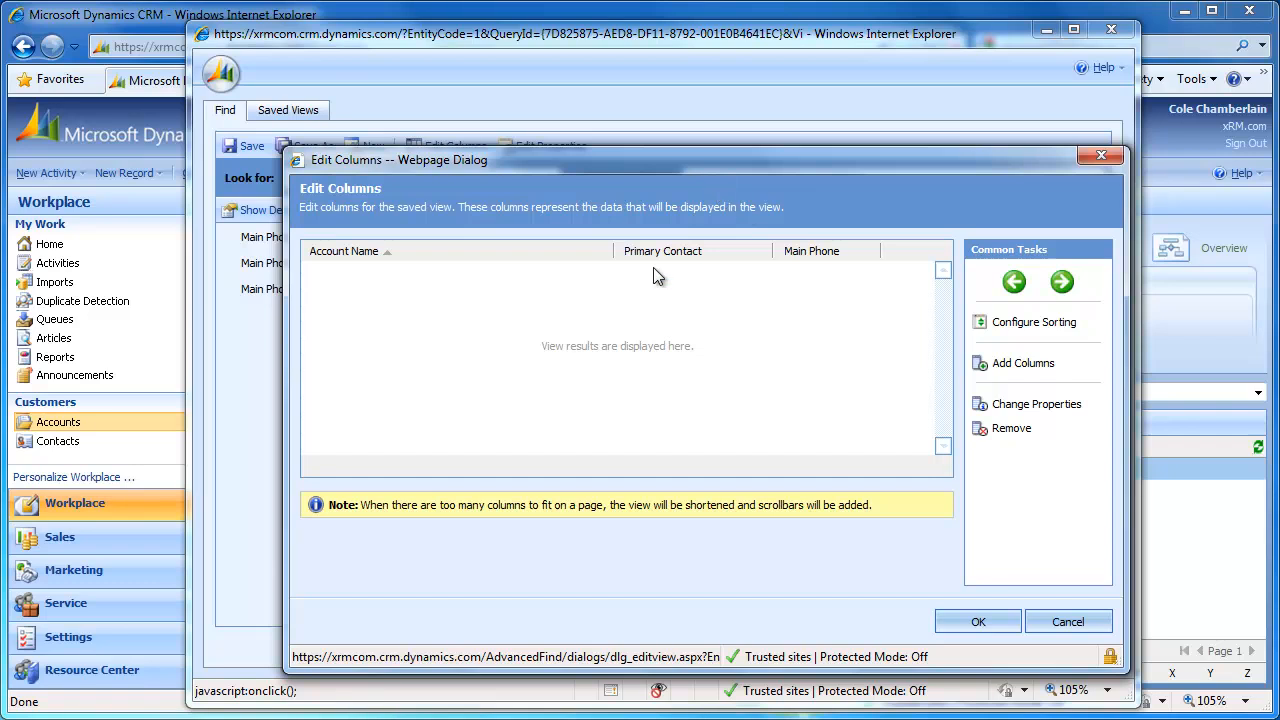
mouse_move(666, 291)
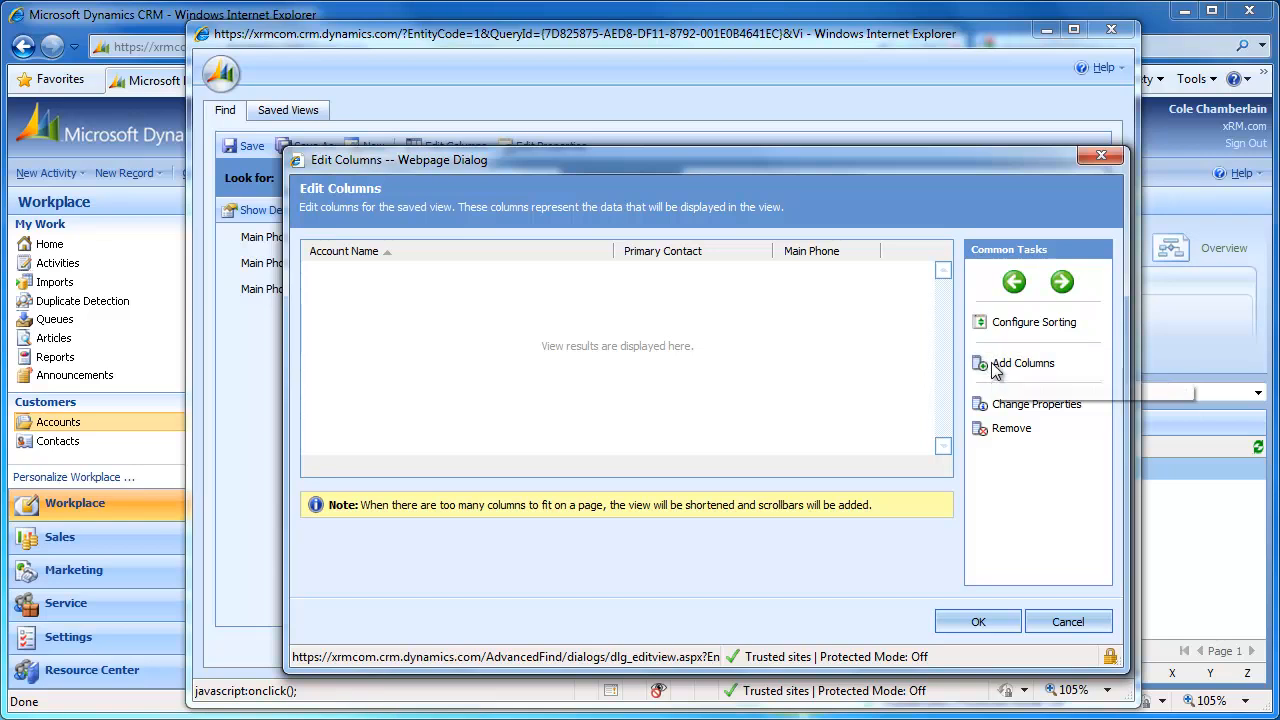
Step: Add E-mail plus Address 1 City and State/Province columns after Main Phone
left_click(1022, 363)
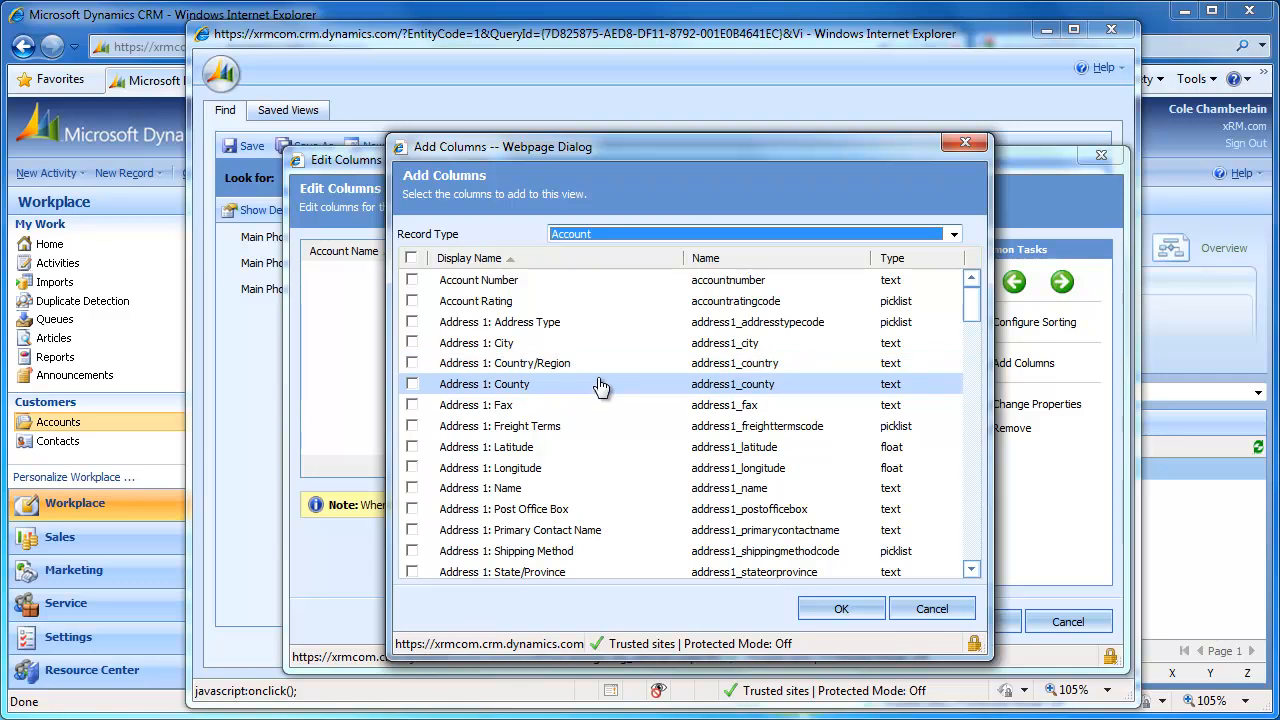
scroll("down", 3)
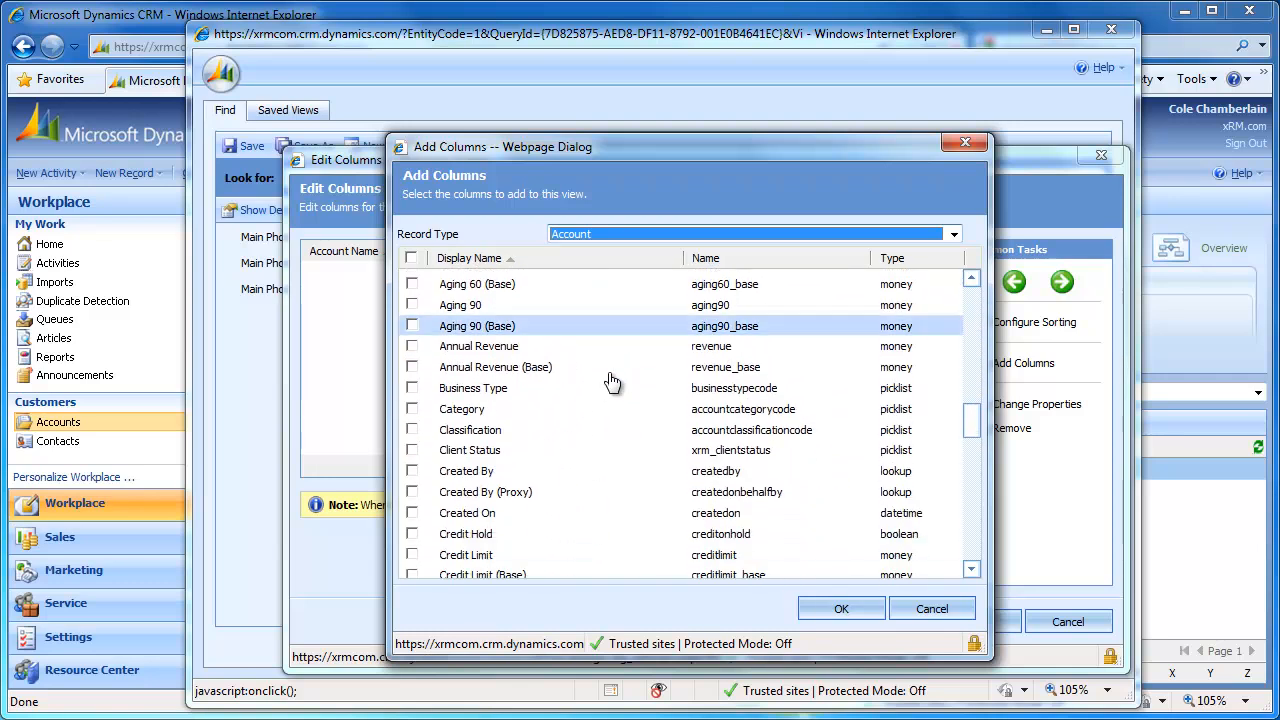
scroll("down", 3)
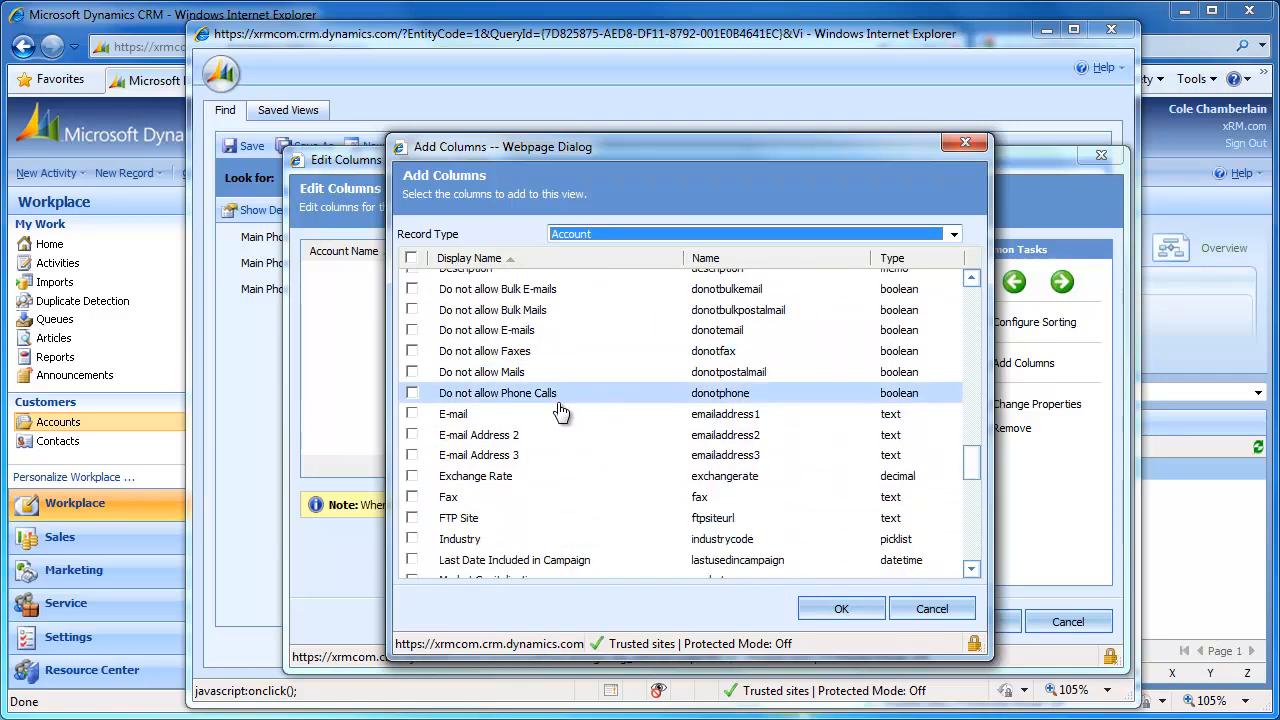
left_click(412, 413)
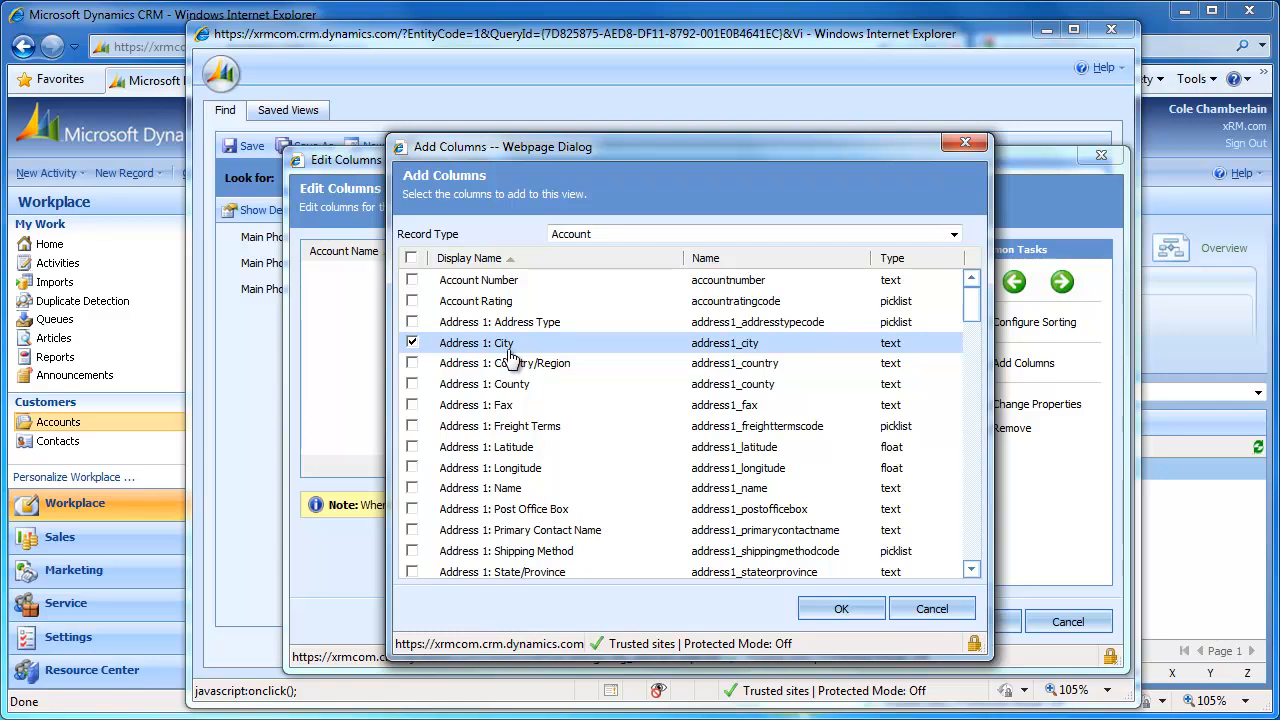
scroll("down", 3)
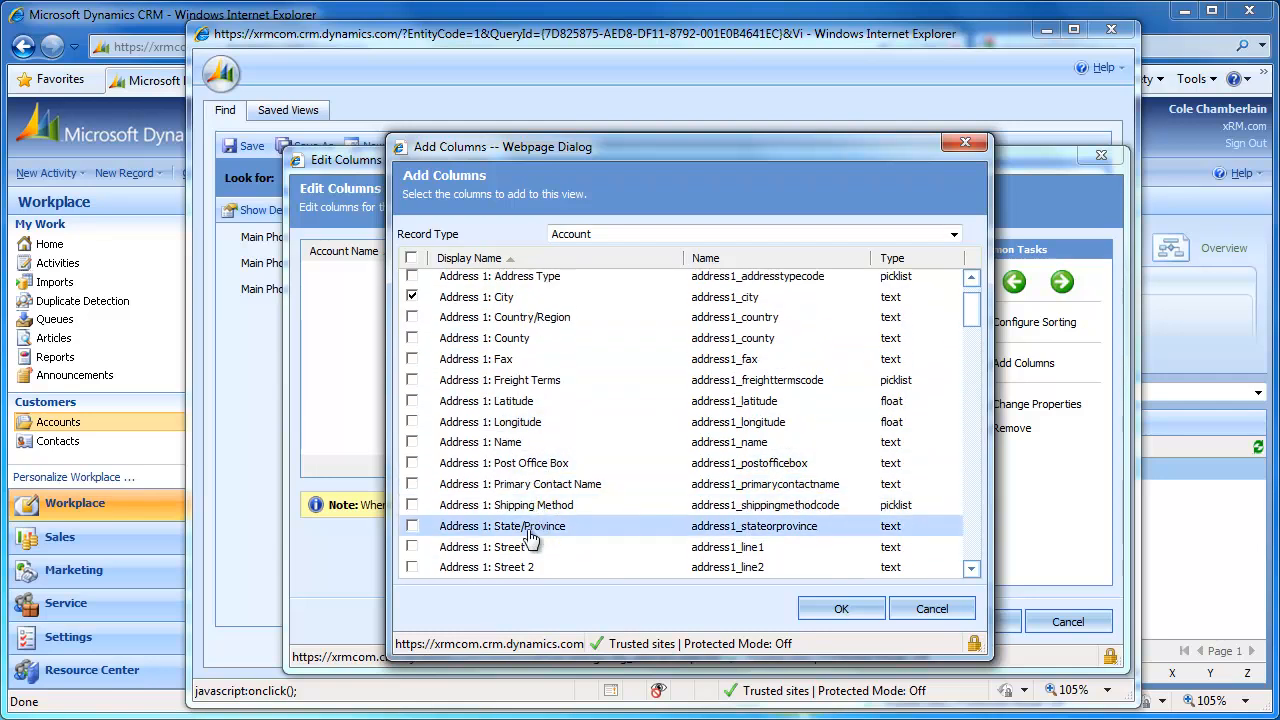
left_click(412, 525)
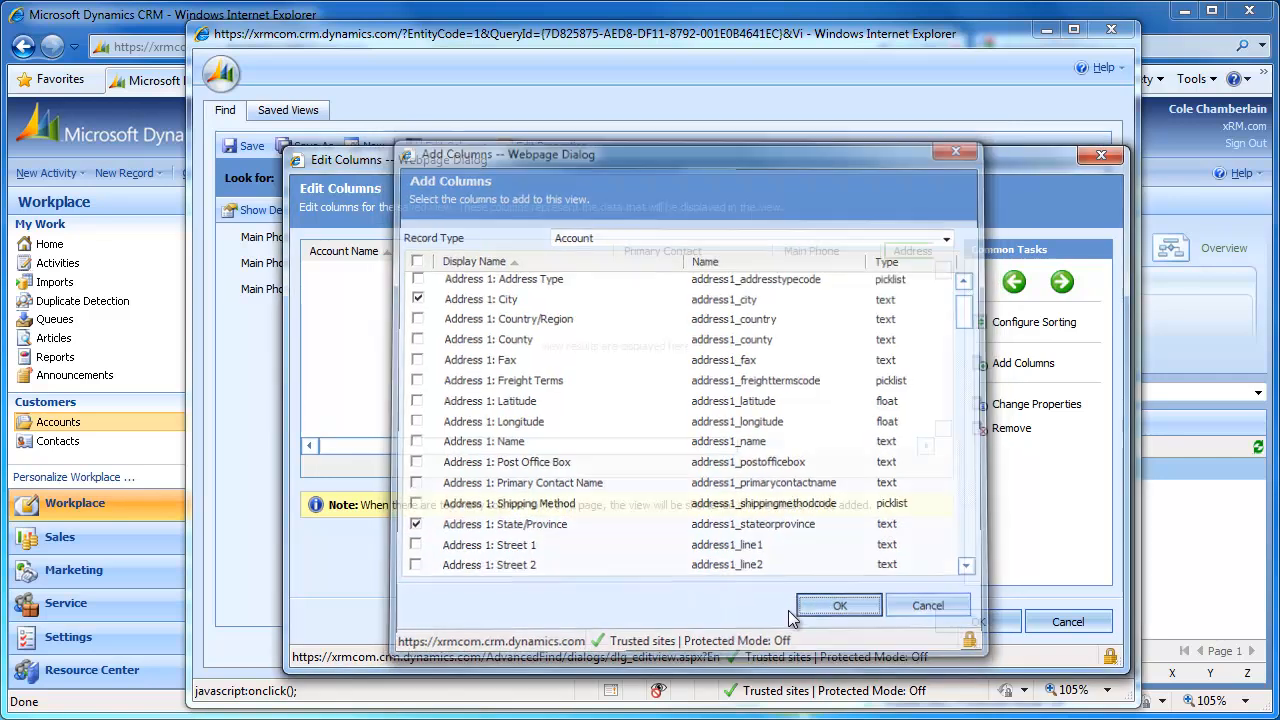
left_click(839, 605)
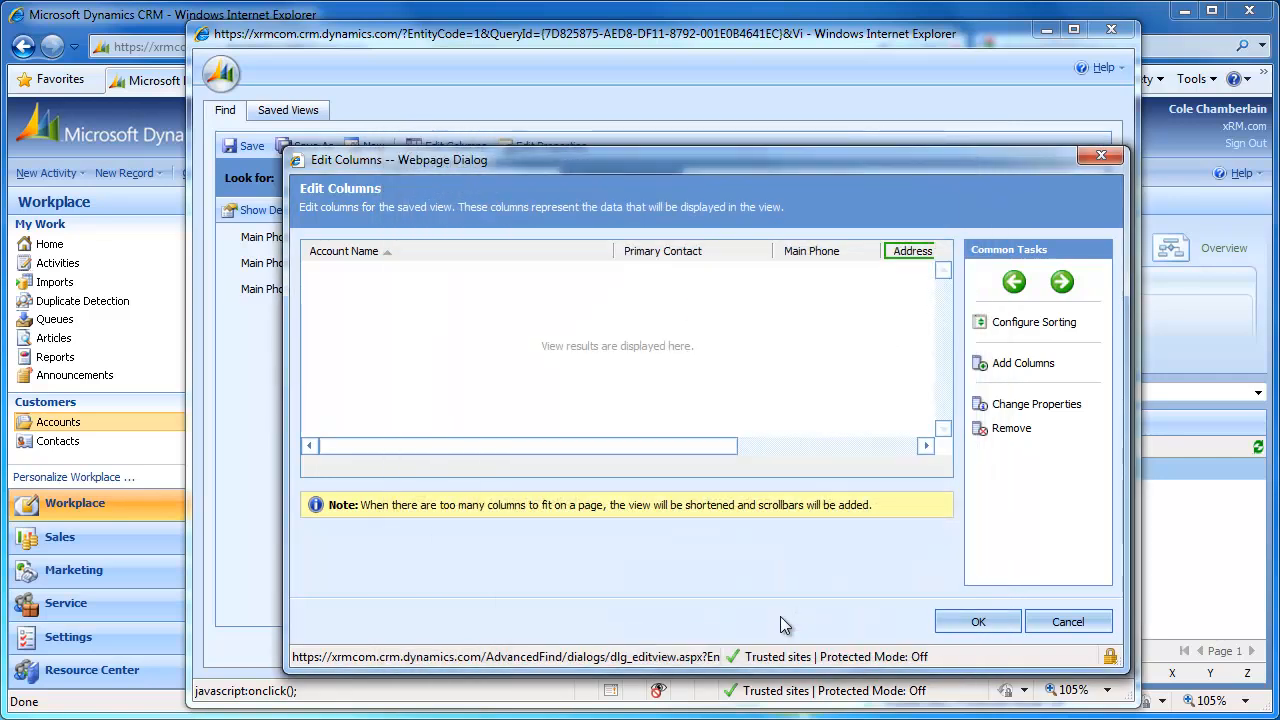
mouse_move(595, 495)
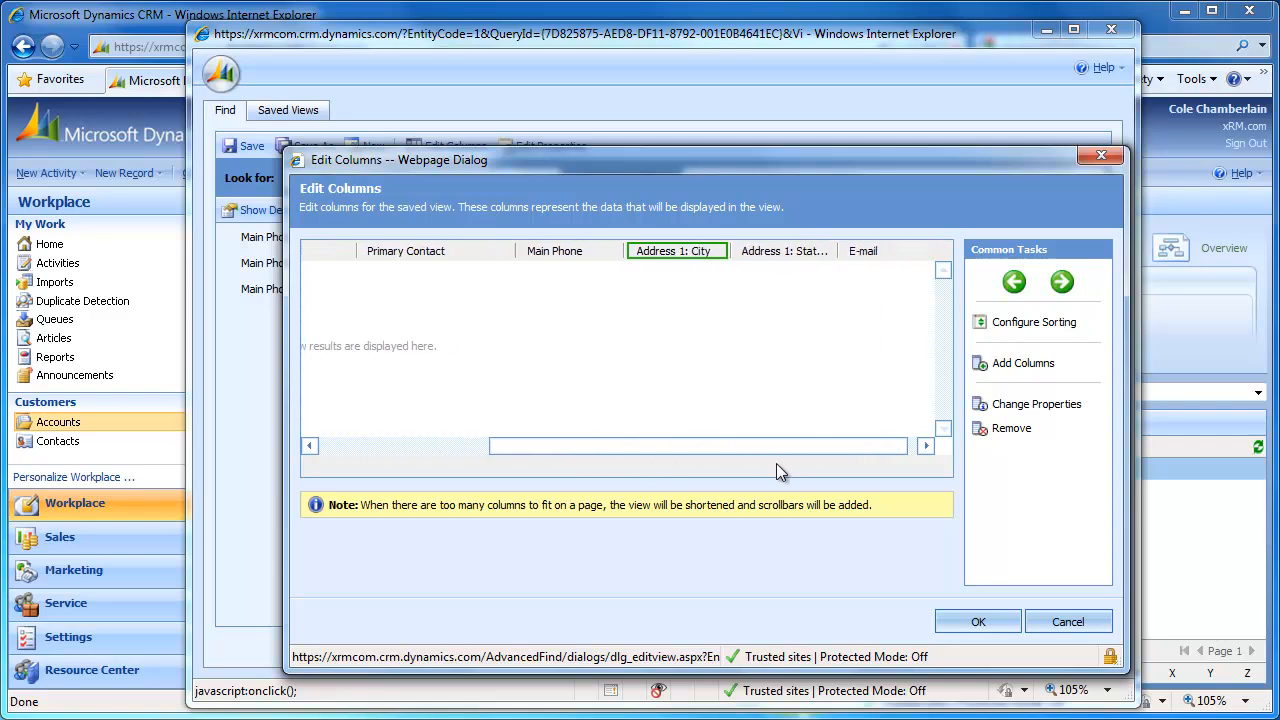
Step: Move the E-mail column beside Primary Contact and open its column properties
left_click(862, 251)
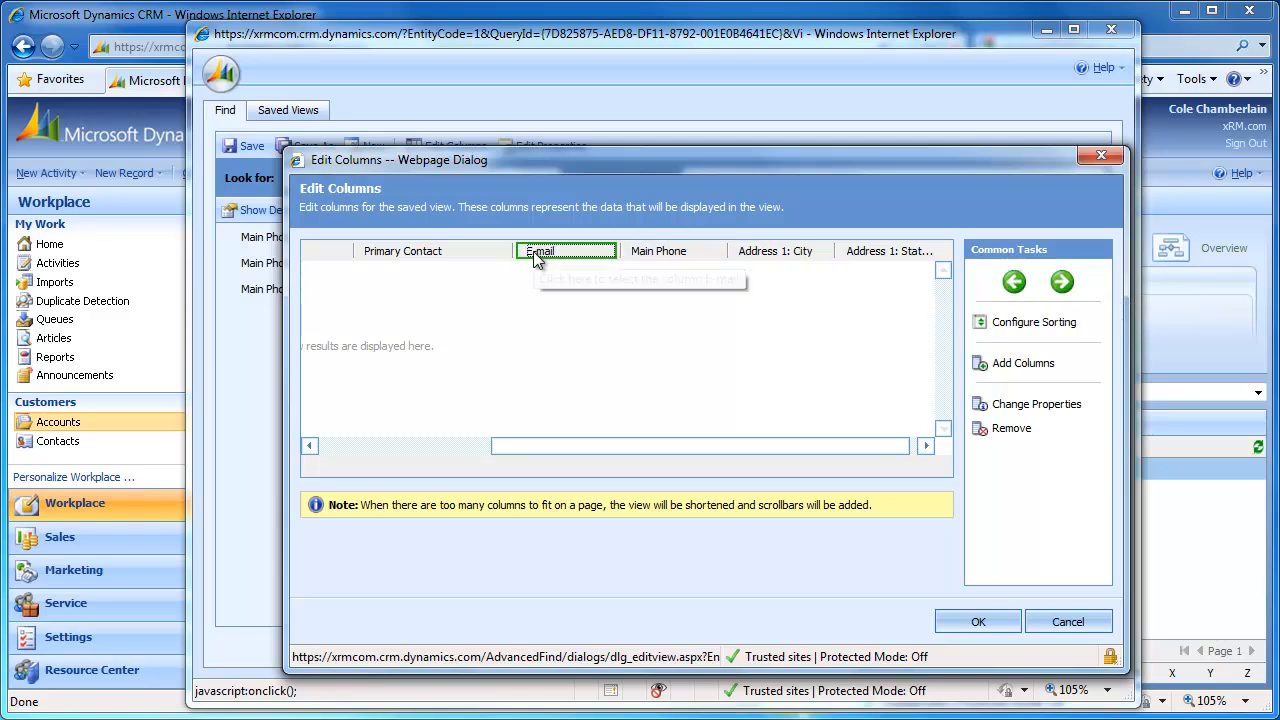
left_click(1035, 403)
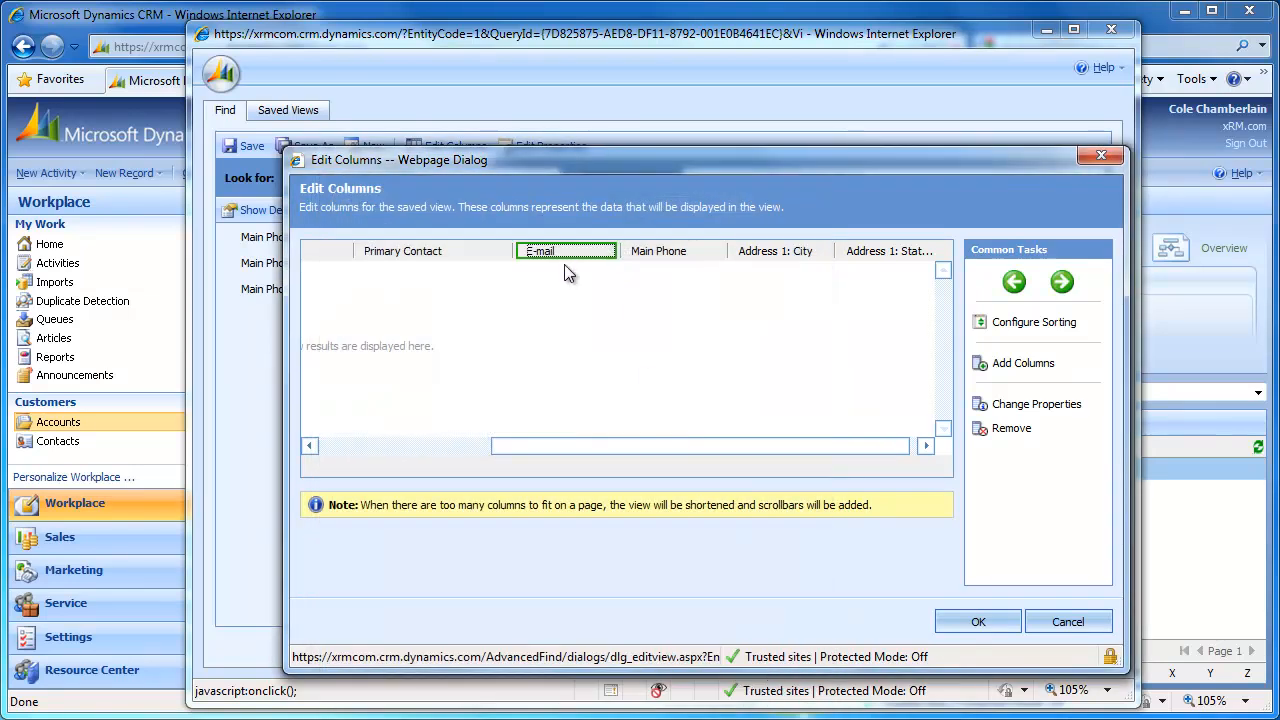
mouse_move(1023, 477)
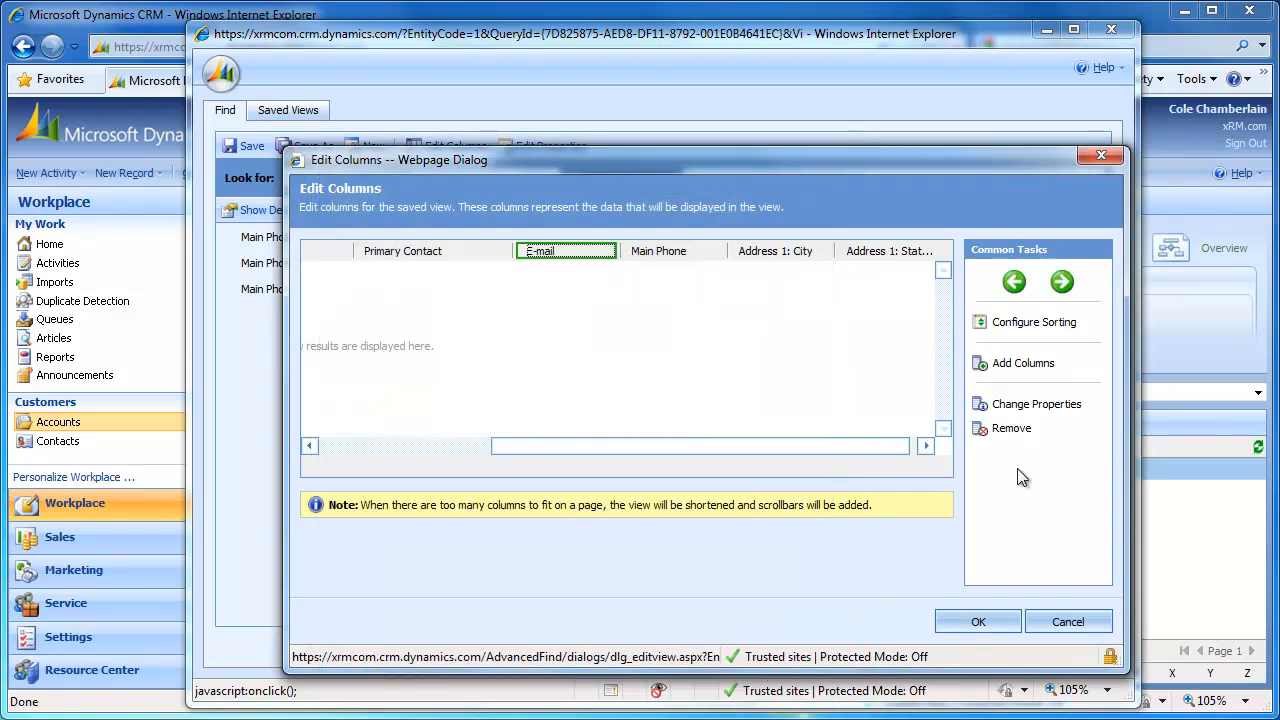
left_click(1036, 403)
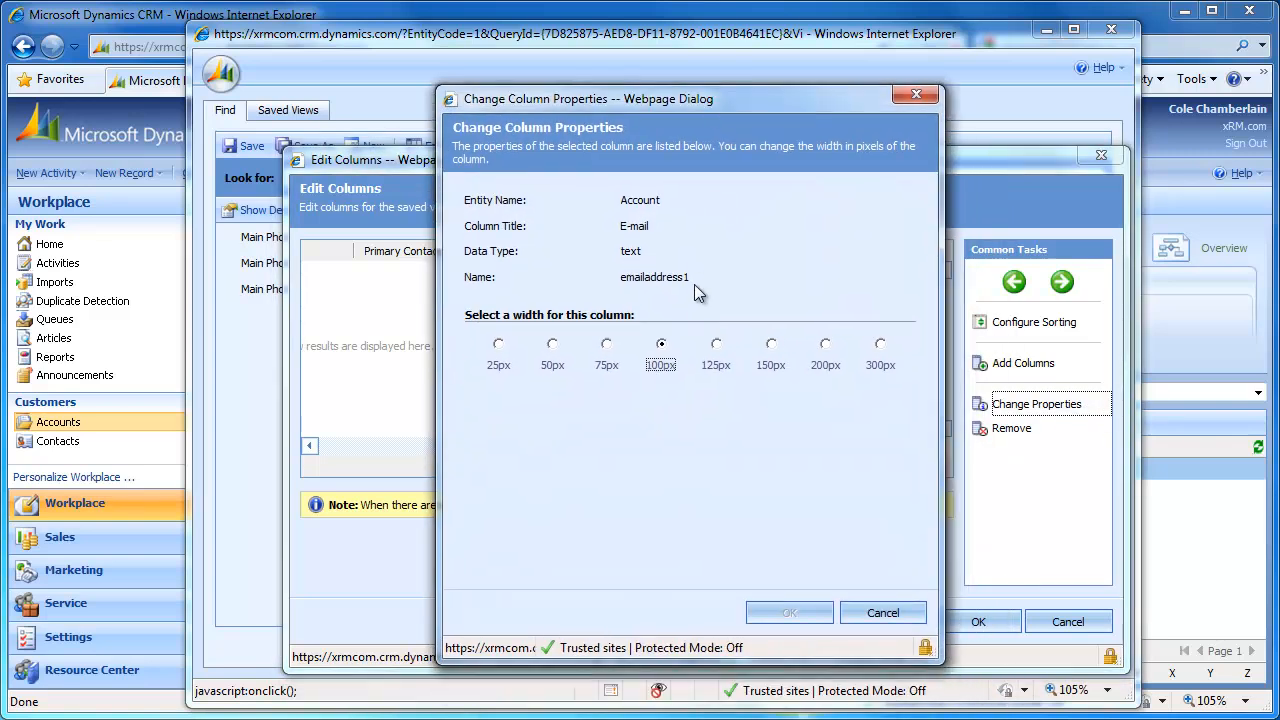
mouse_move(780, 350)
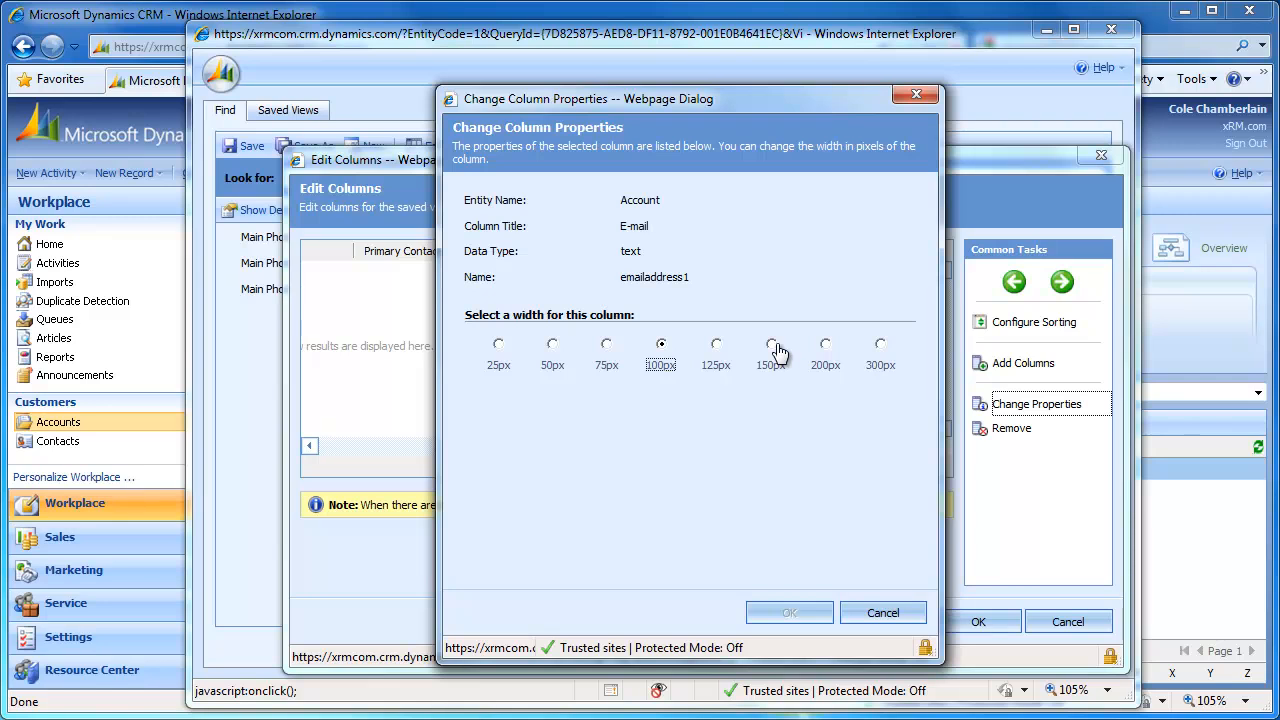
Step: Set the E-mail column width to 200px and apply the column edits
left_click(826, 344)
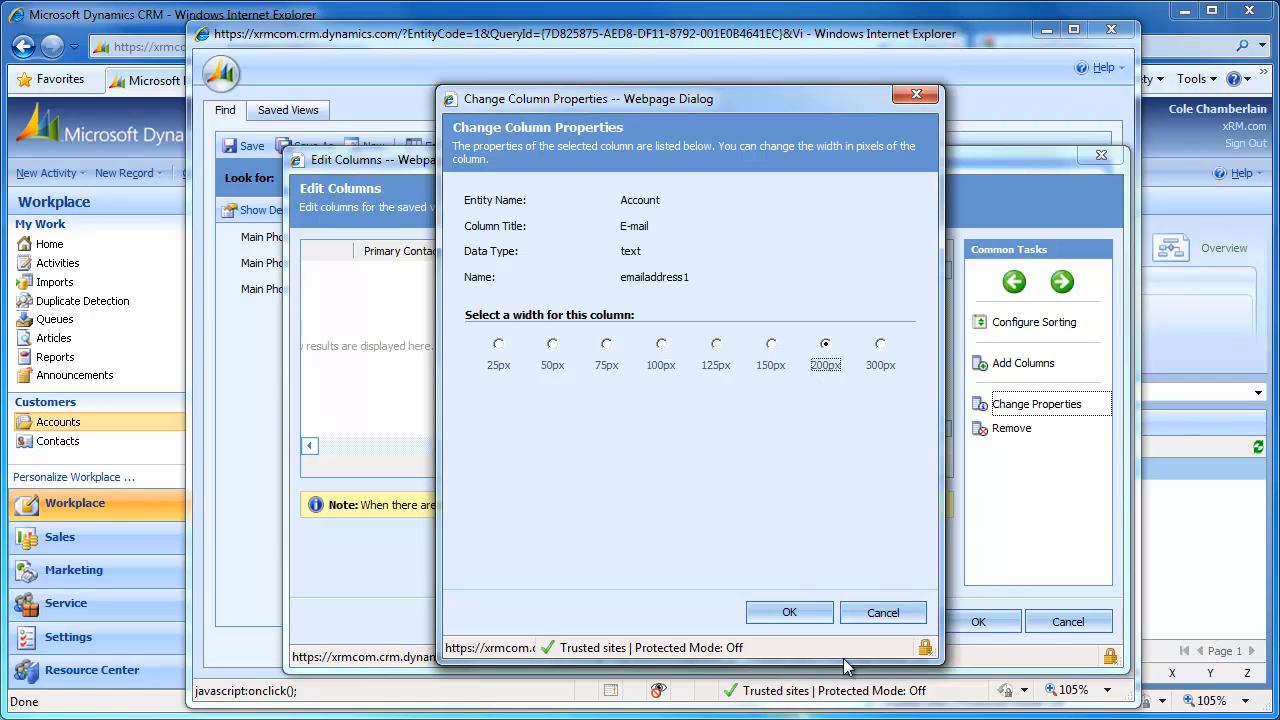
mouse_move(820, 447)
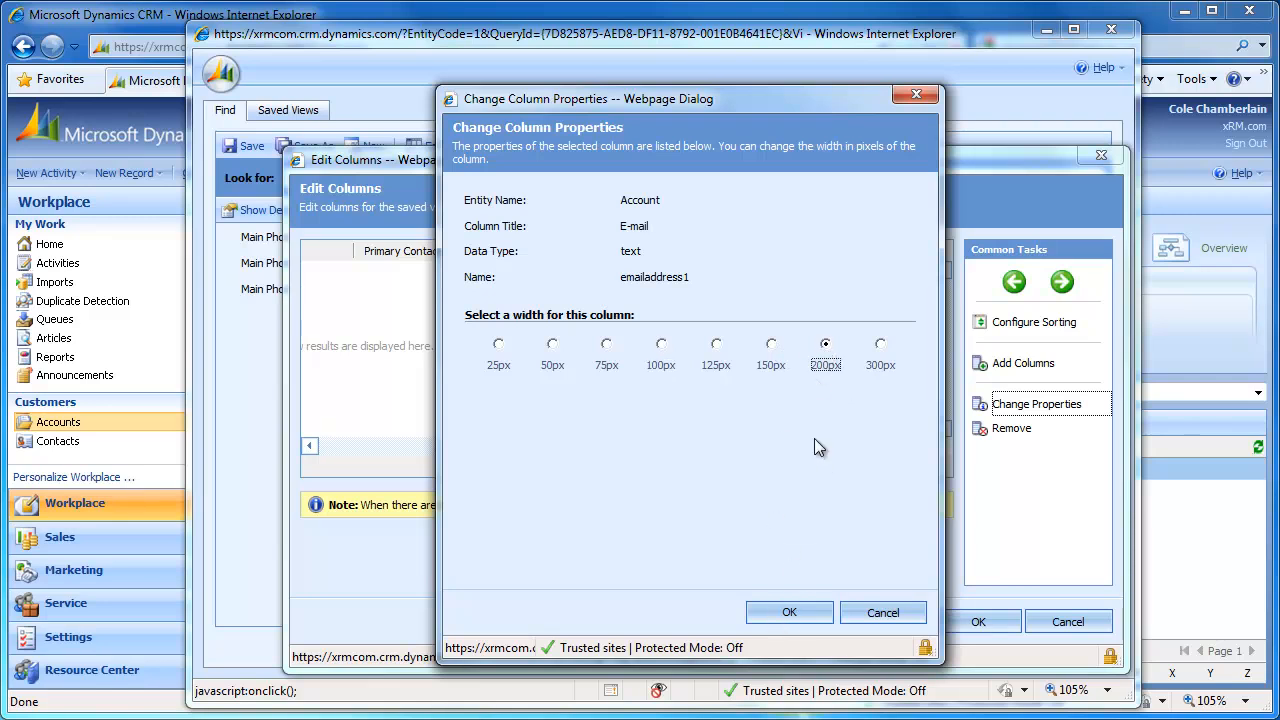
left_click(789, 612)
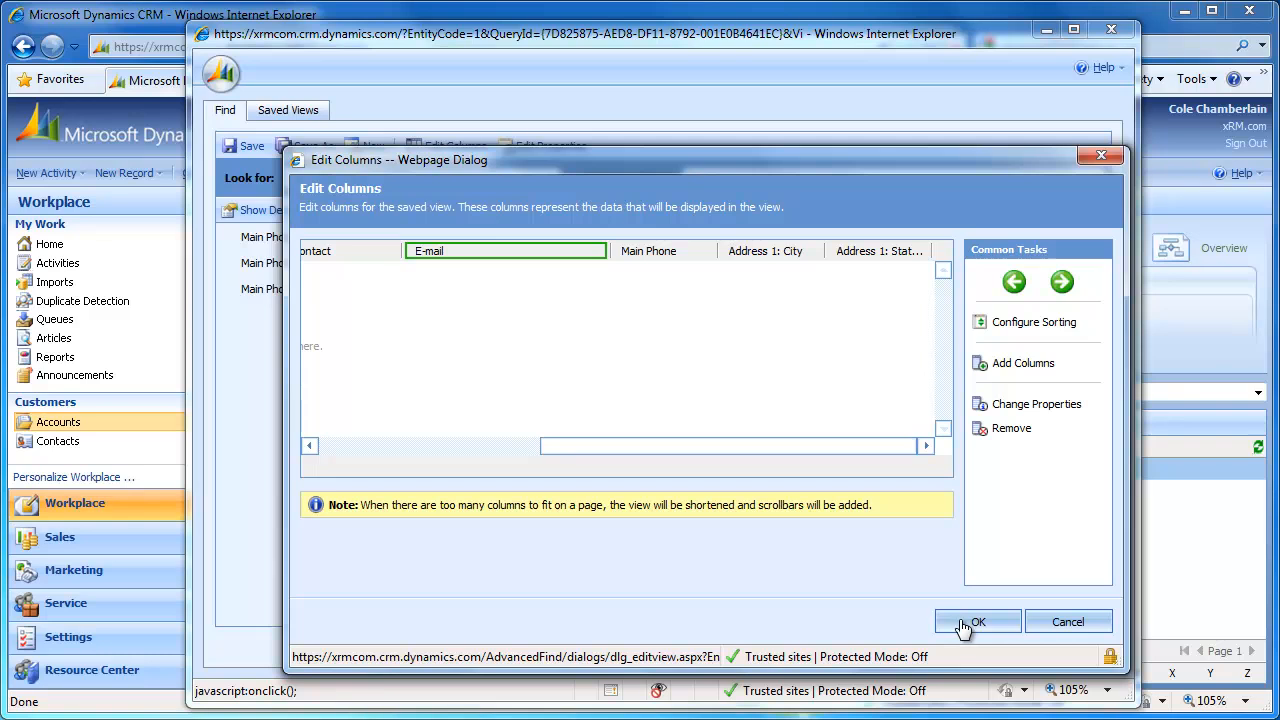
left_click(977, 621)
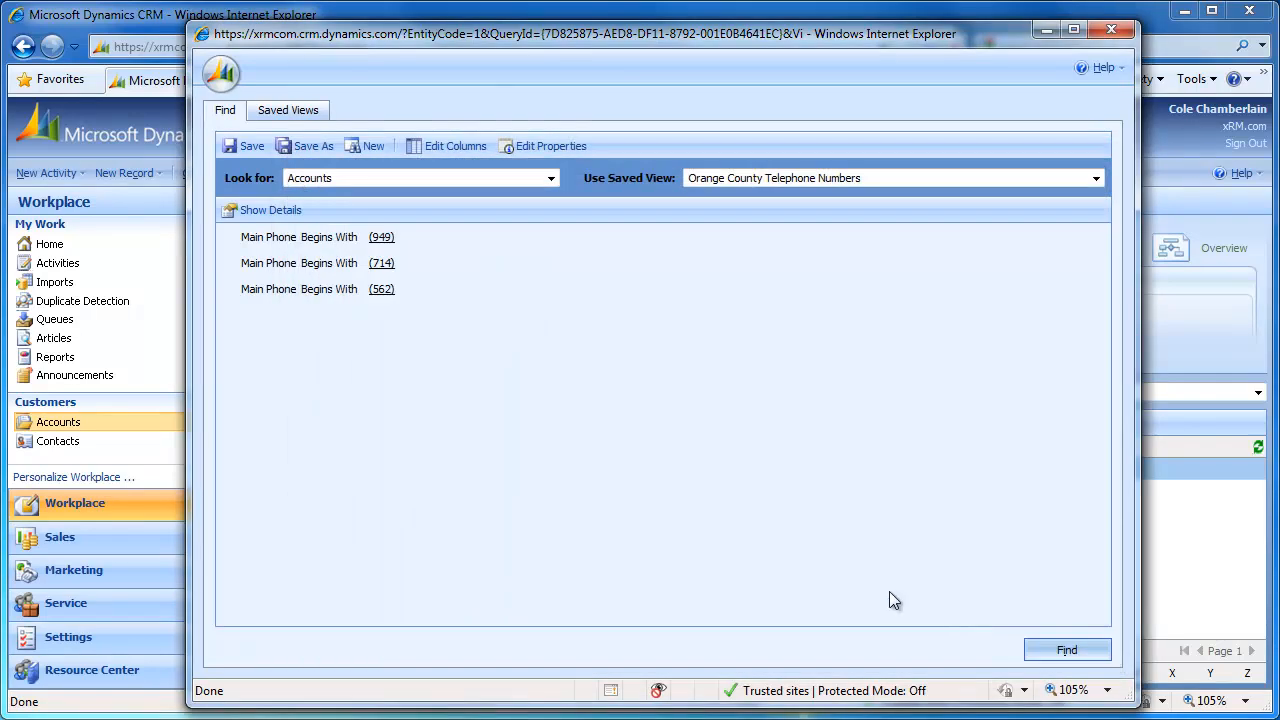
Step: Run the query to list five accounts with the E-mail column, then return to the criteria
left_click(1066, 650)
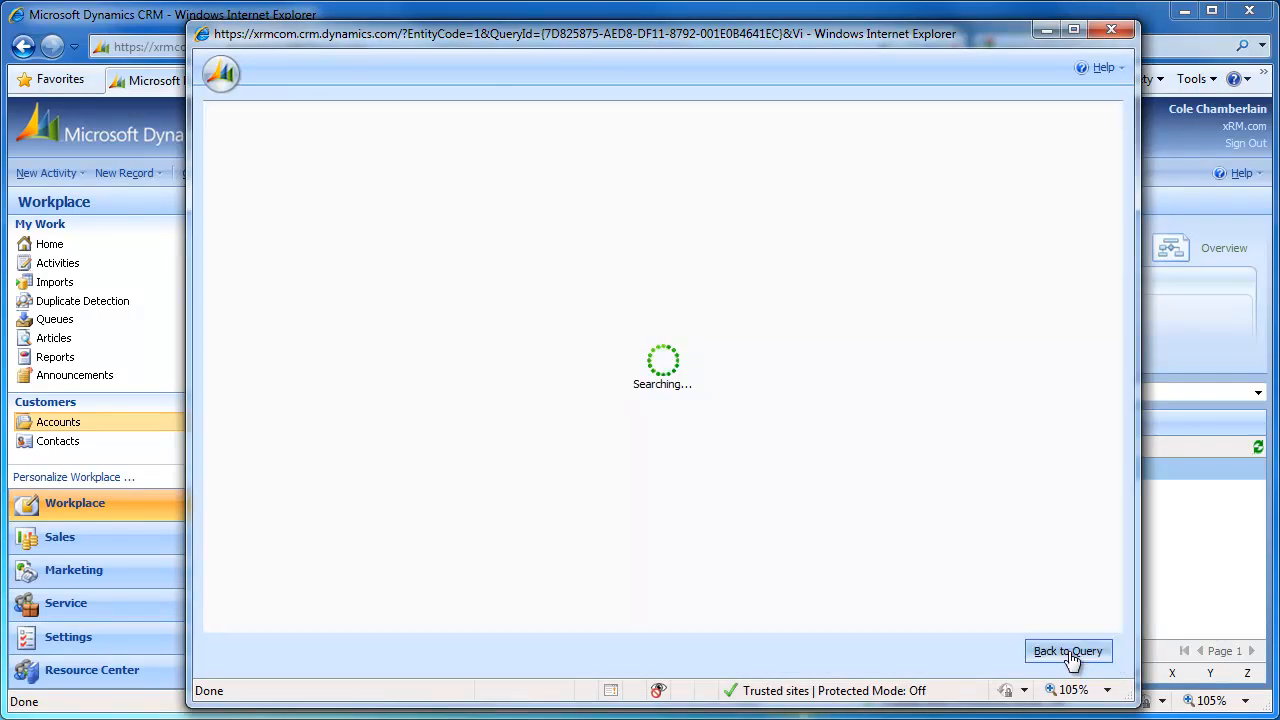
left_click(1067, 651)
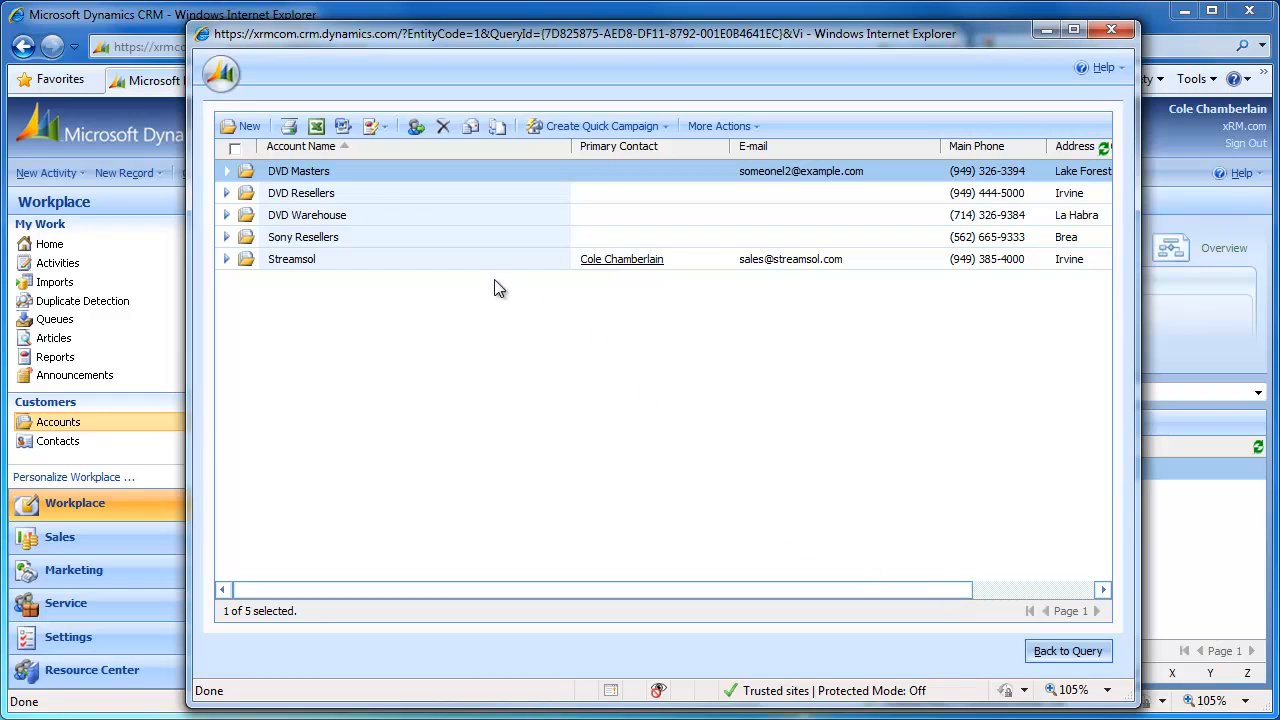
mouse_move(770, 580)
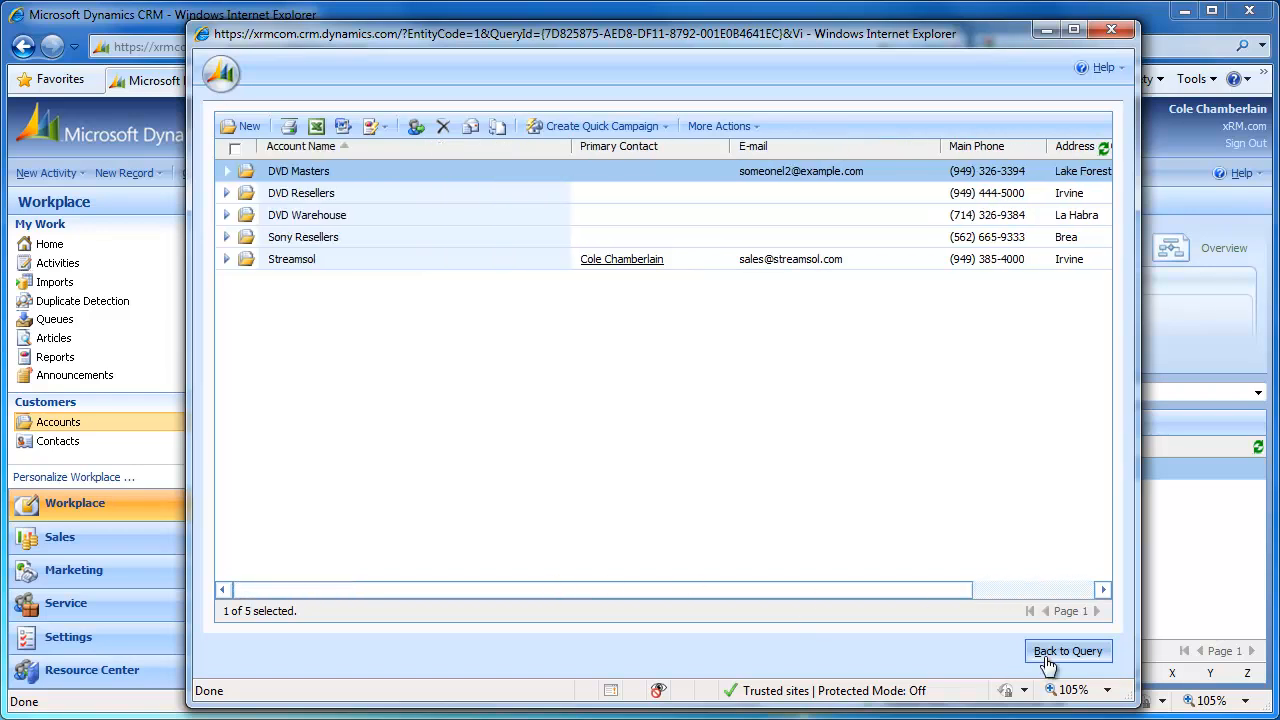
left_click(1067, 651)
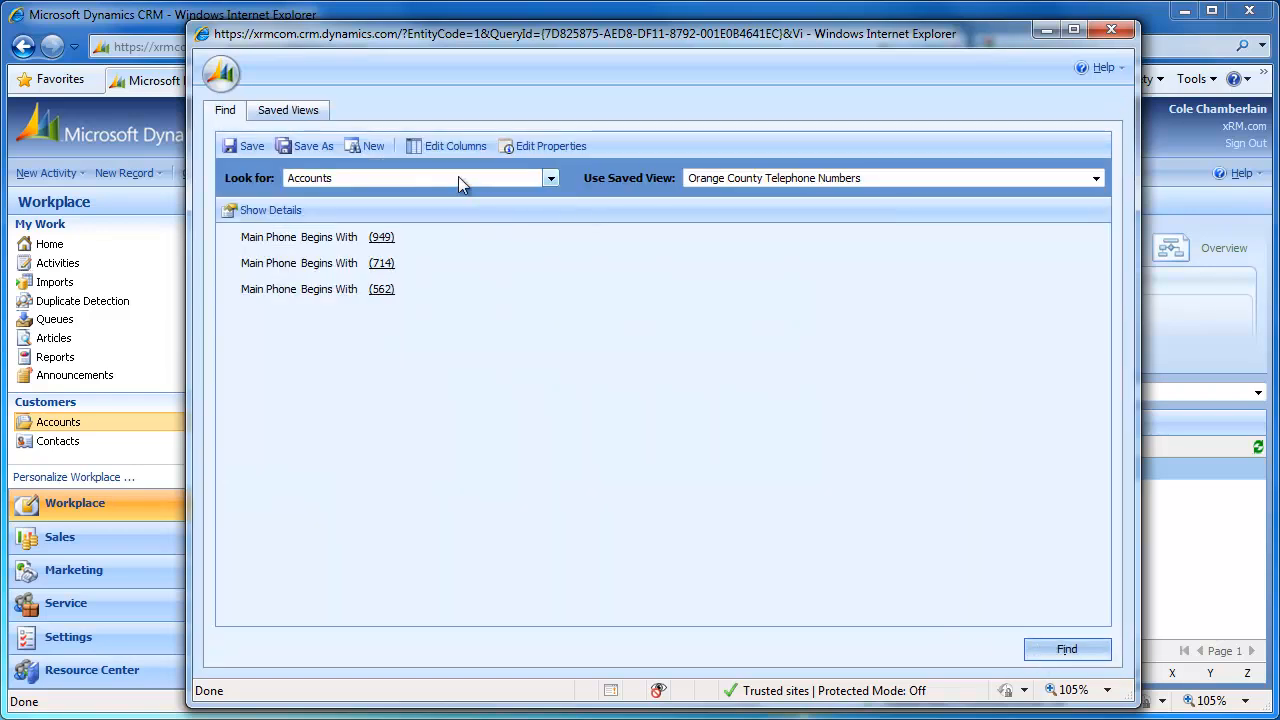
mouse_move(455, 146)
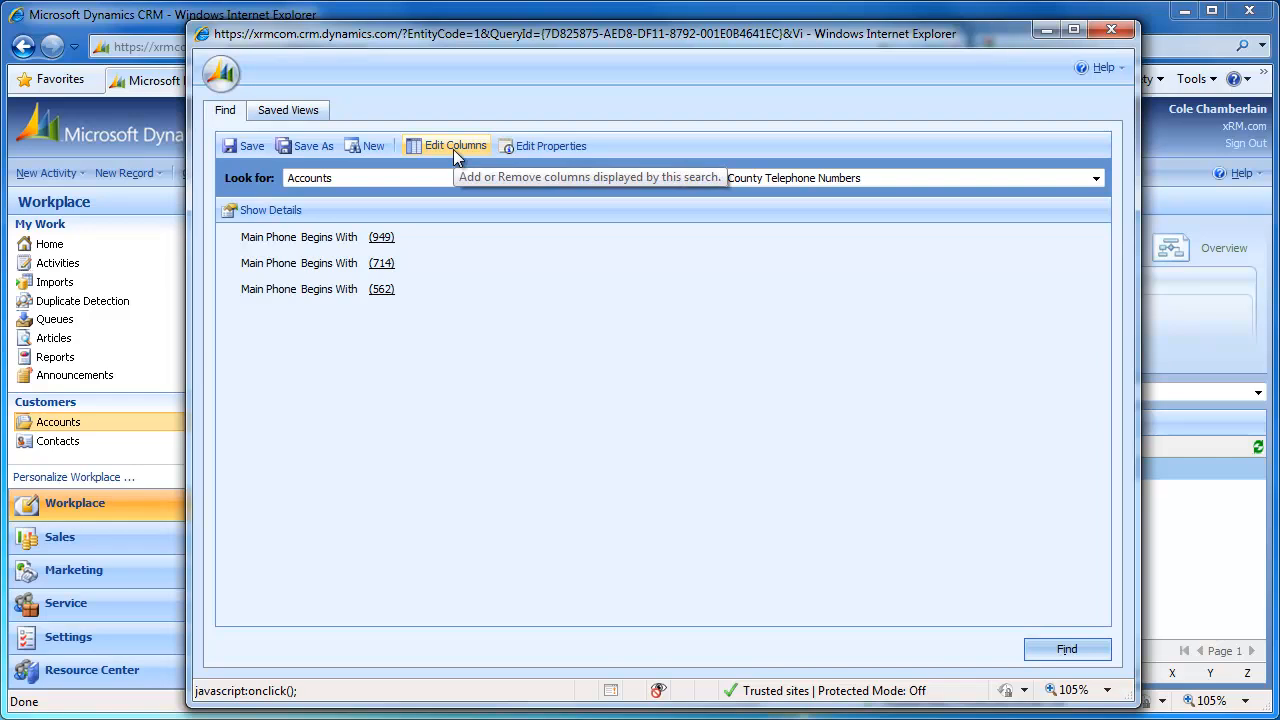
Step: In Edit Columns, set the default sort to Address 1: City and confirm
left_click(455, 145)
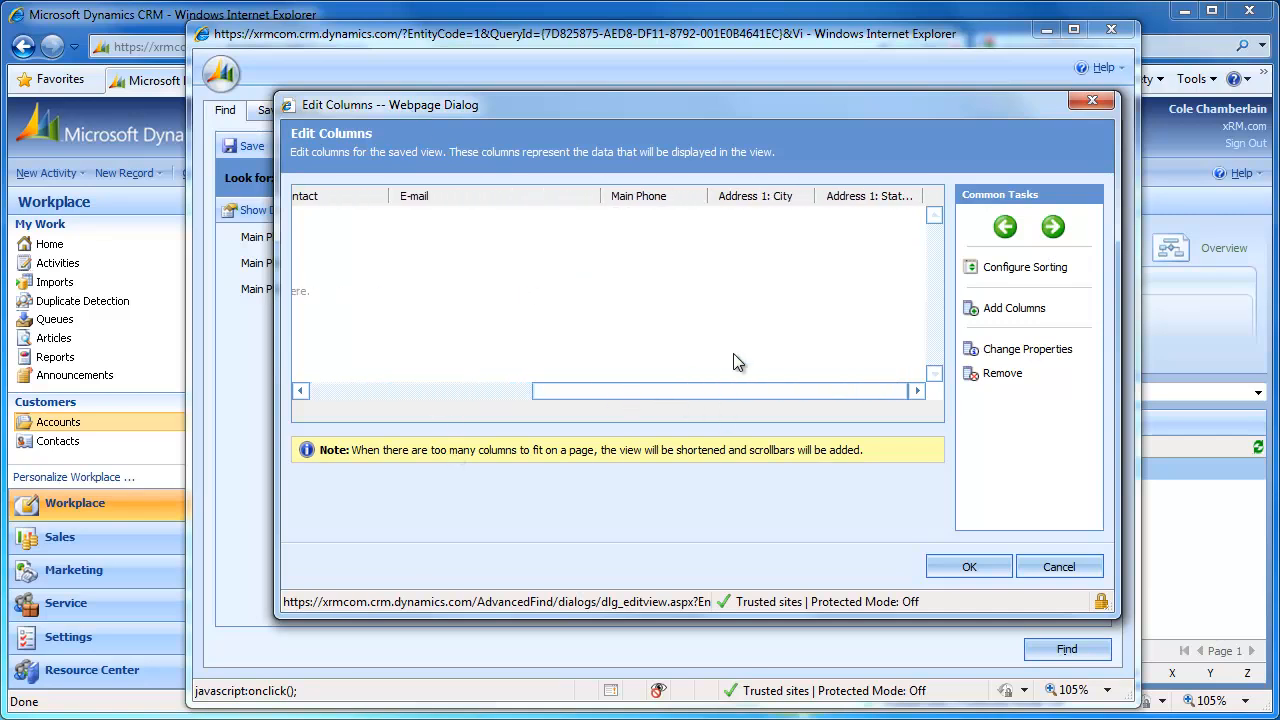
left_click(760, 195)
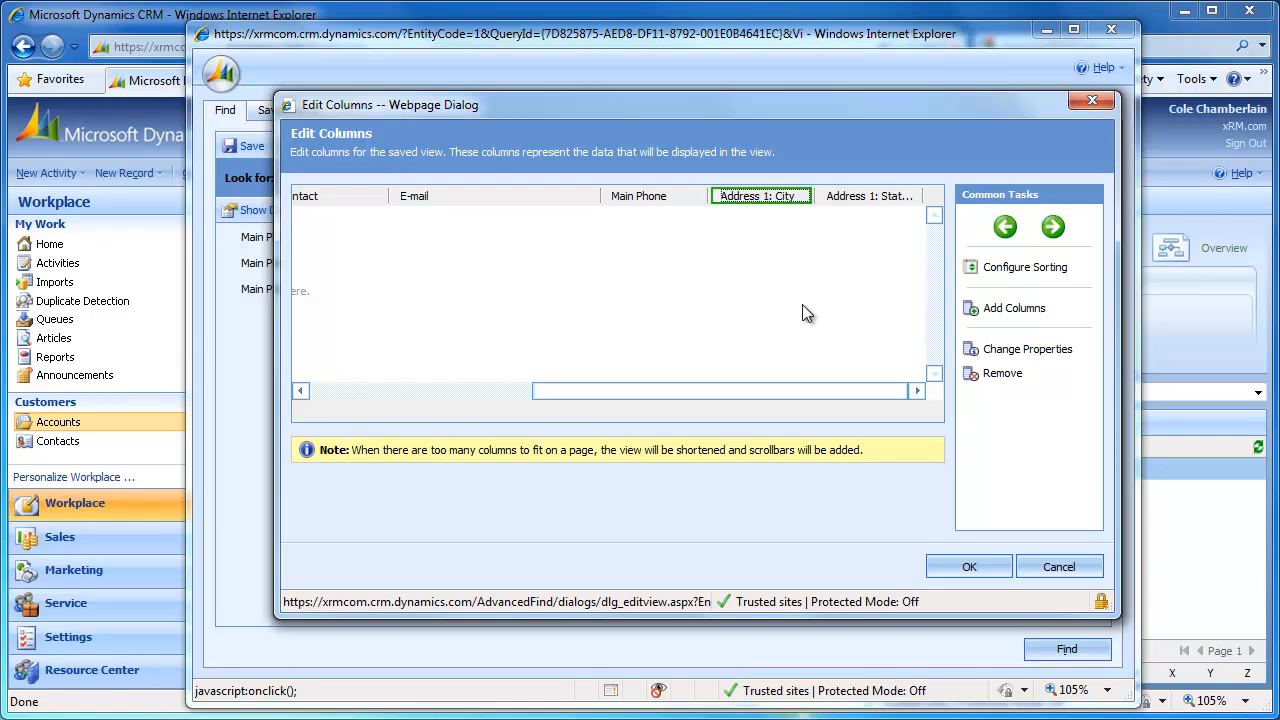
mouse_move(1024, 267)
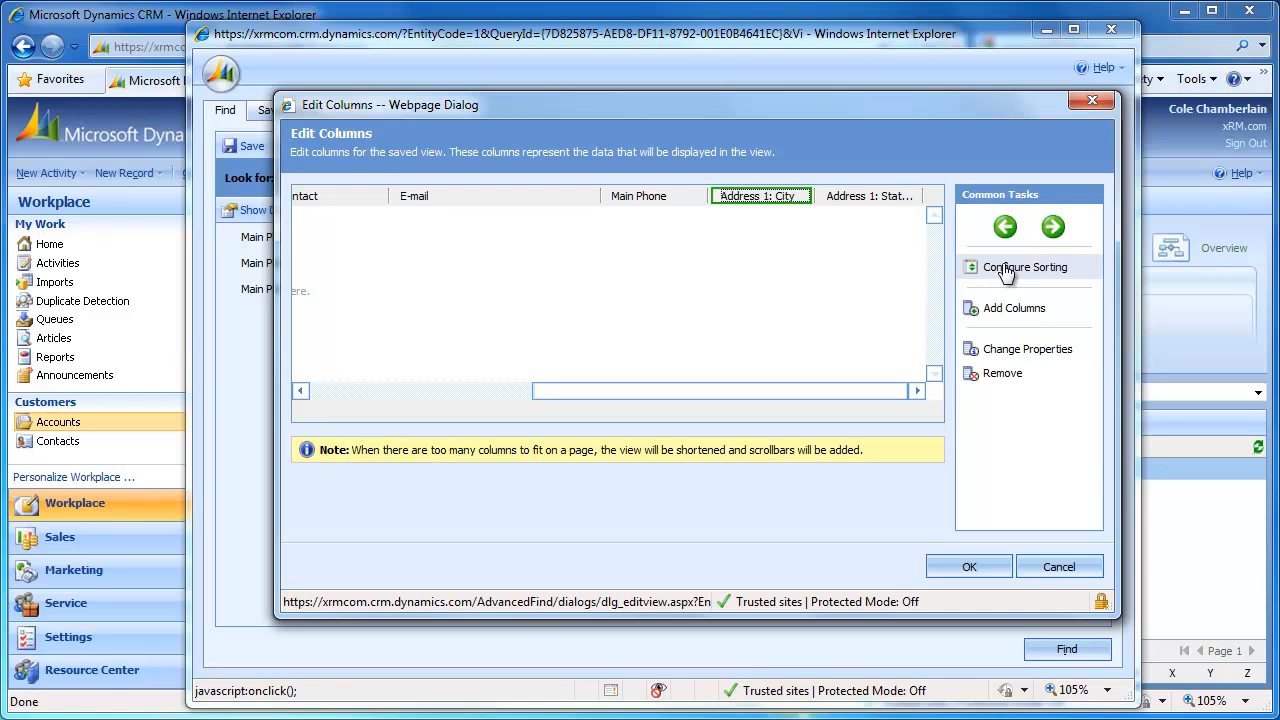
left_click(1024, 267)
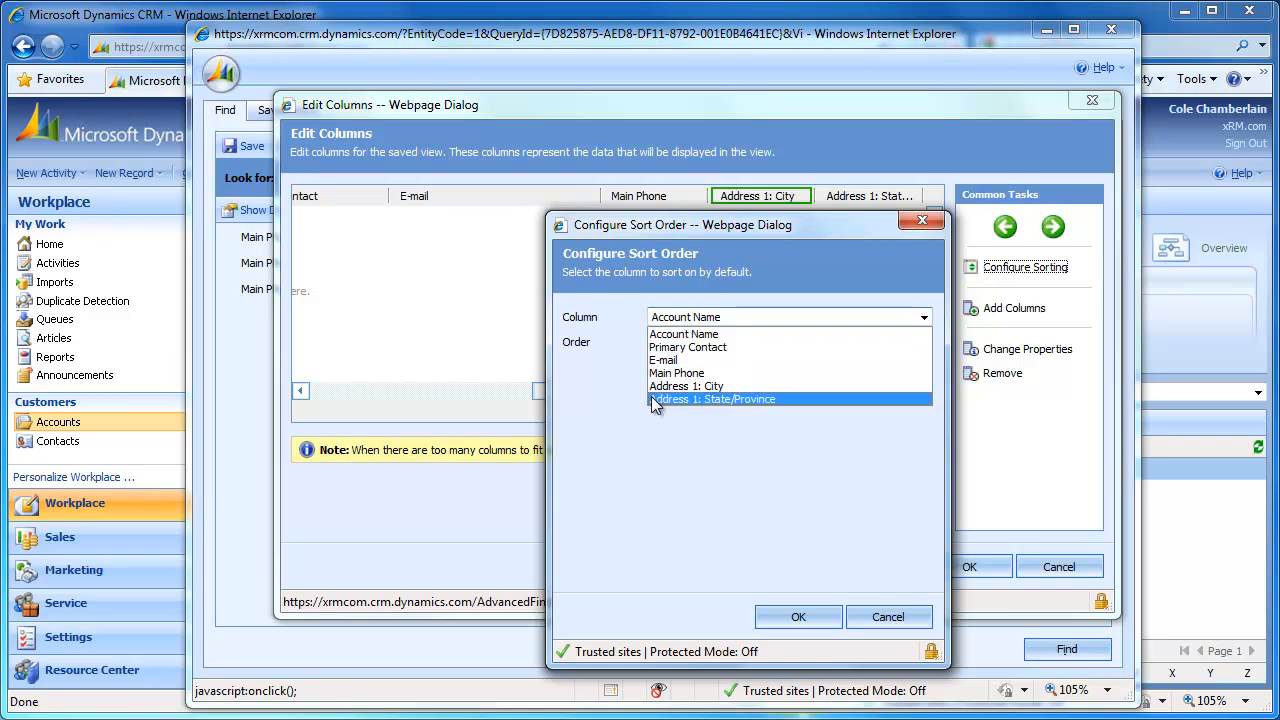
left_click(687, 386)
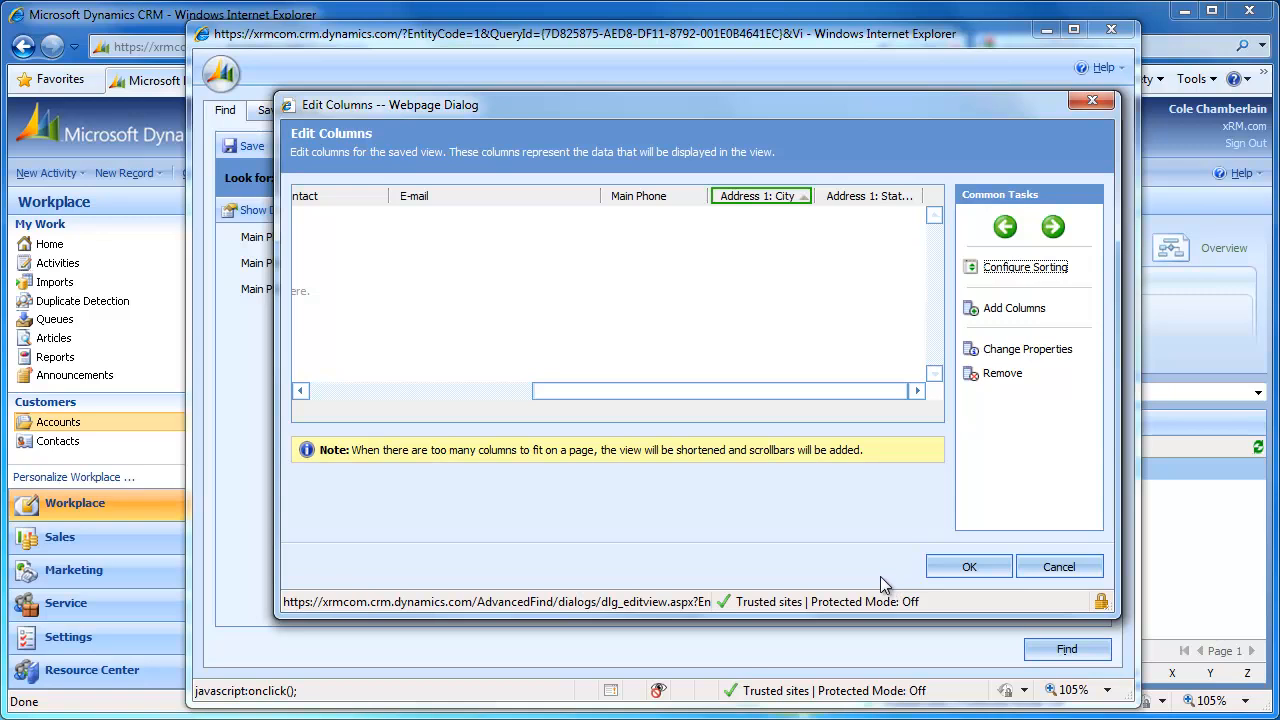
left_click(968, 566)
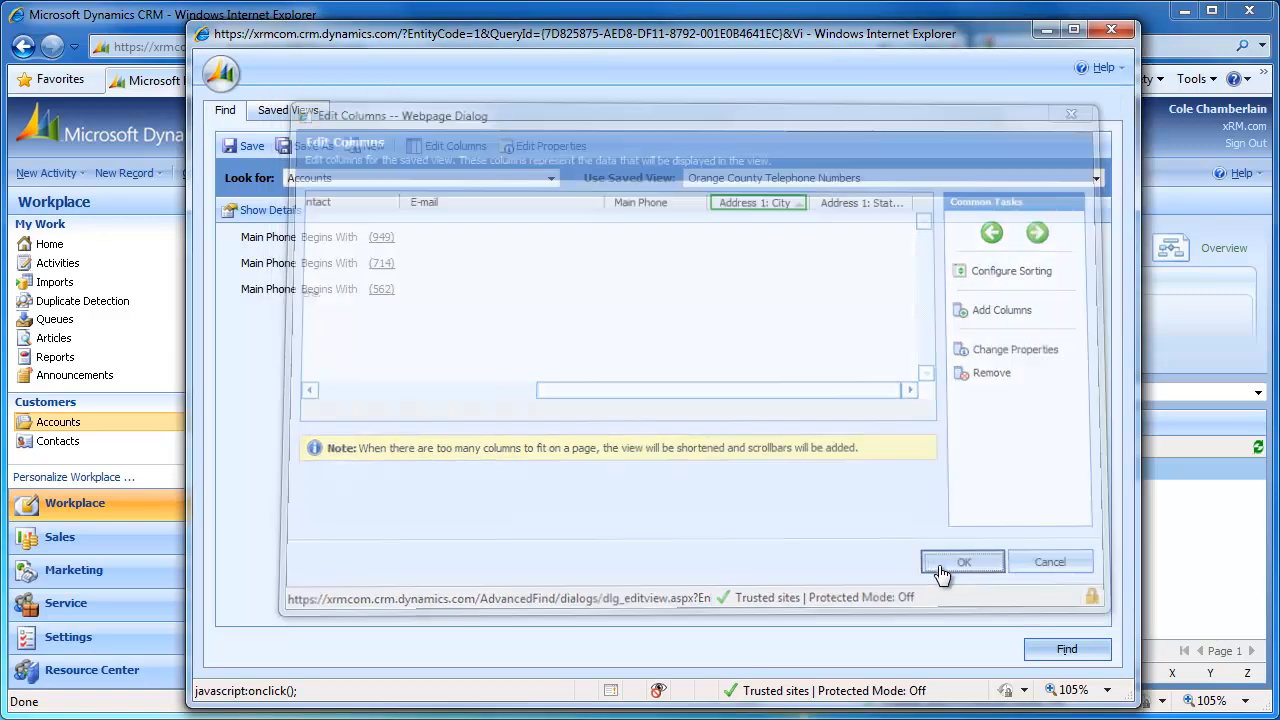
Step: Run the query to list five accounts sorted by city, Brea to Lake Forest
left_click(963, 561)
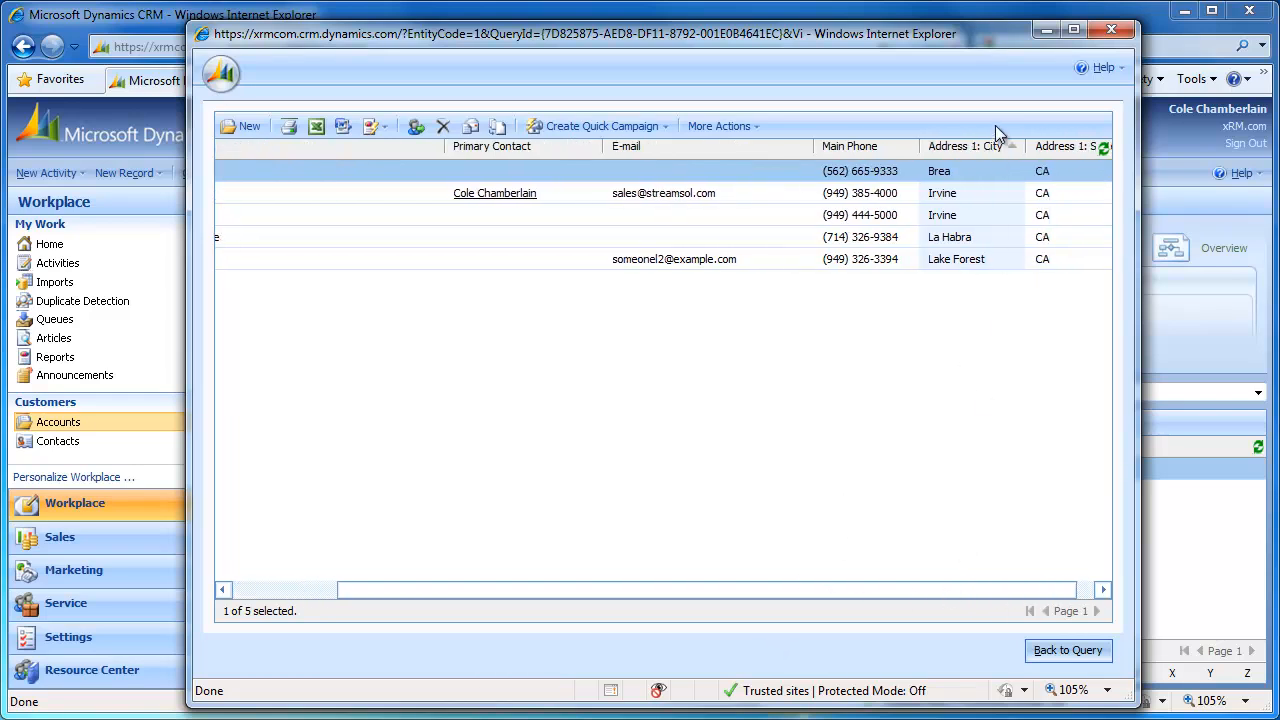
mouse_move(876, 591)
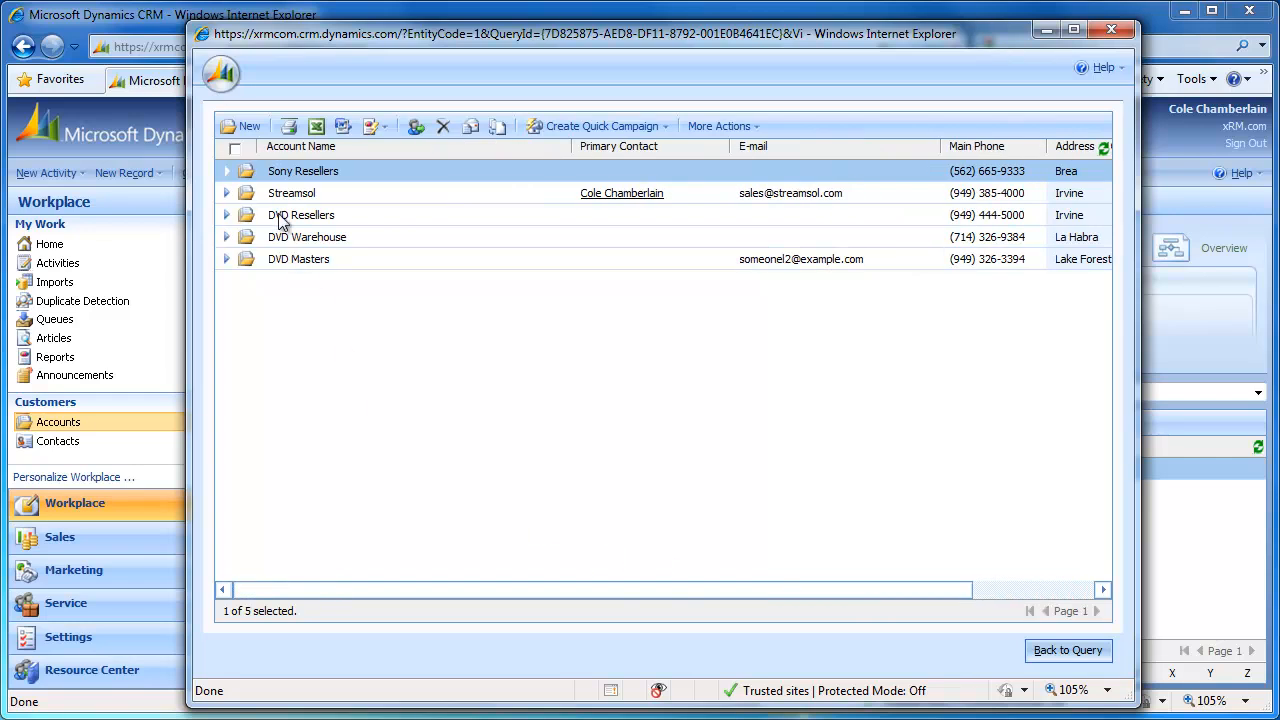
mouse_move(240, 205)
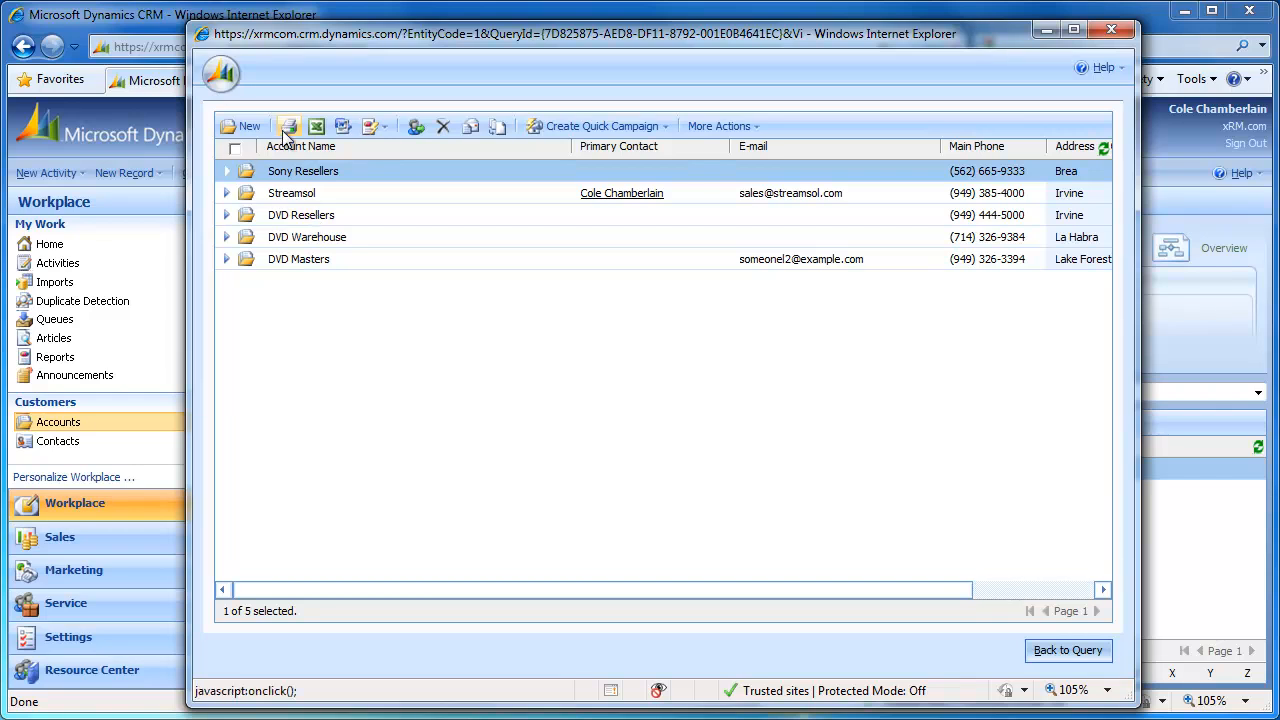
left_click(290, 126)
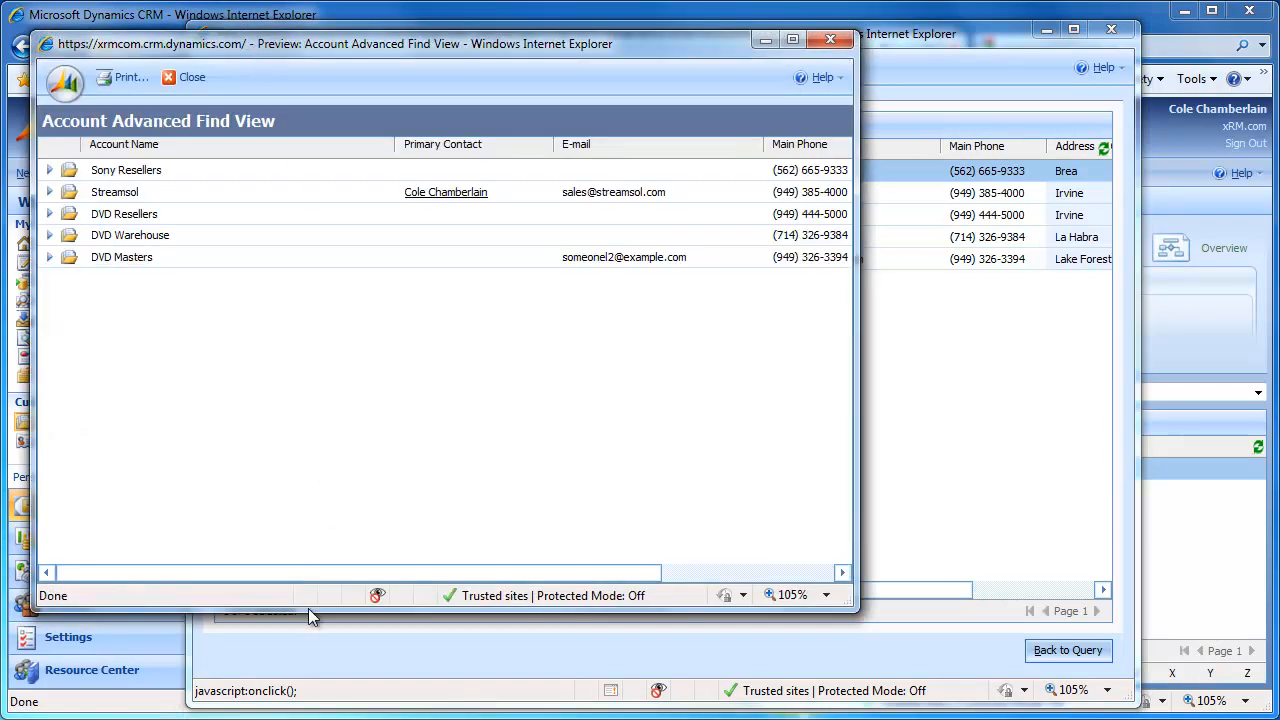
scroll("right", 3)
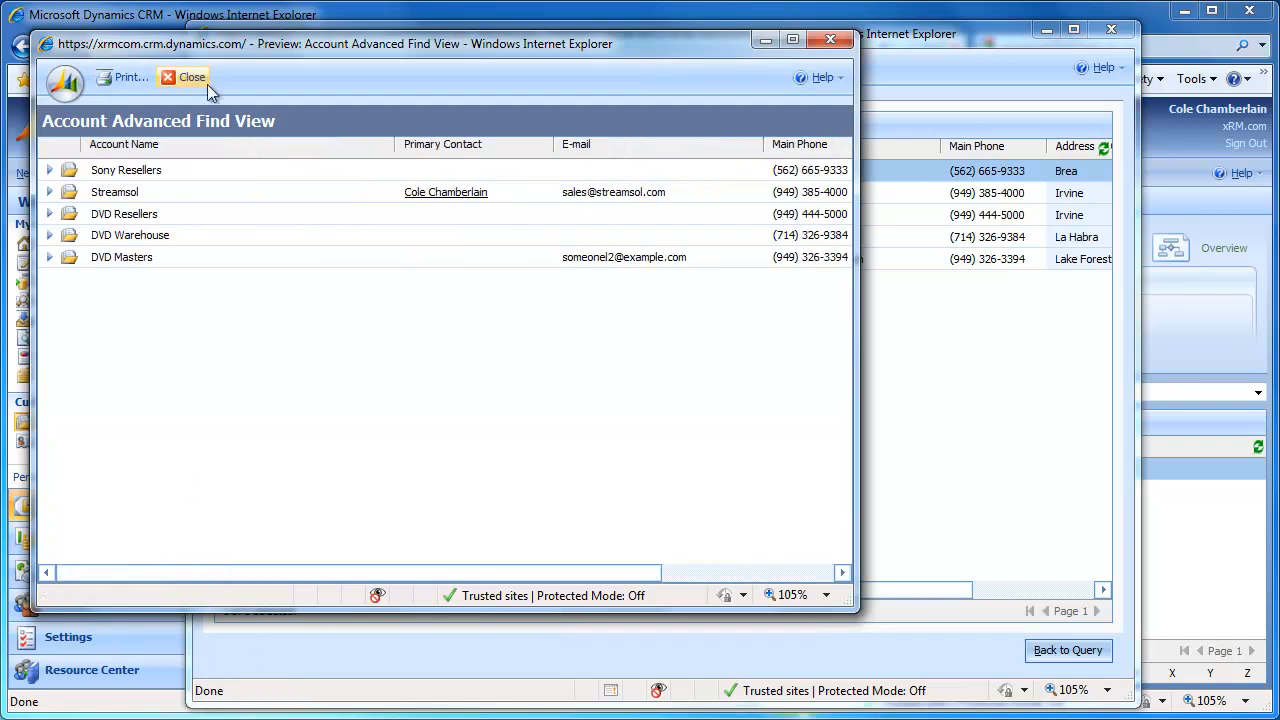
left_click(185, 77)
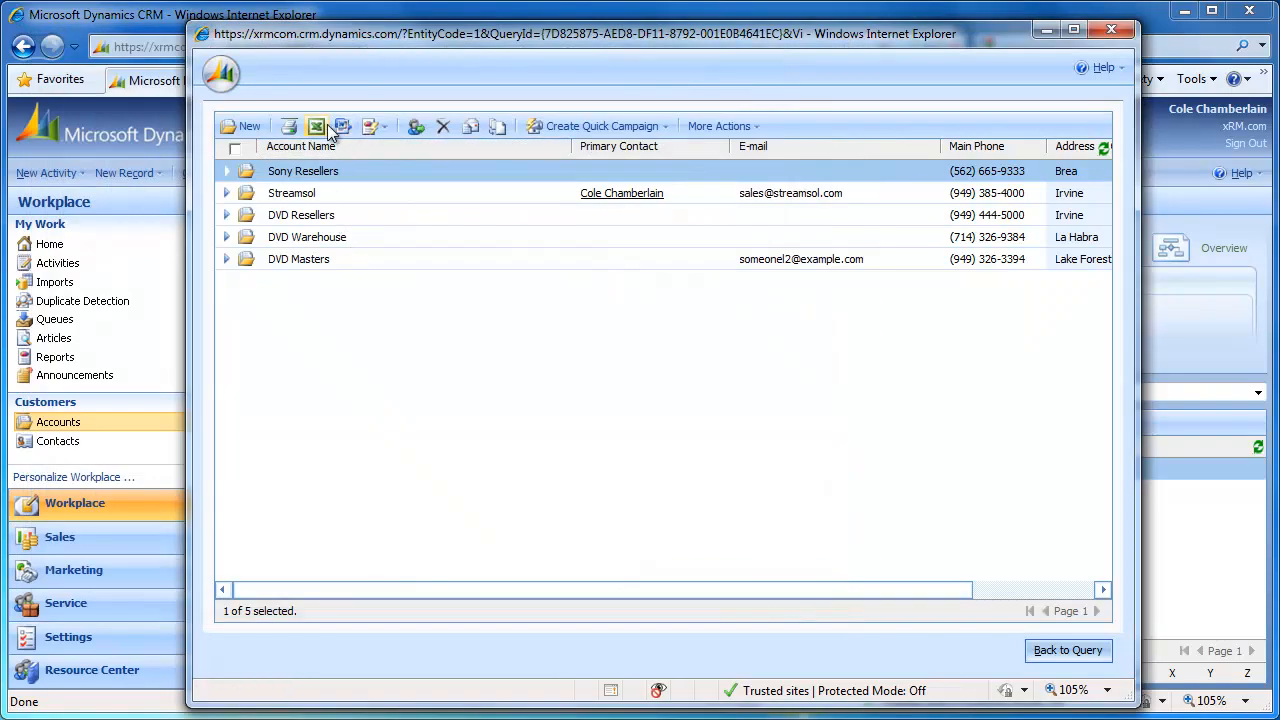
mouse_move(317, 126)
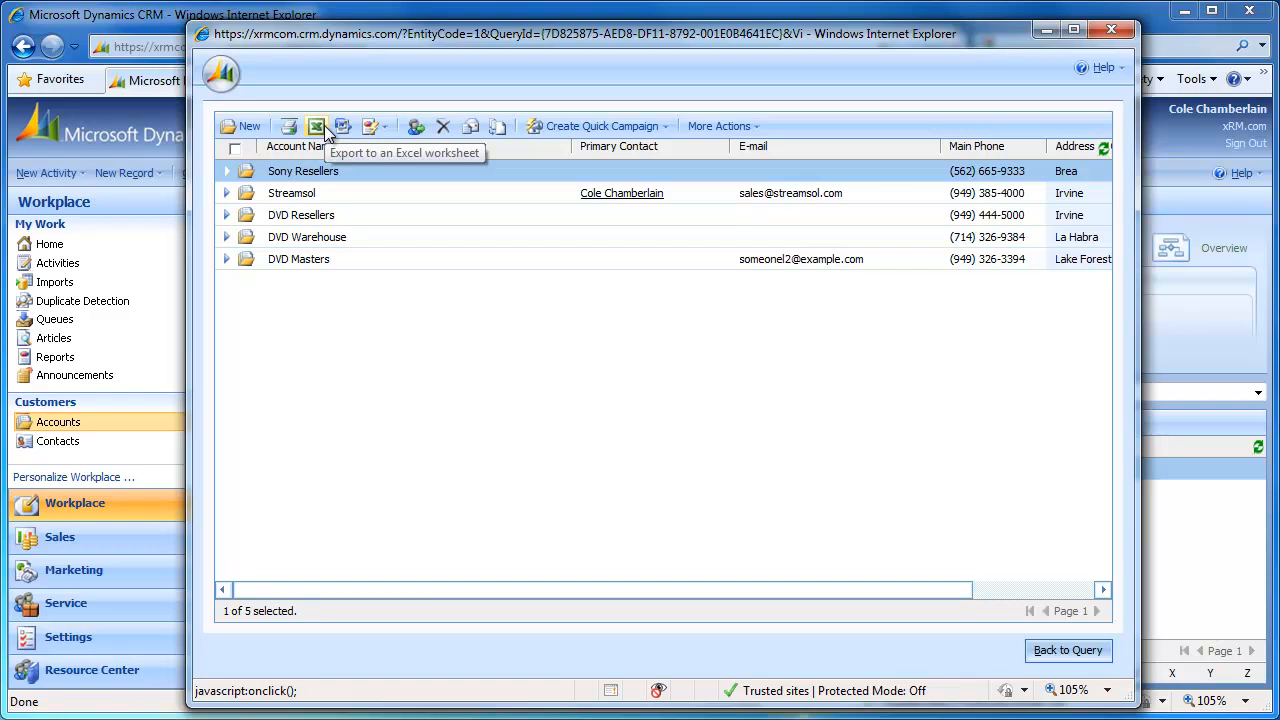
left_click(316, 126)
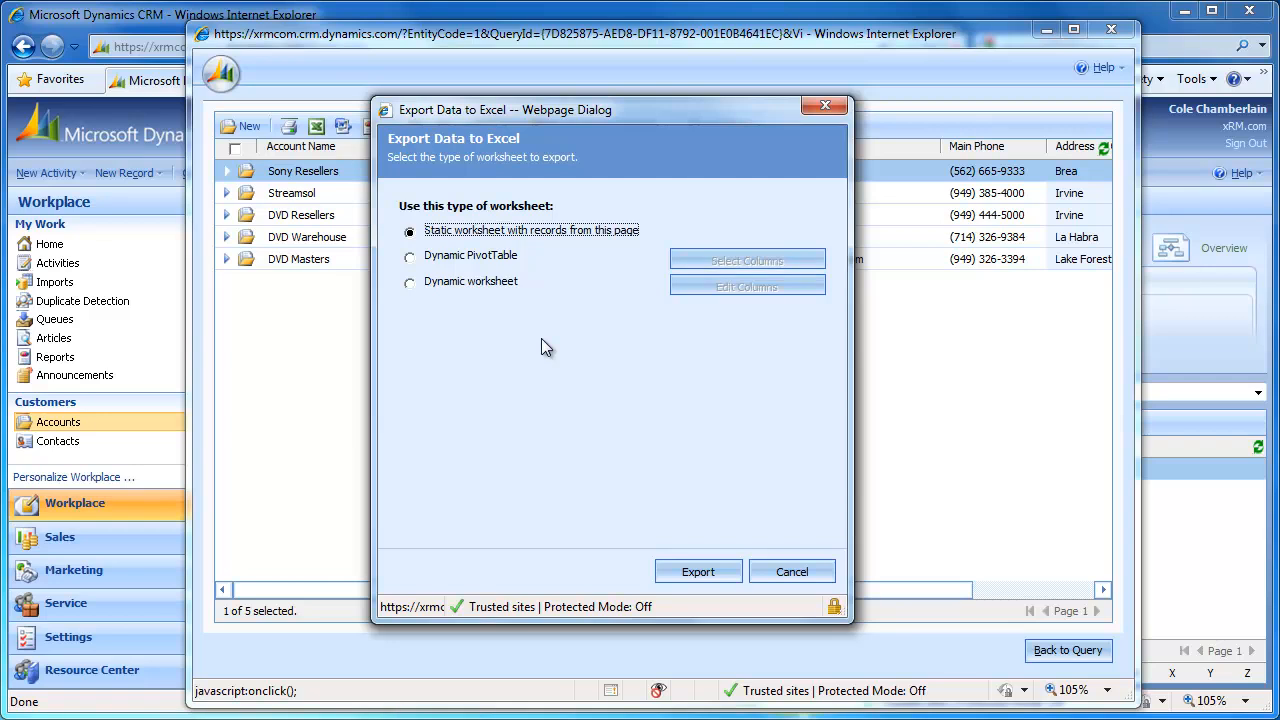
mouse_move(518, 240)
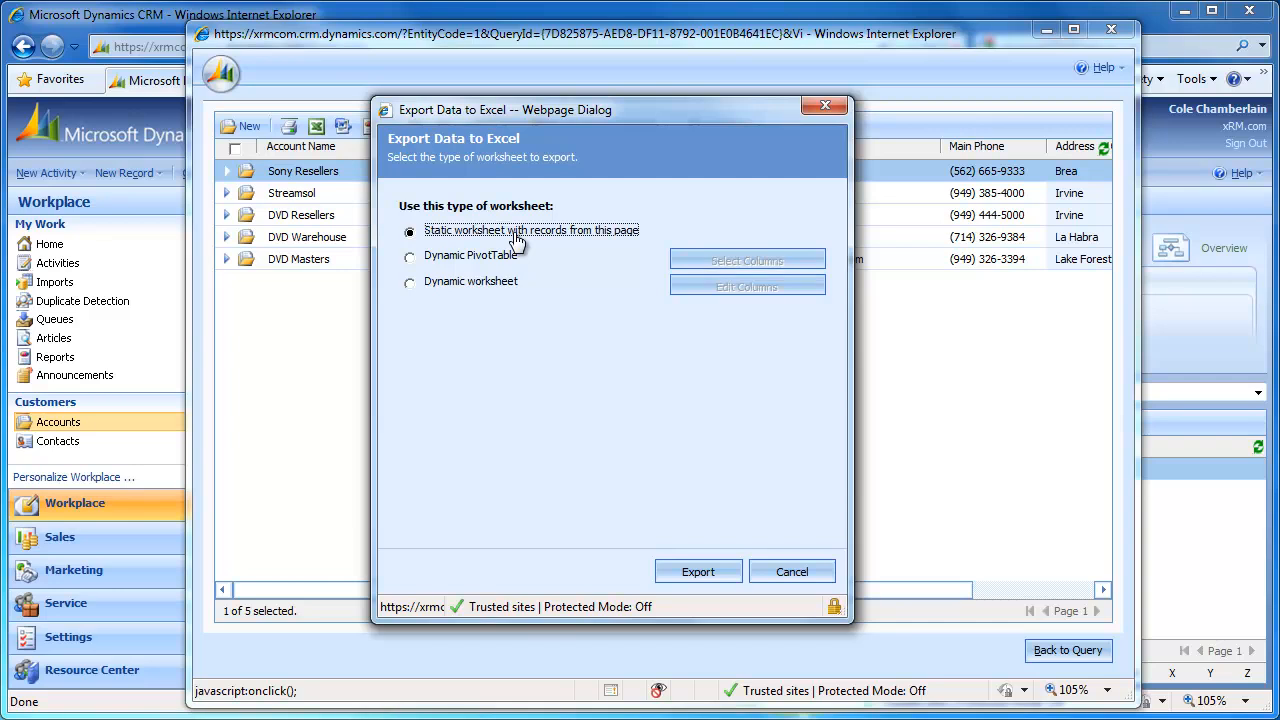
mouse_move(807, 592)
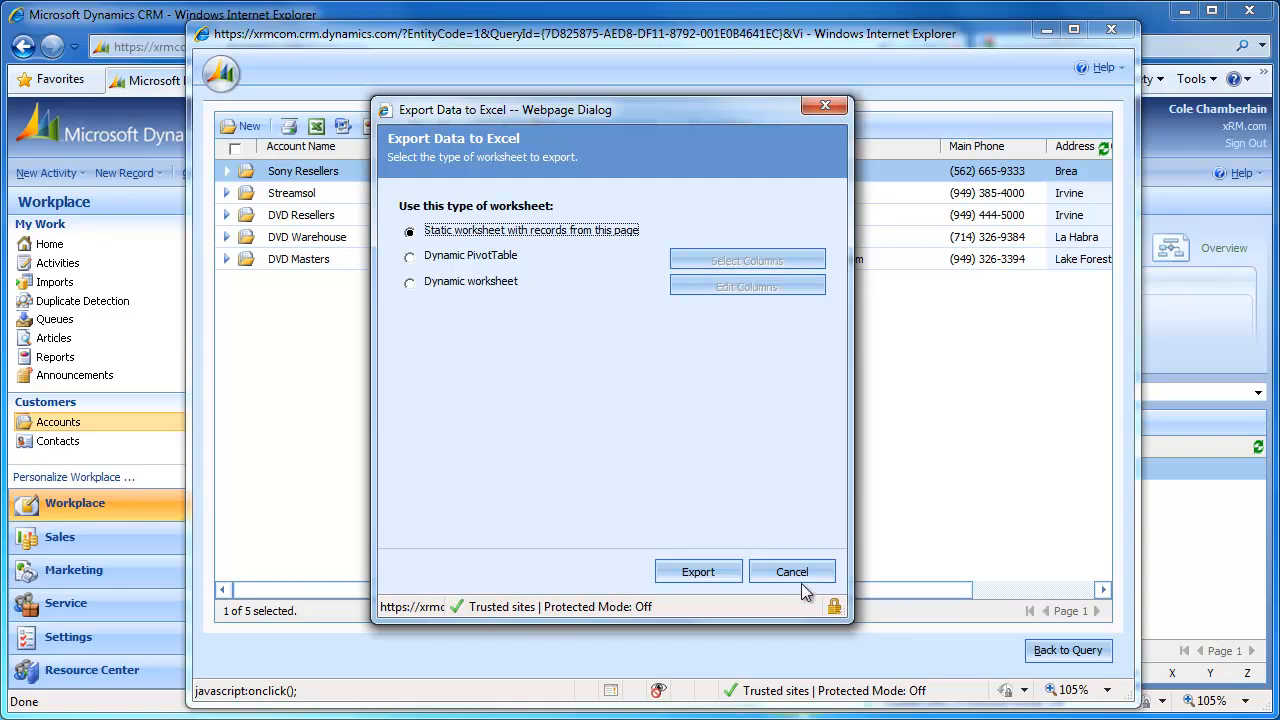
left_click(792, 571)
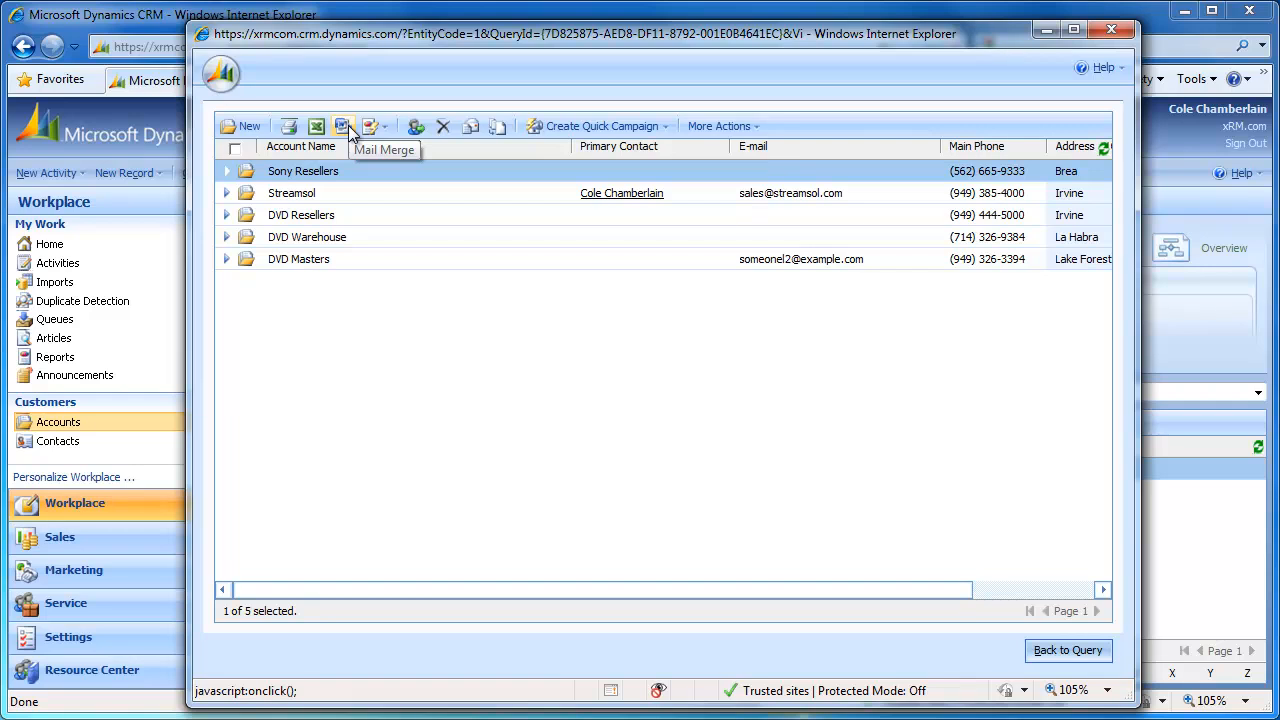
mouse_move(370, 126)
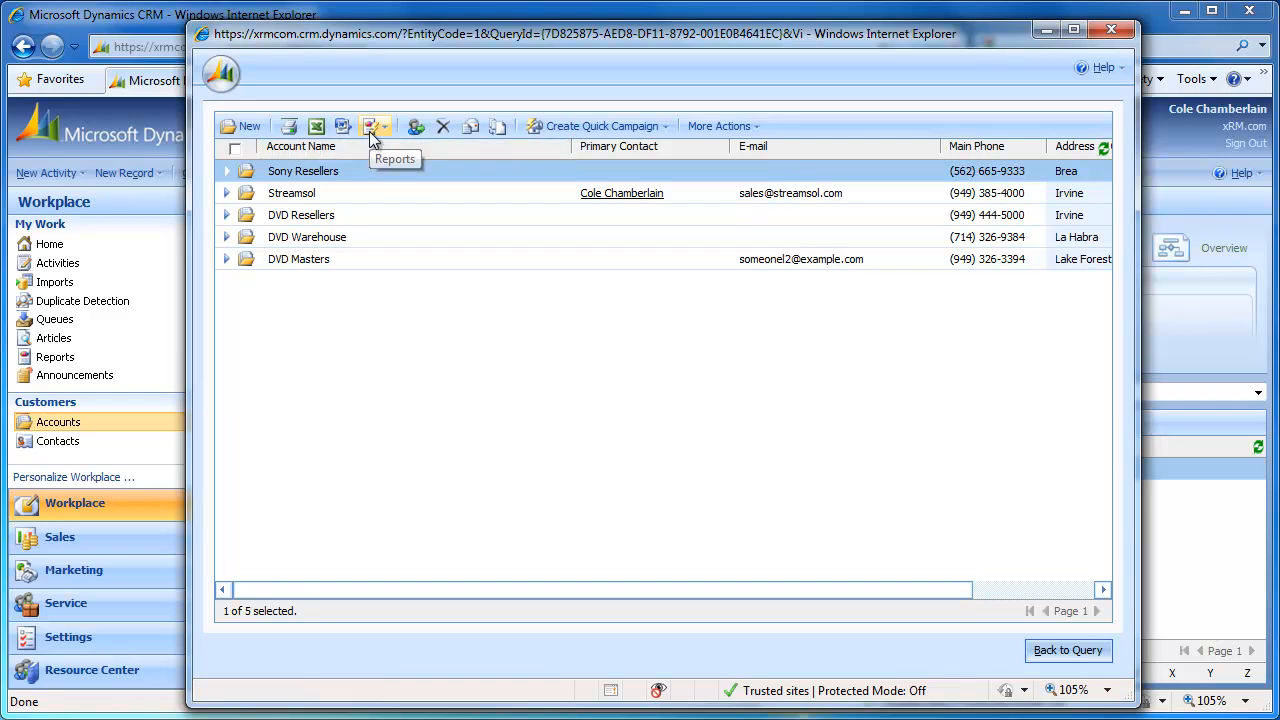
Step: Select Sony Resellers, Streamsol and DVD Masters in the results grid
left_click(375, 126)
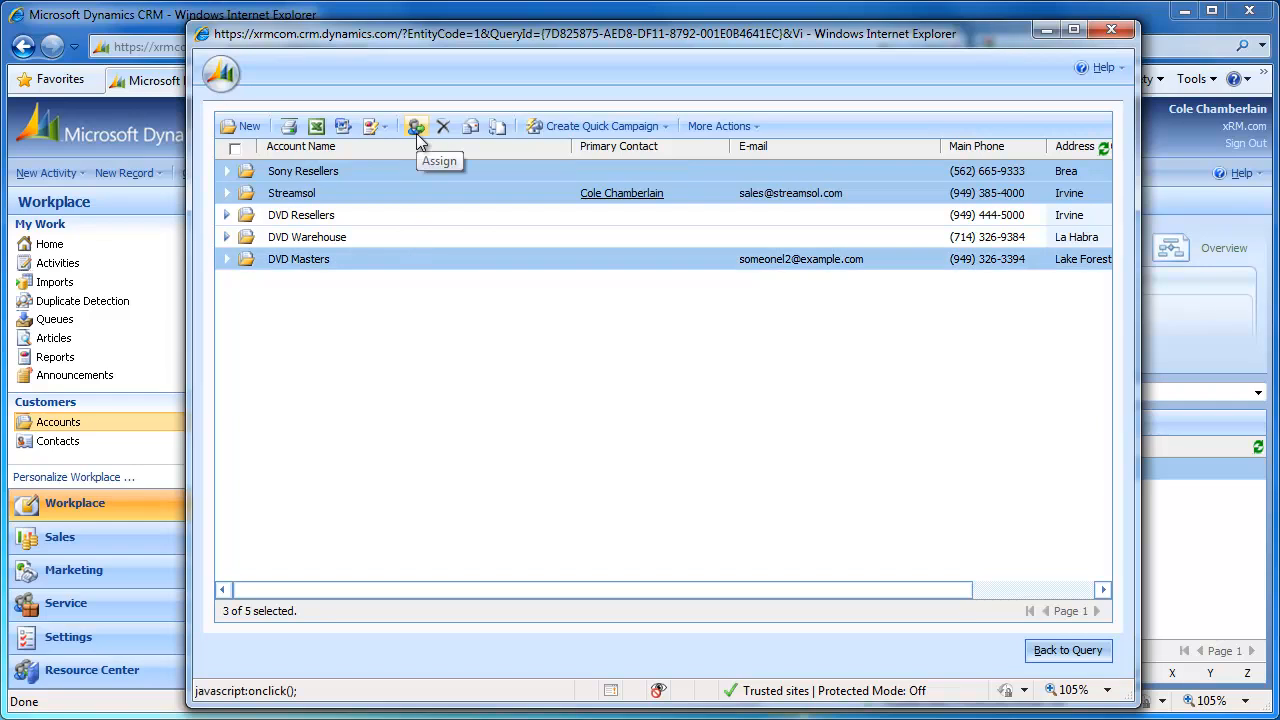
left_click(416, 126)
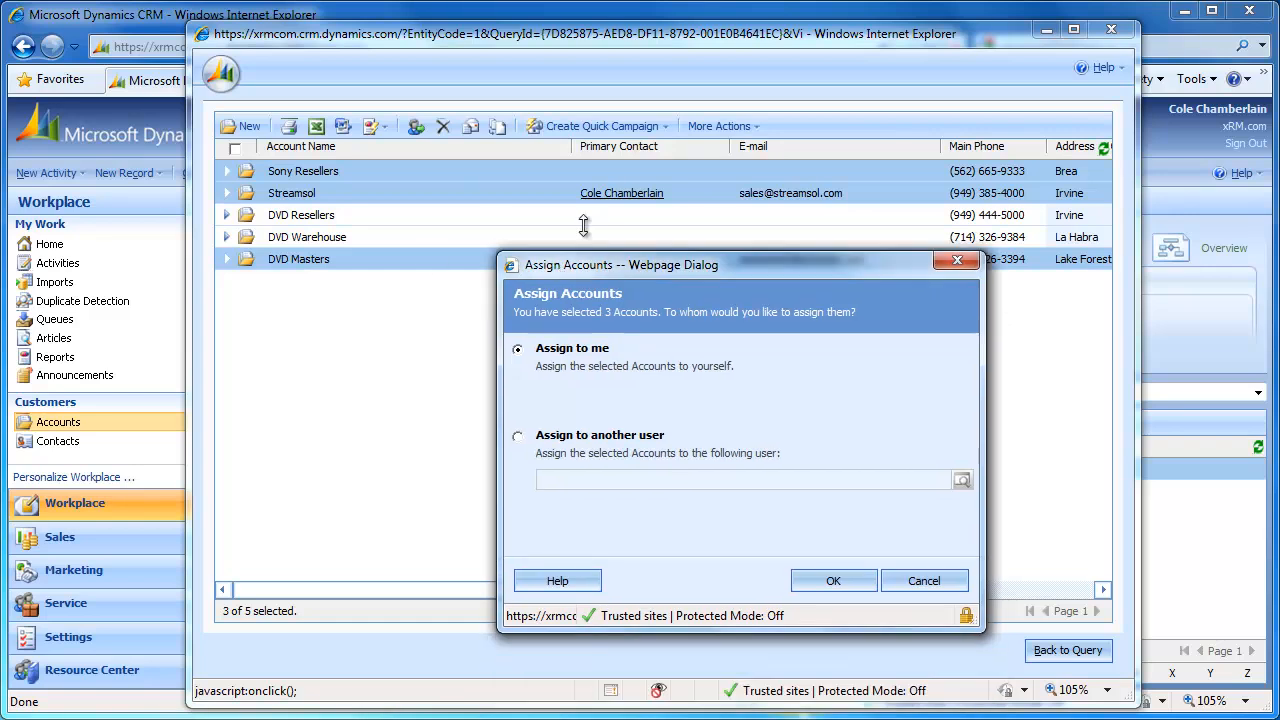
mouse_move(506, 271)
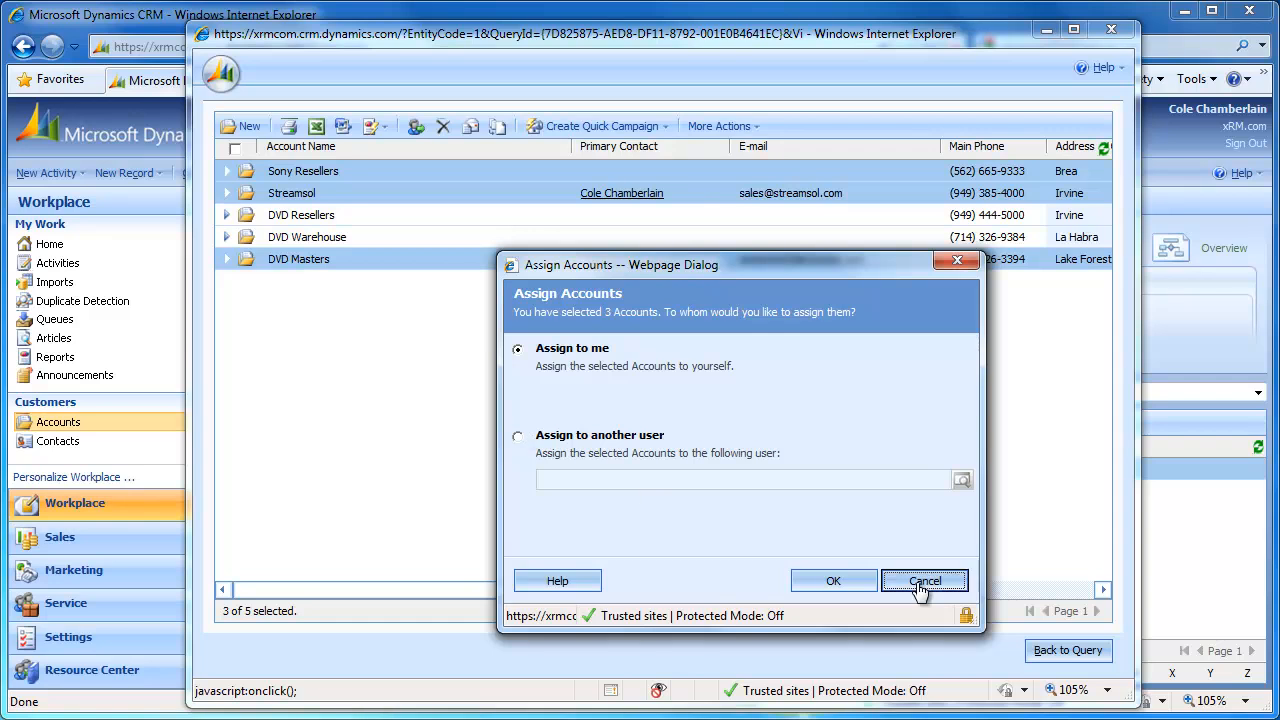
left_click(923, 581)
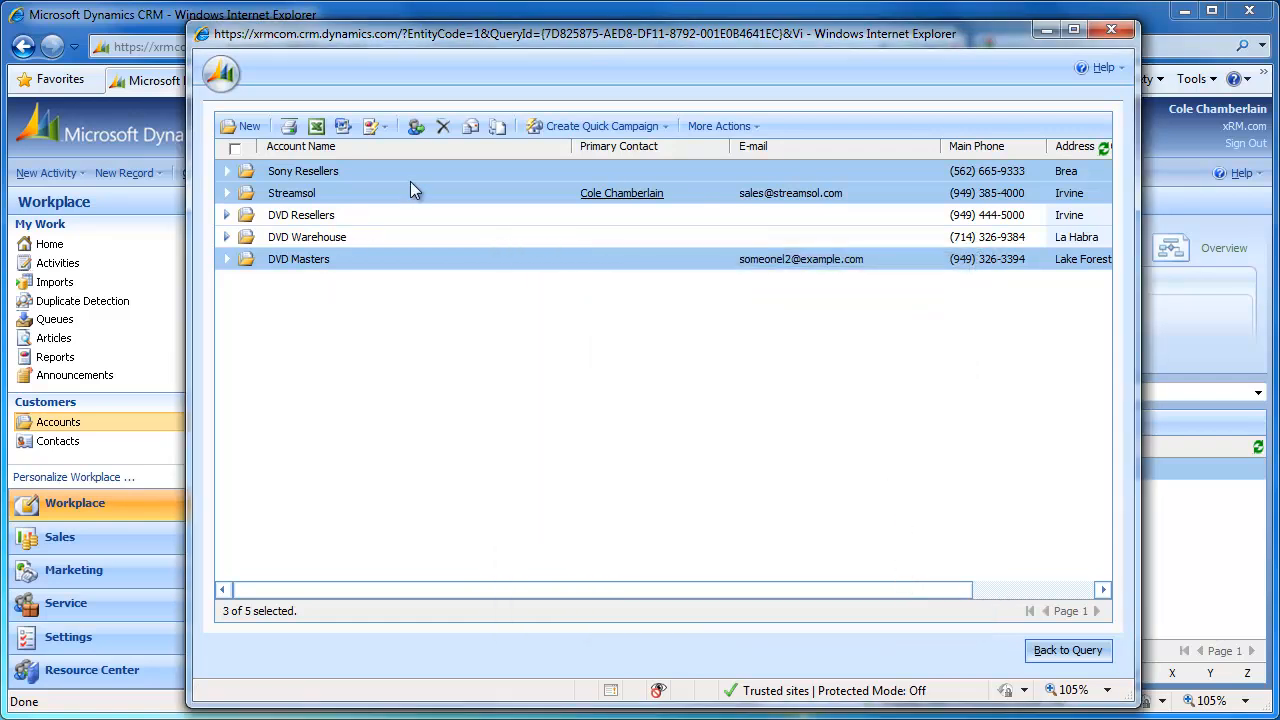
mouse_move(443, 126)
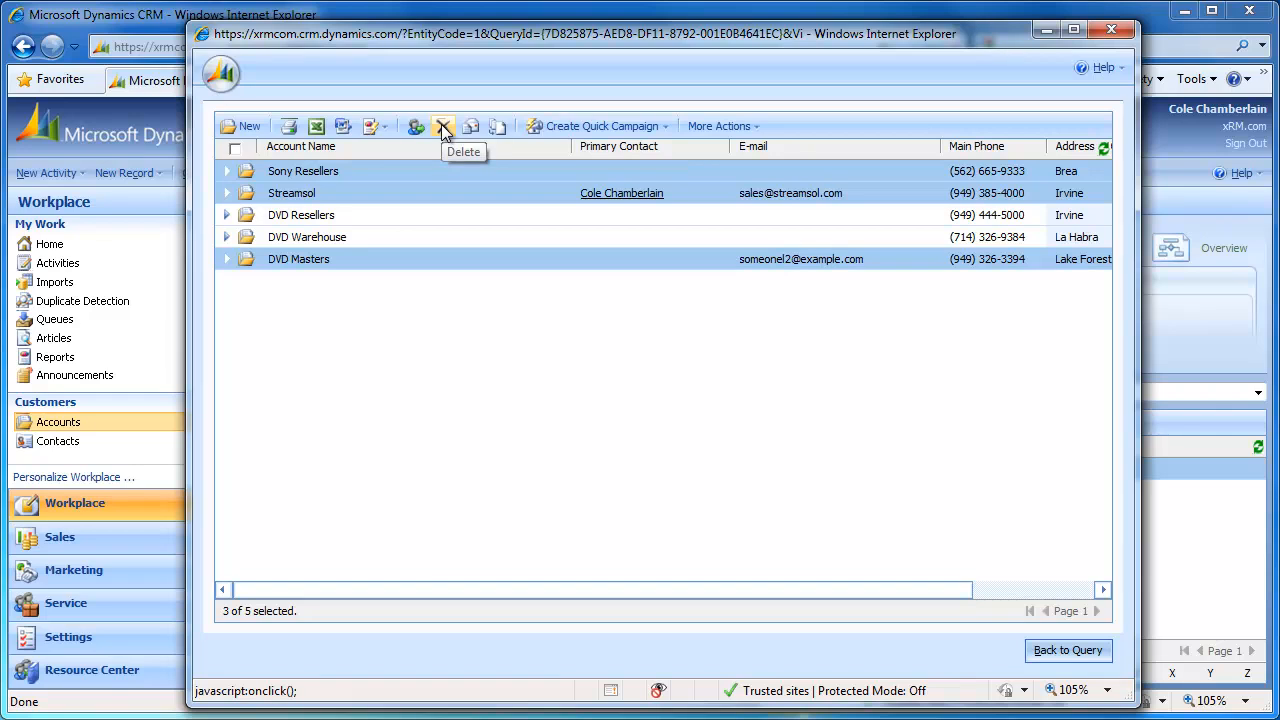
mouse_move(471, 126)
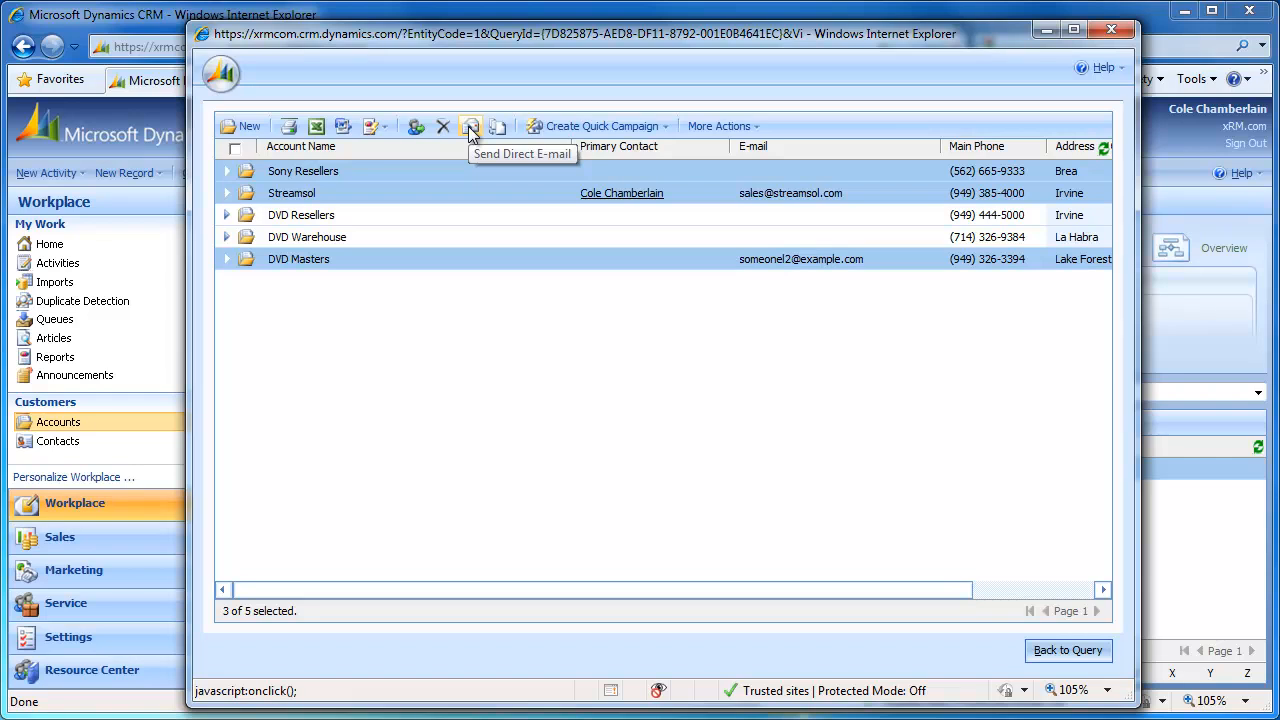
Step: Open Send Direct E-mail for the three selected accounts, then close it without sending
left_click(470, 126)
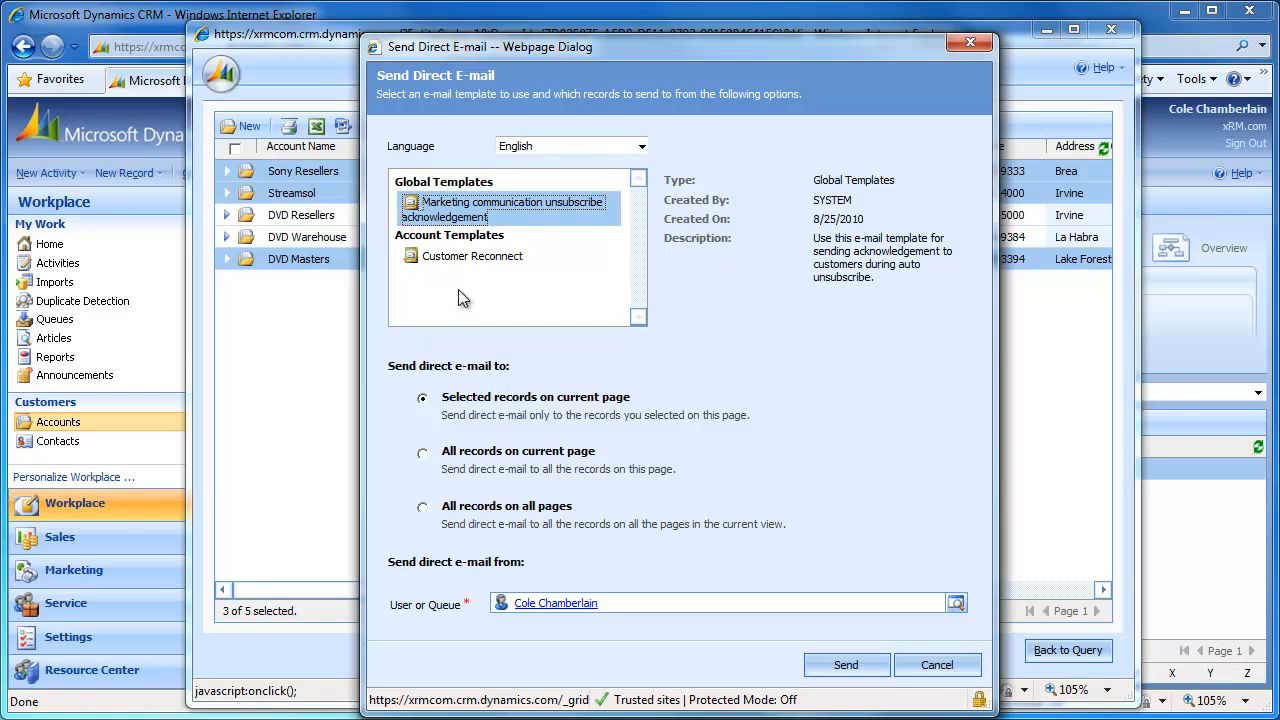
mouse_move(474, 425)
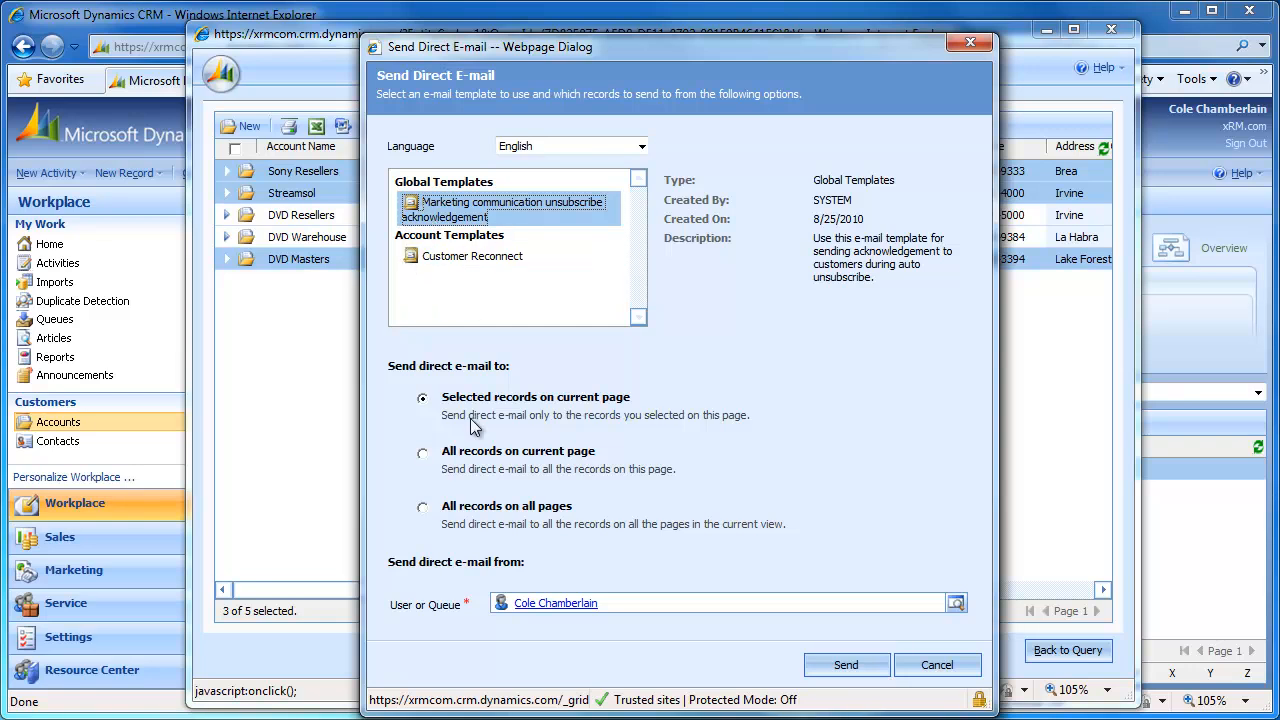
mouse_move(476, 406)
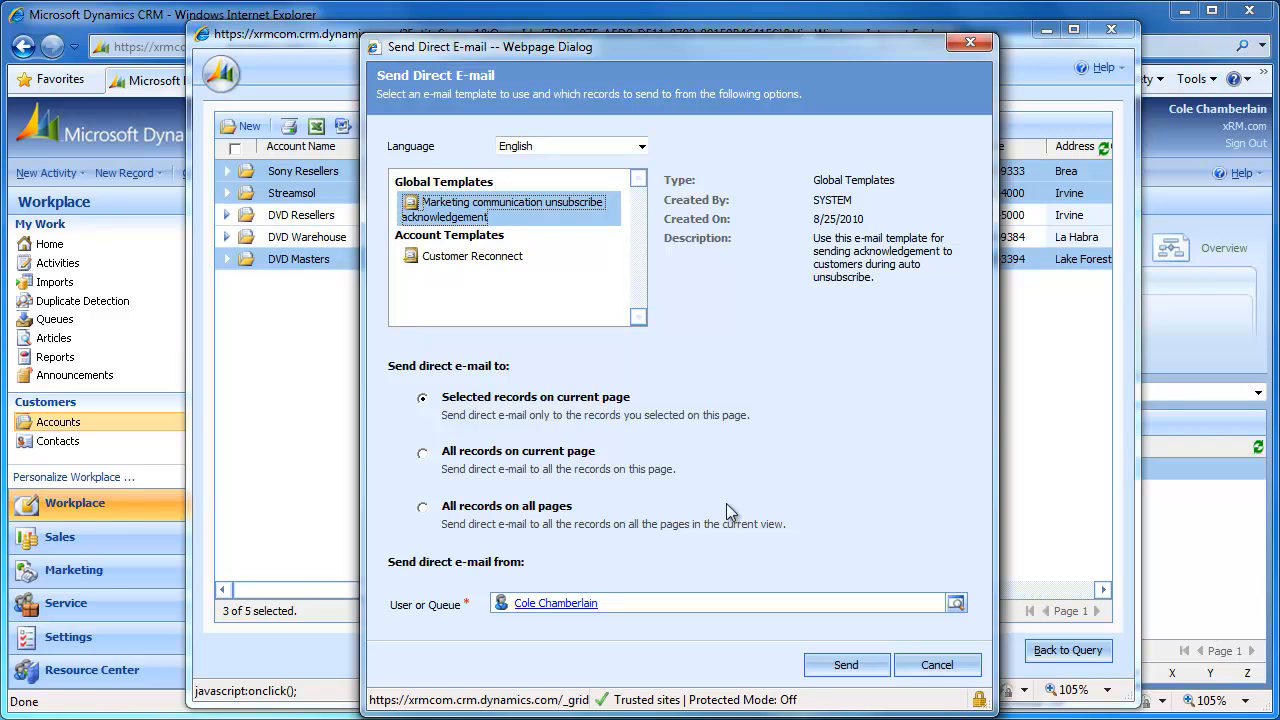
left_click(937, 664)
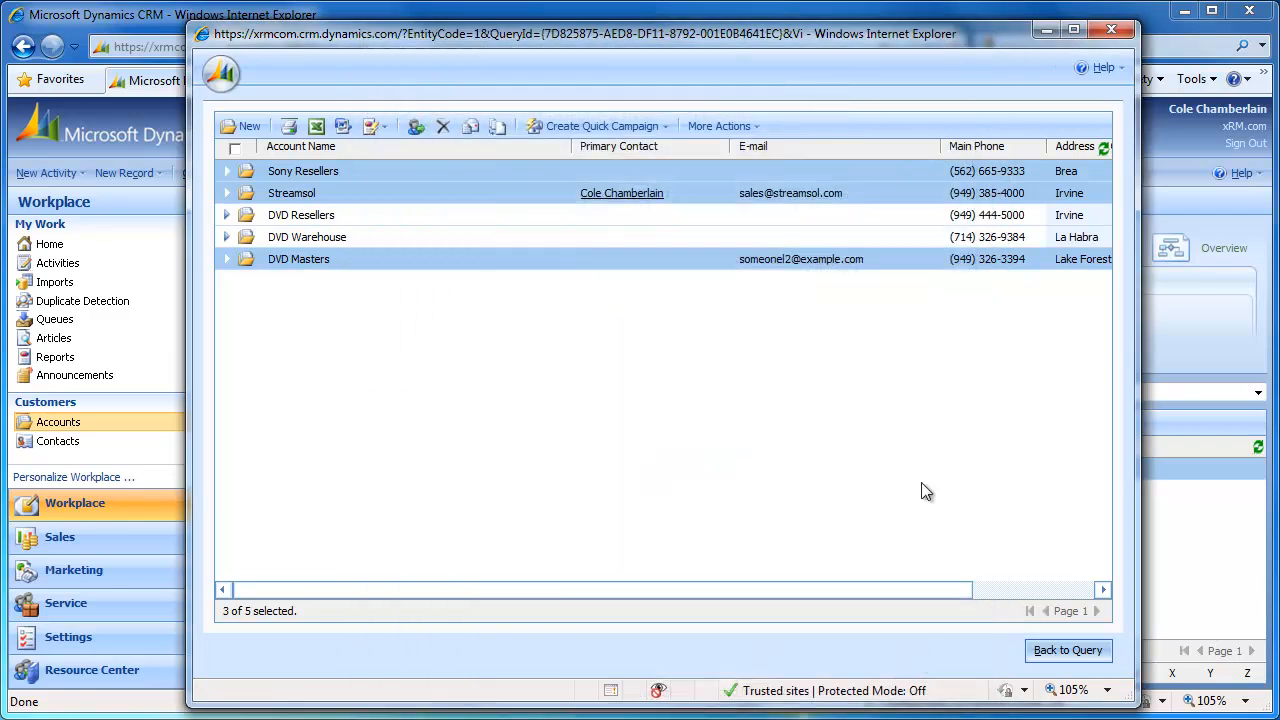
mouse_move(483, 140)
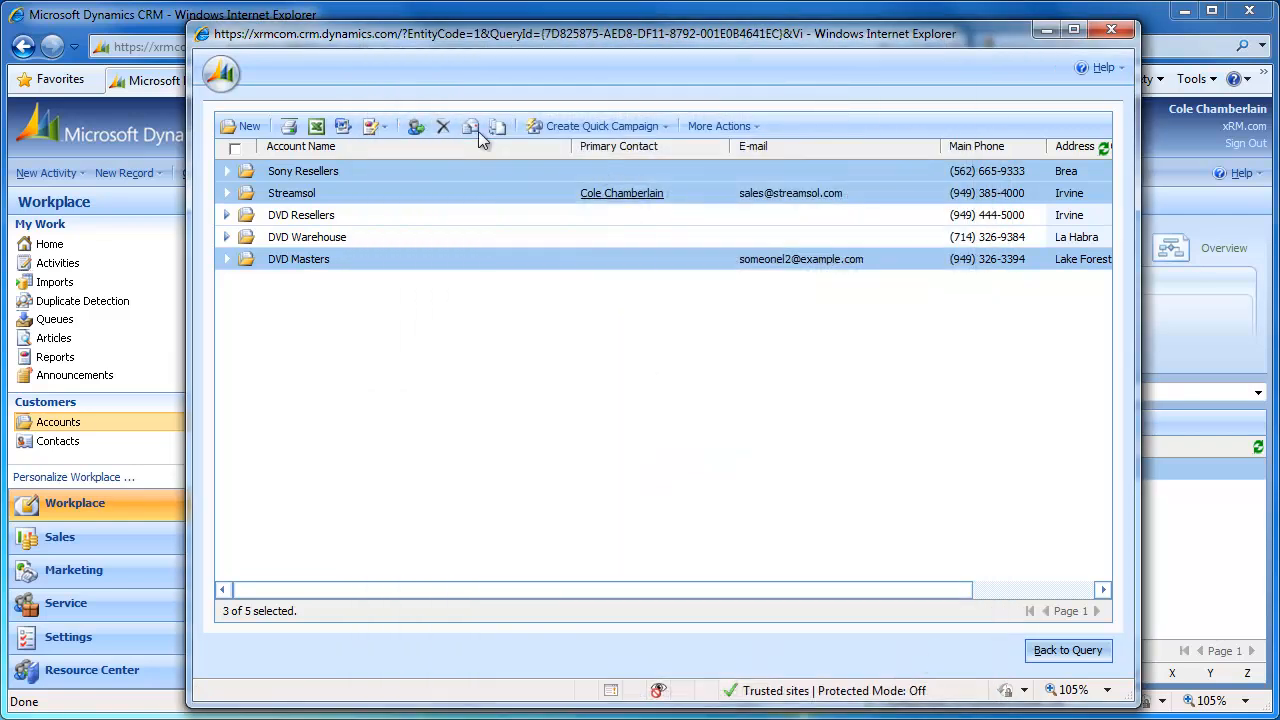
mouse_move(497, 126)
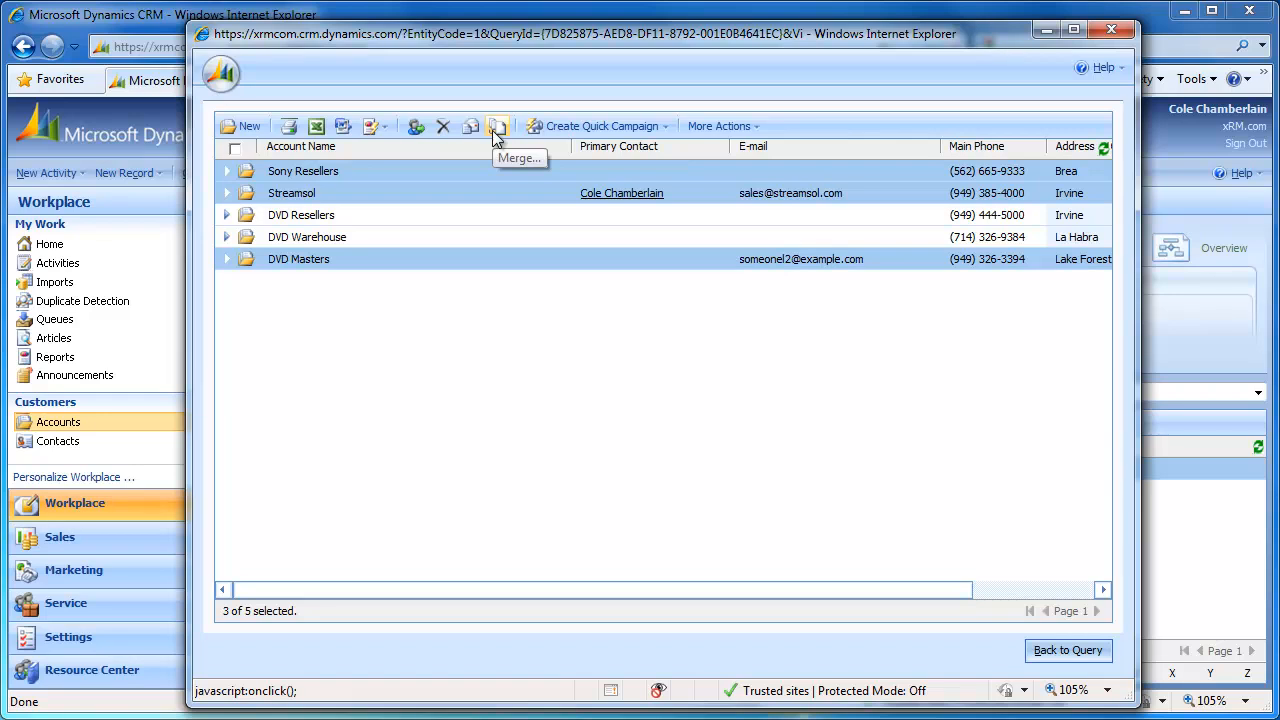
Step: Close the Advanced Find results window
left_click(600, 125)
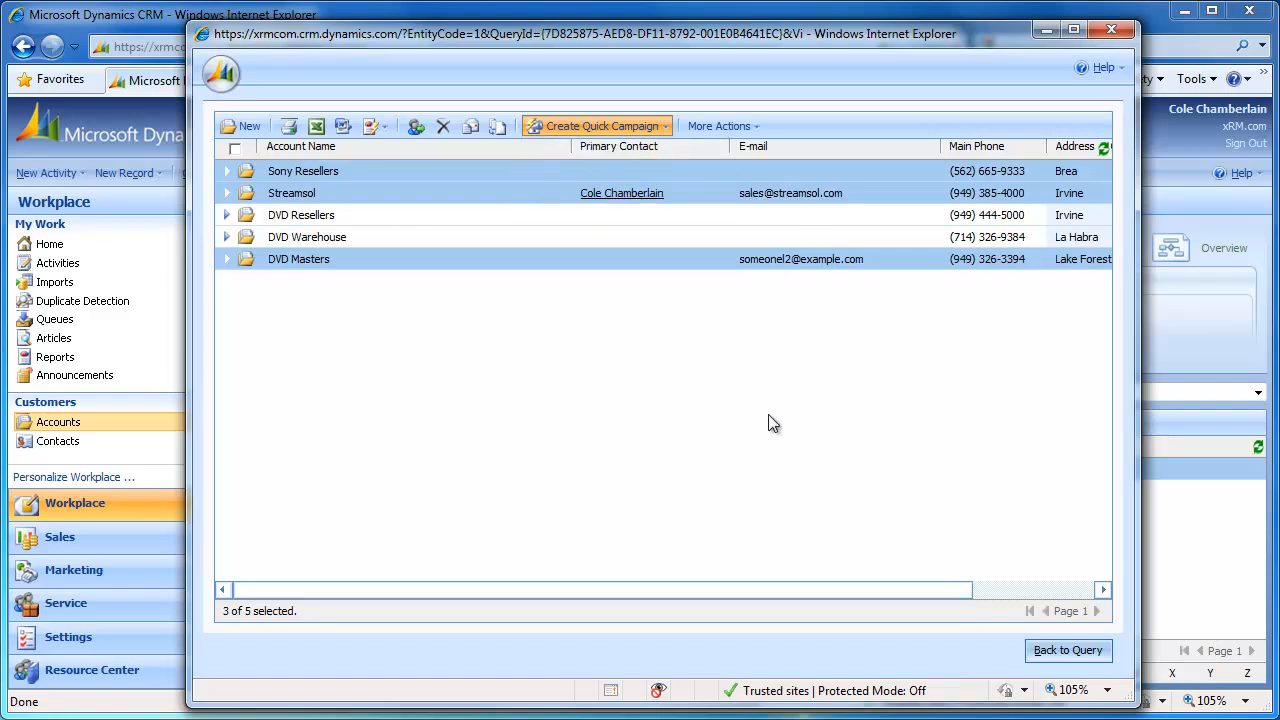
mouse_move(1111, 30)
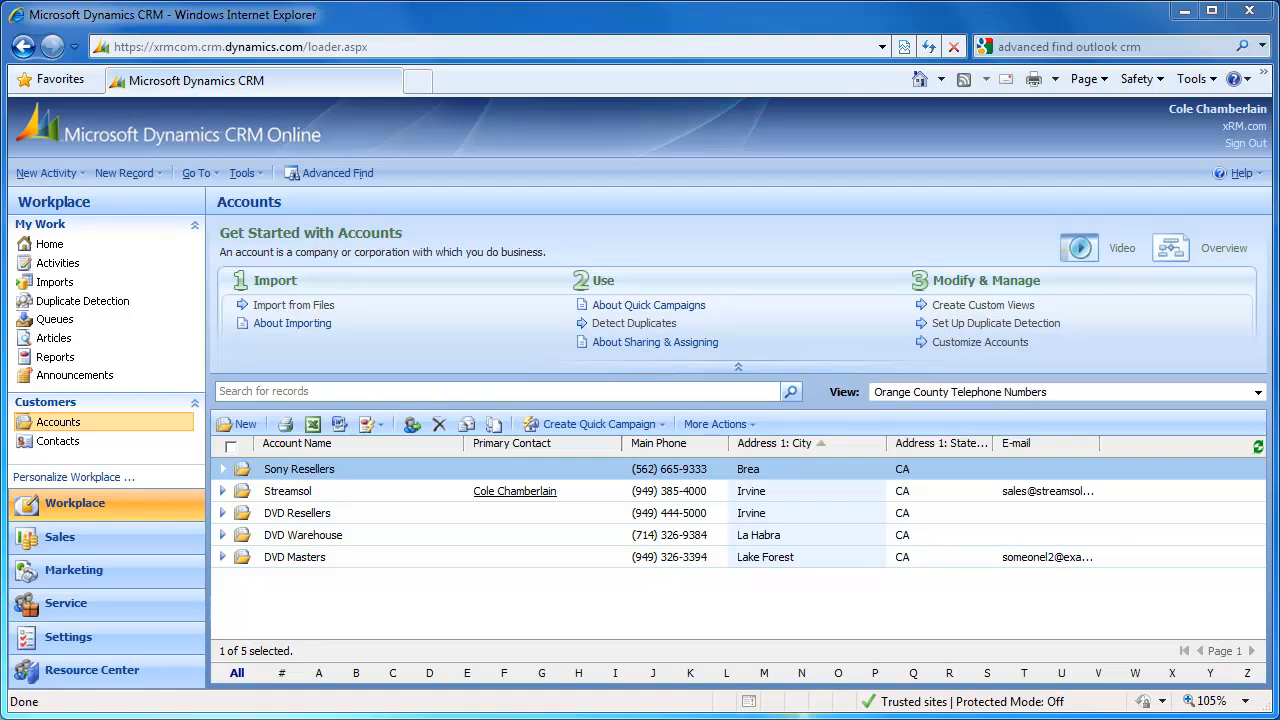
Step: Check the Vendors view, reselect Orange County Telephone Numbers, and launch Advanced Find
left_click(1257, 391)
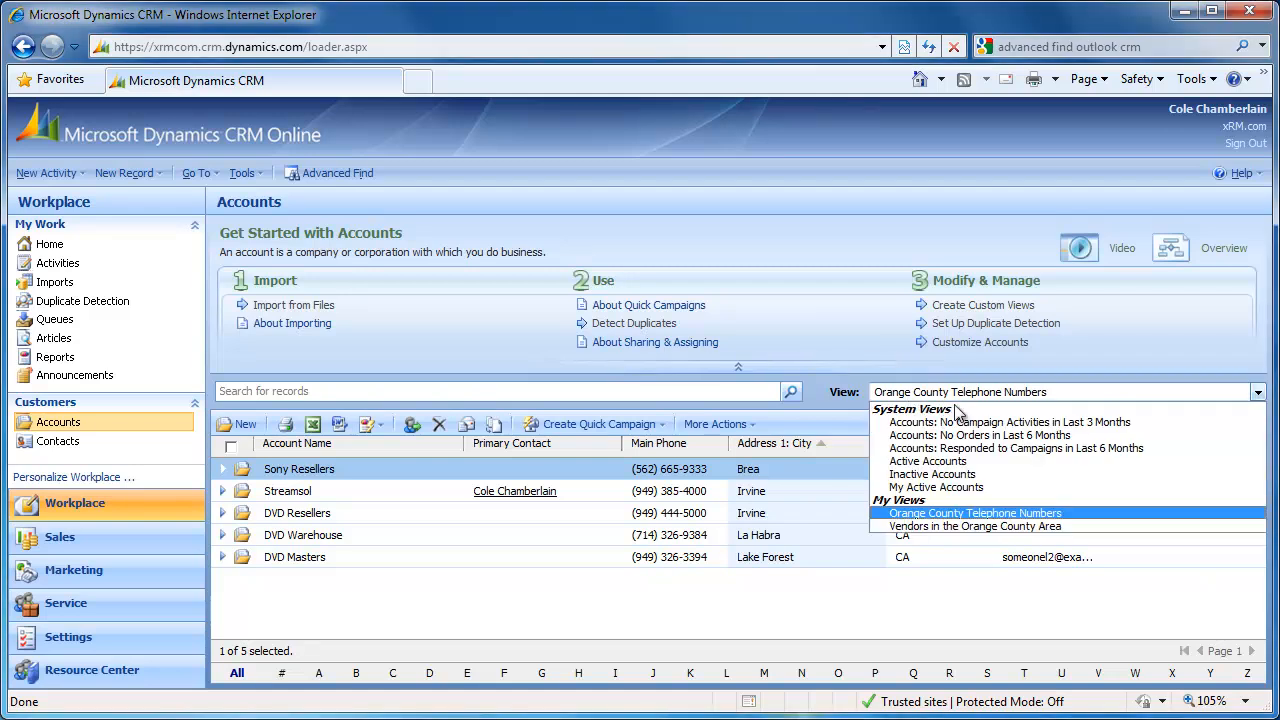
mouse_move(974, 526)
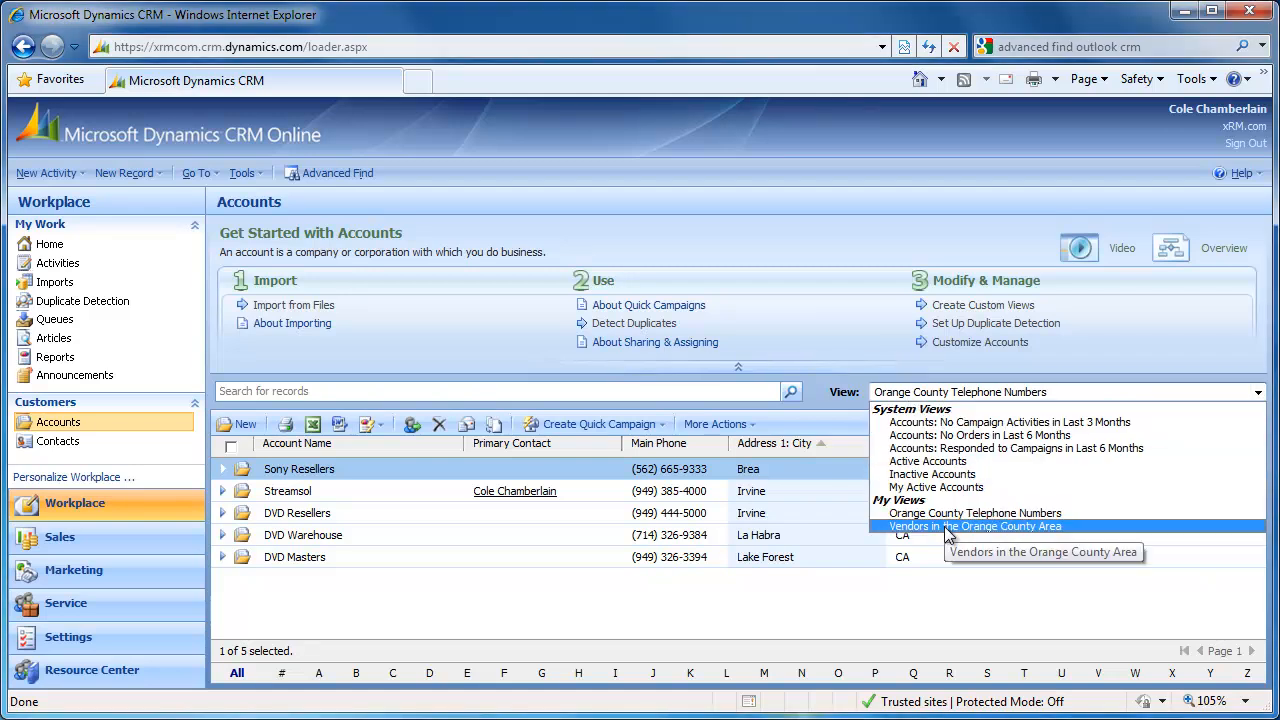
left_click(974, 526)
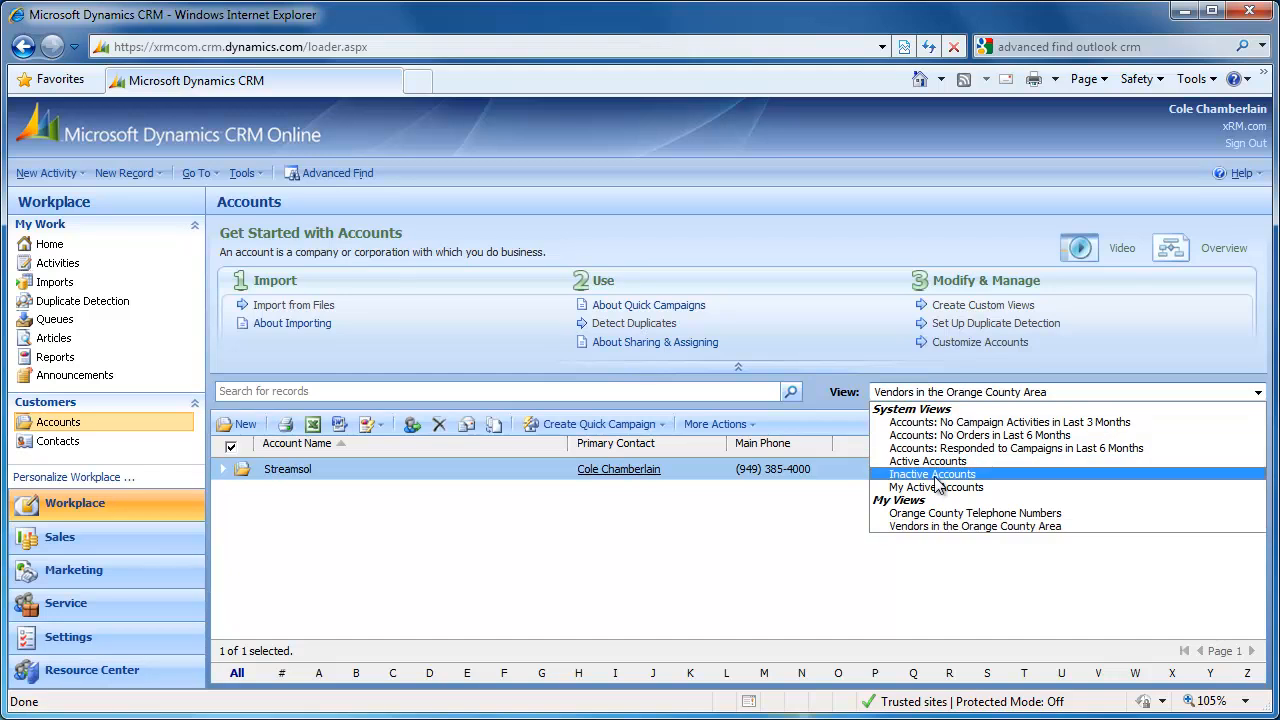
left_click(975, 513)
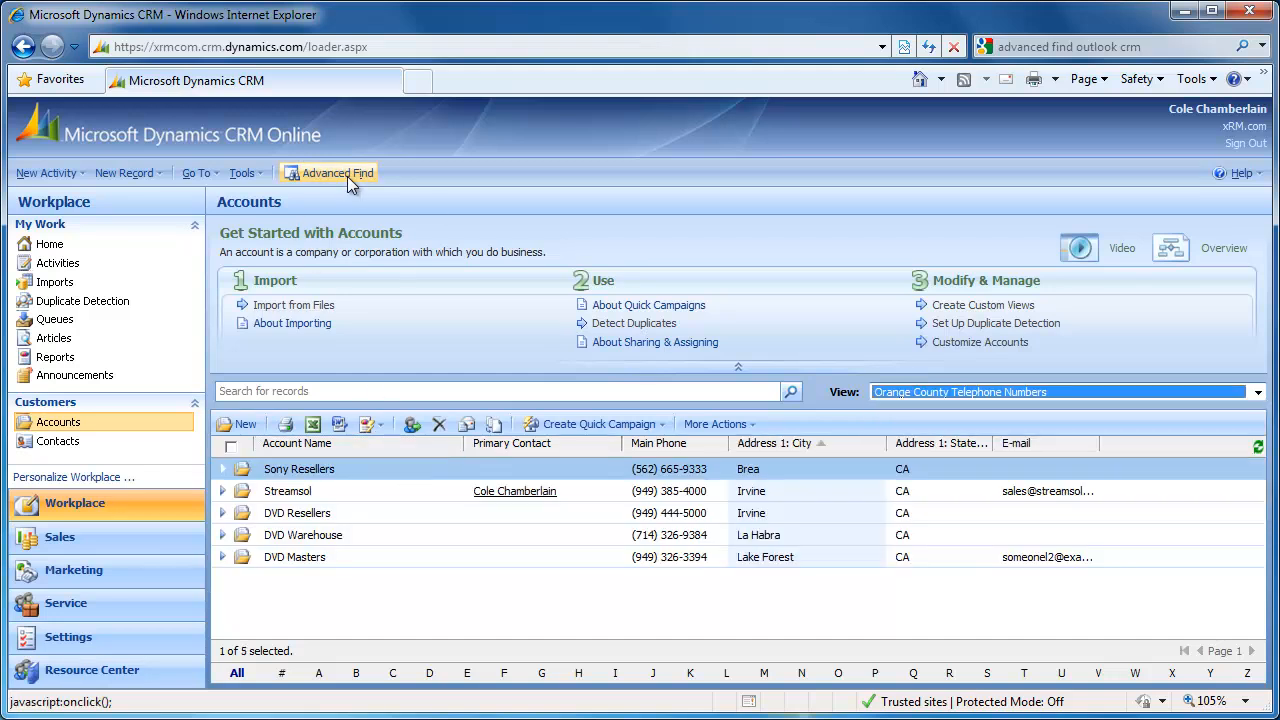
left_click(337, 172)
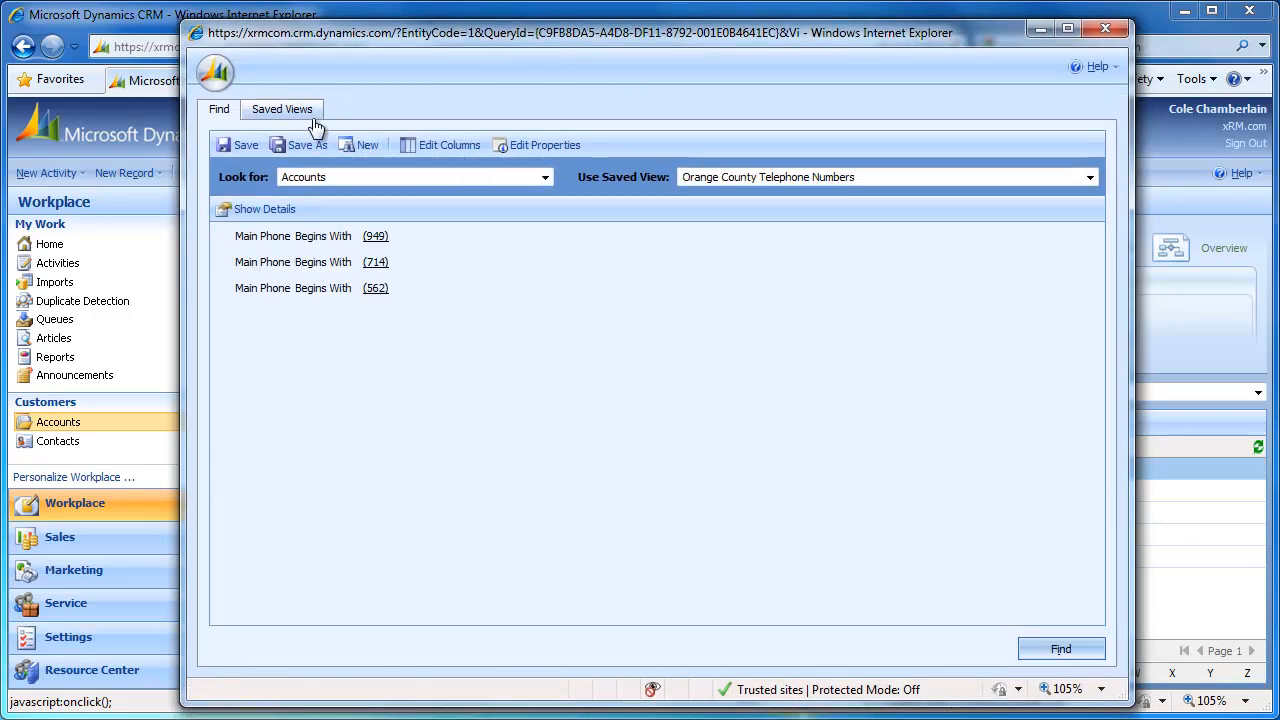
Step: Select the Orange County Telephone Numbers saved view and open its sharing dialog
left_click(282, 109)
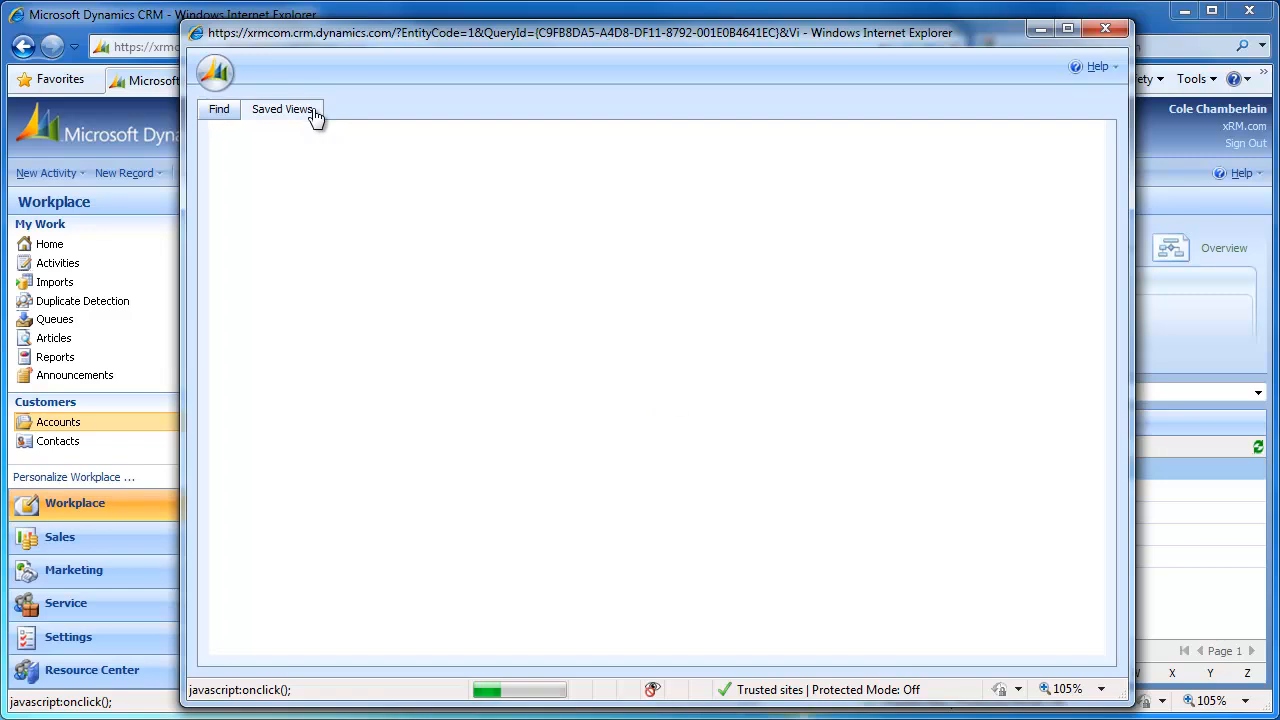
left_click(282, 109)
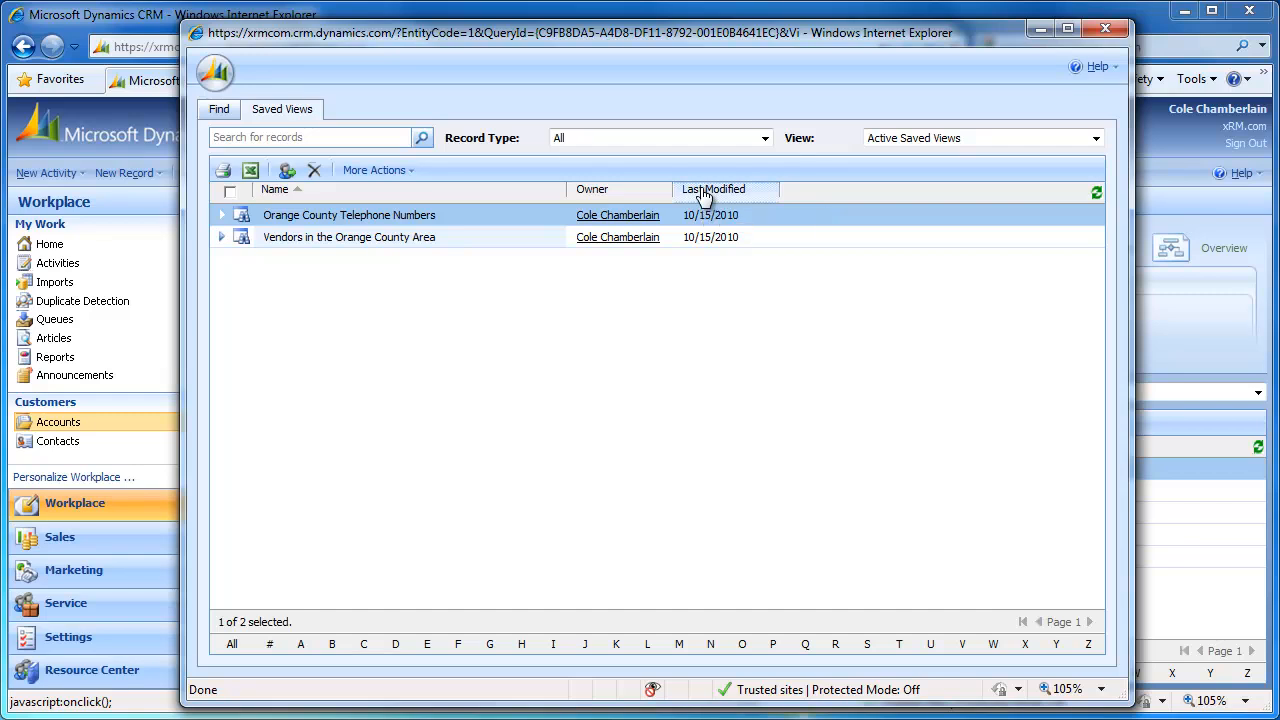
mouse_move(591, 189)
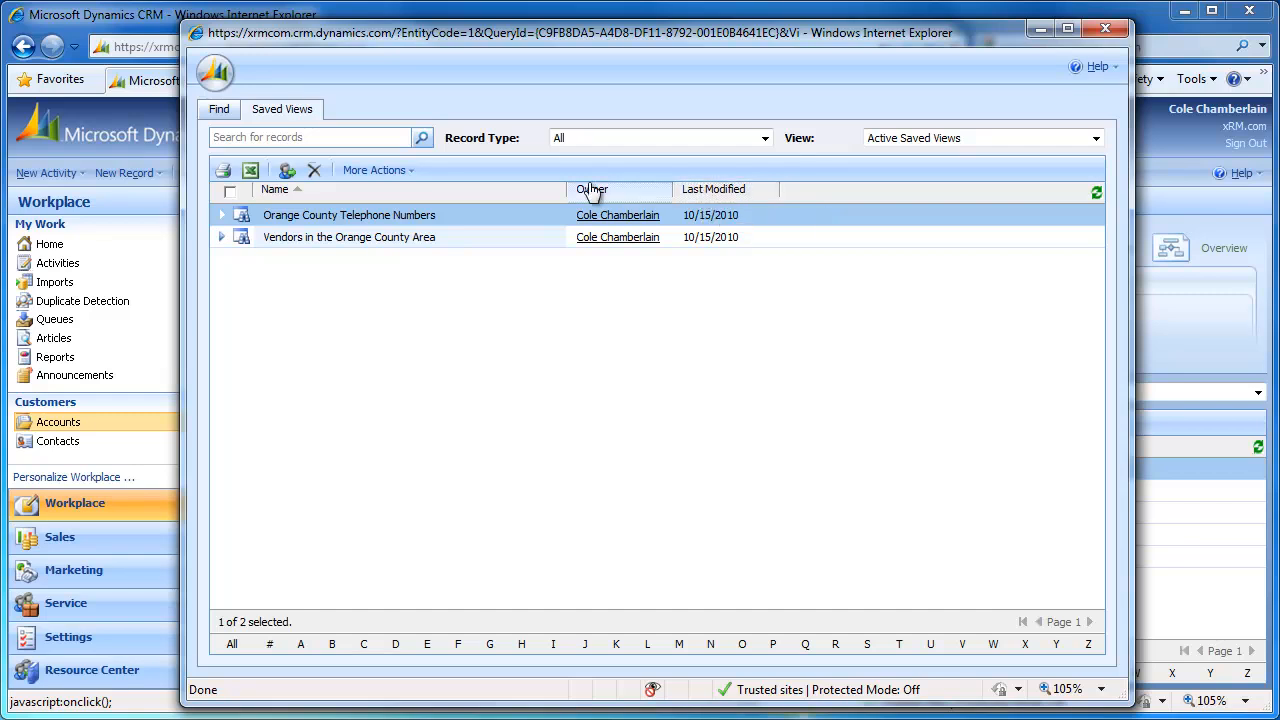
left_click(374, 170)
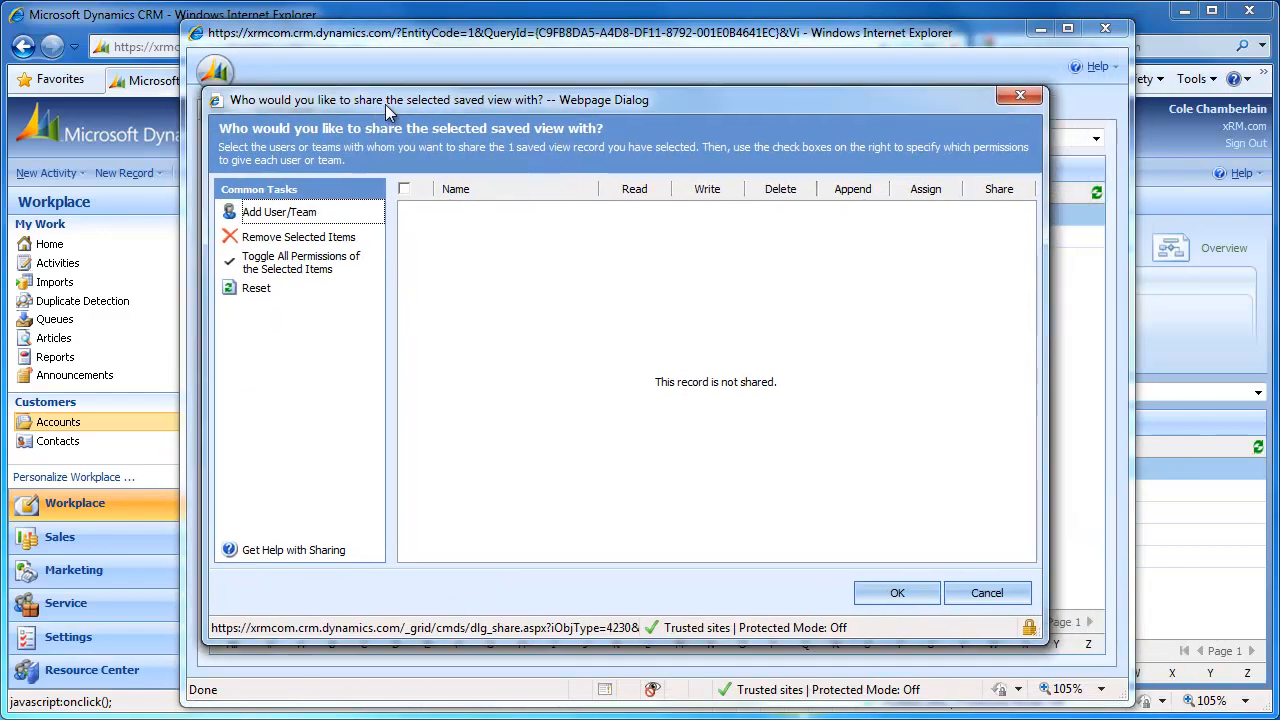
mouse_move(279, 212)
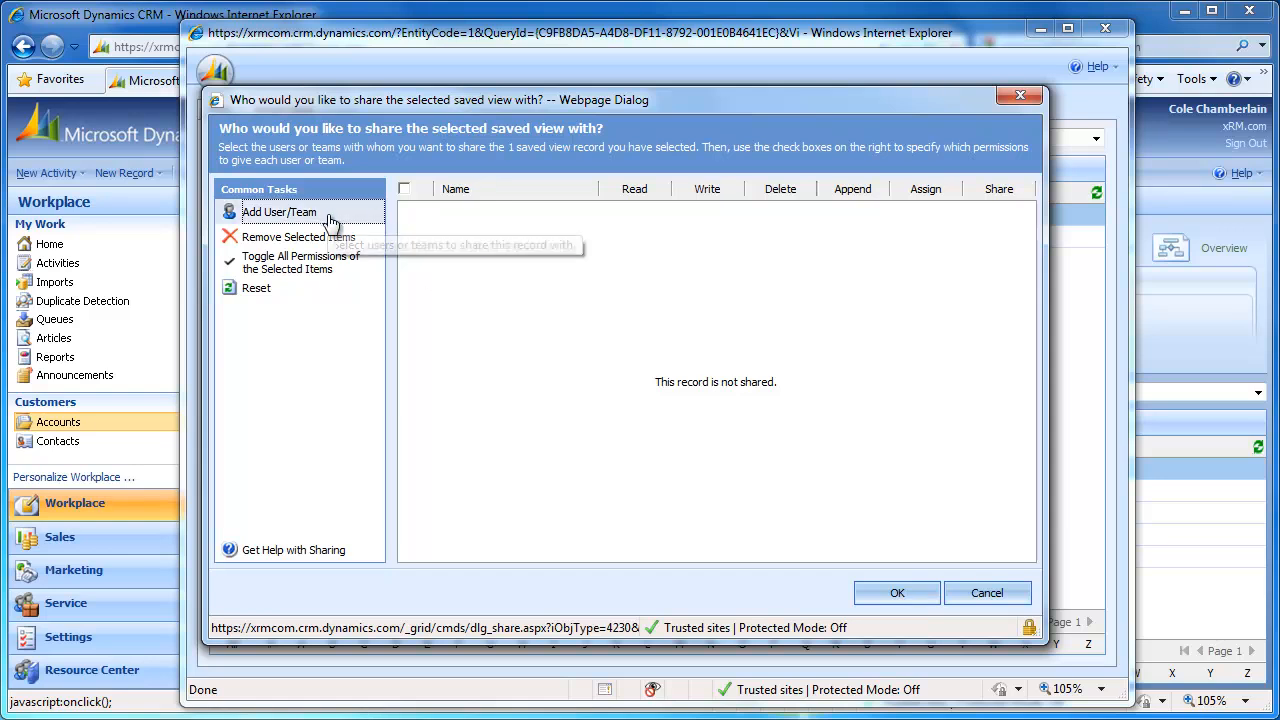
Step: Look up all available users and add three to the view's sharing list
left_click(279, 211)
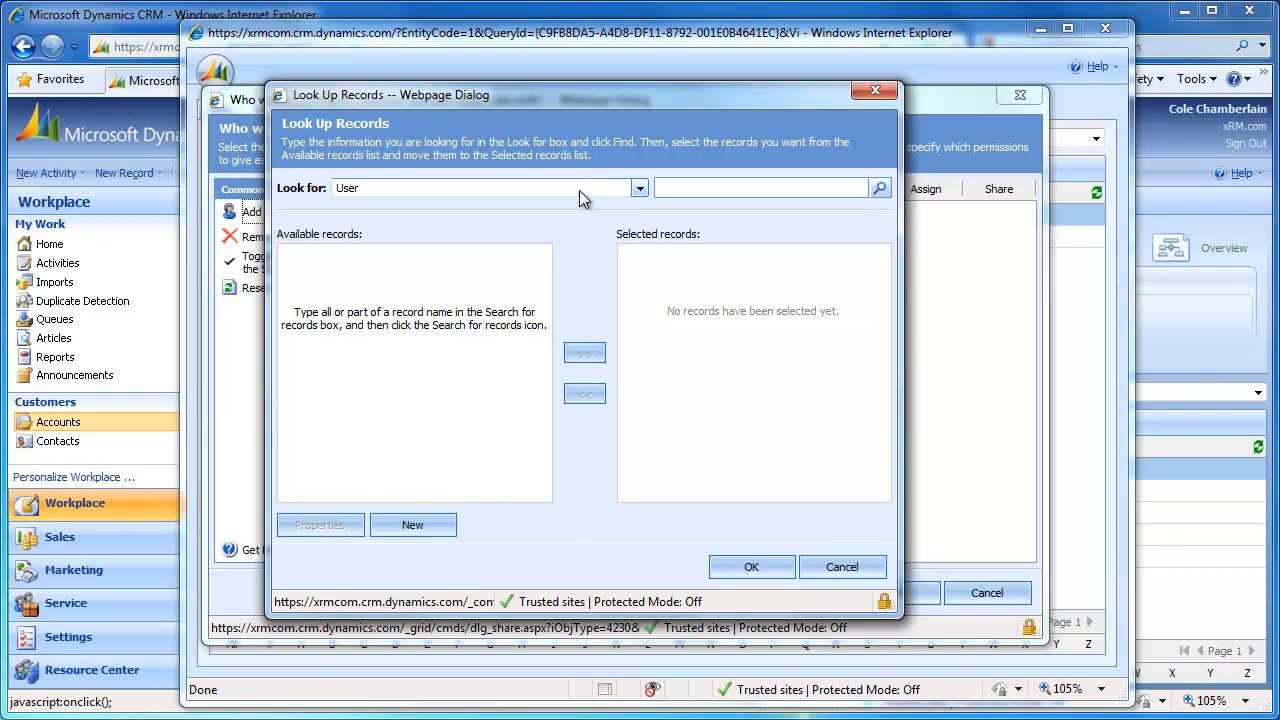
left_click(639, 188)
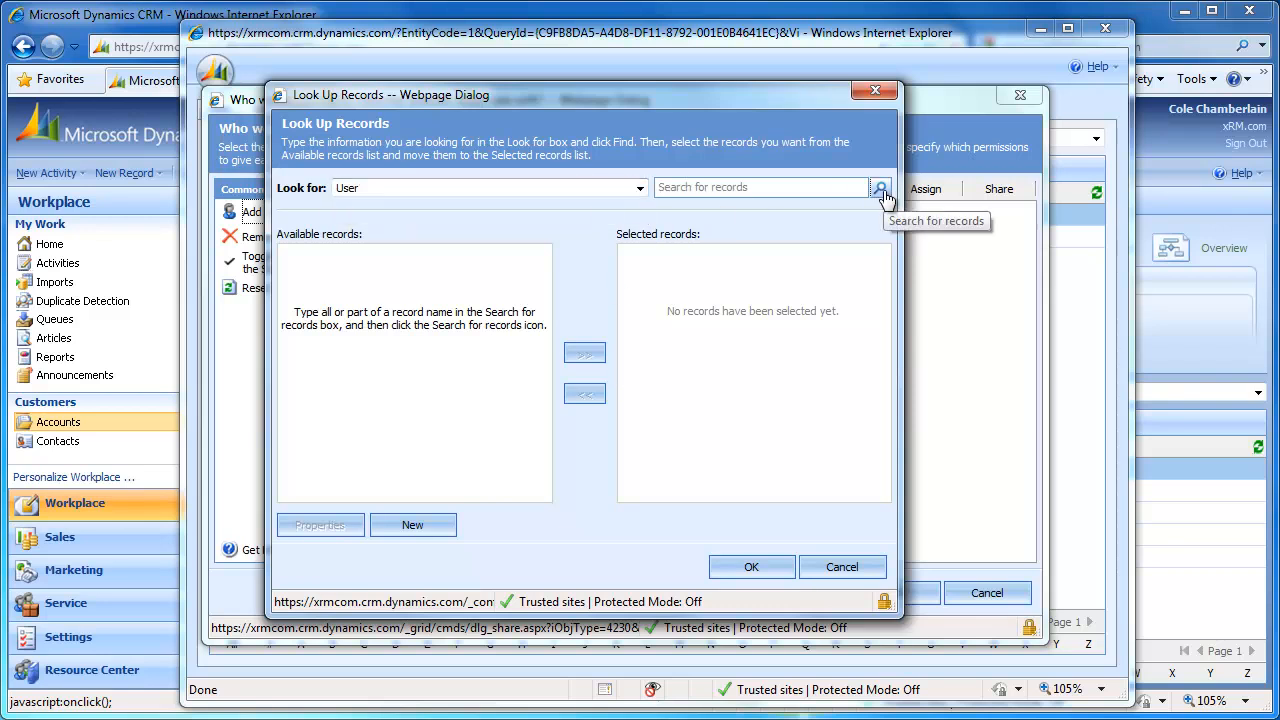
left_click(880, 188)
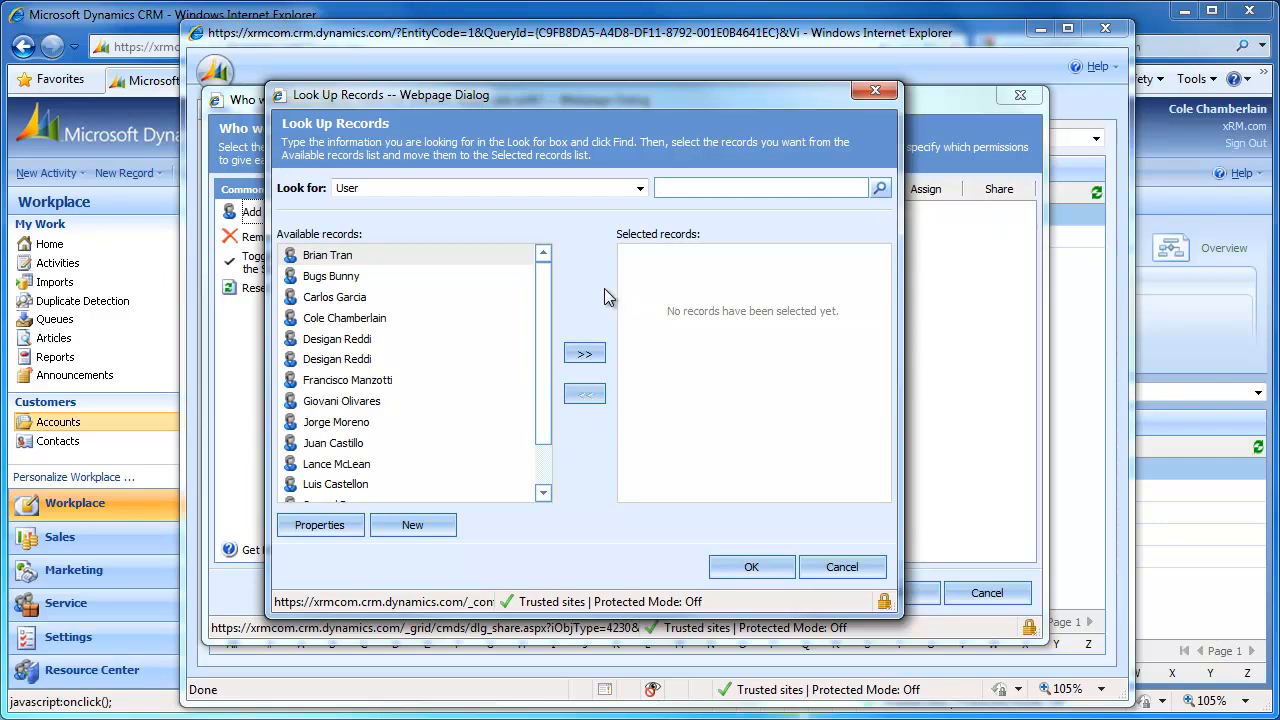
mouse_move(453, 262)
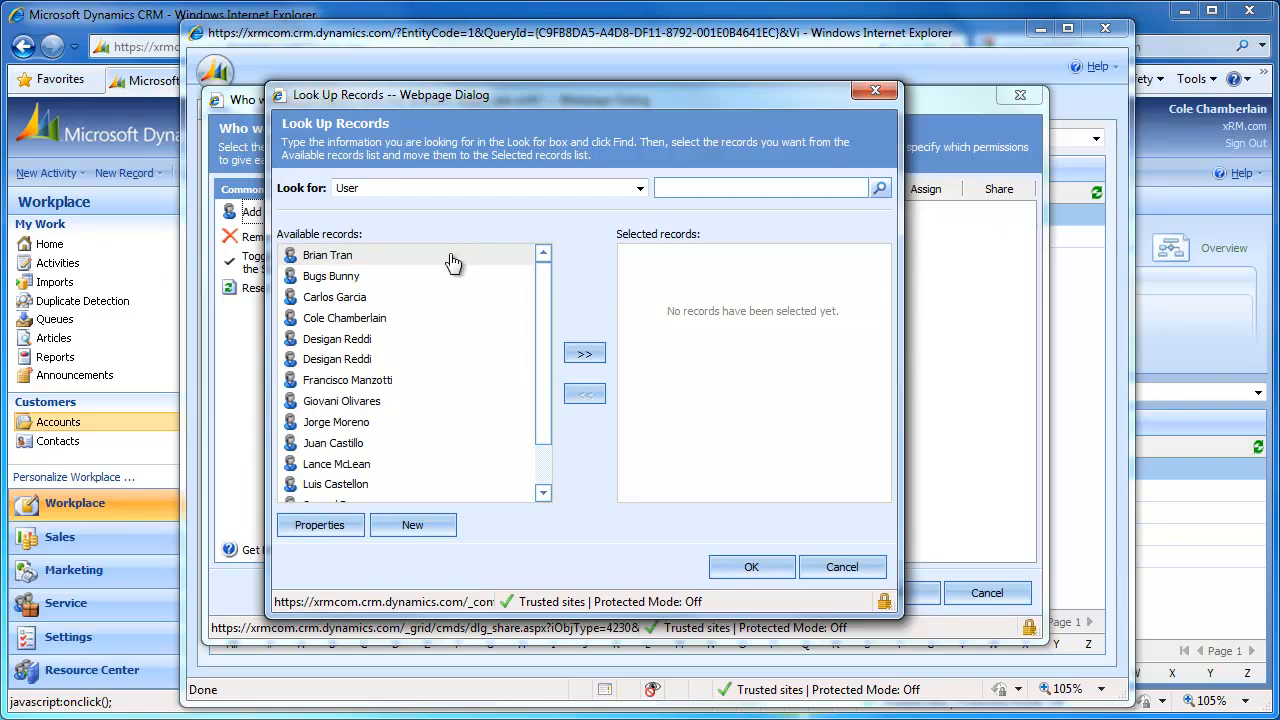
left_click(584, 354)
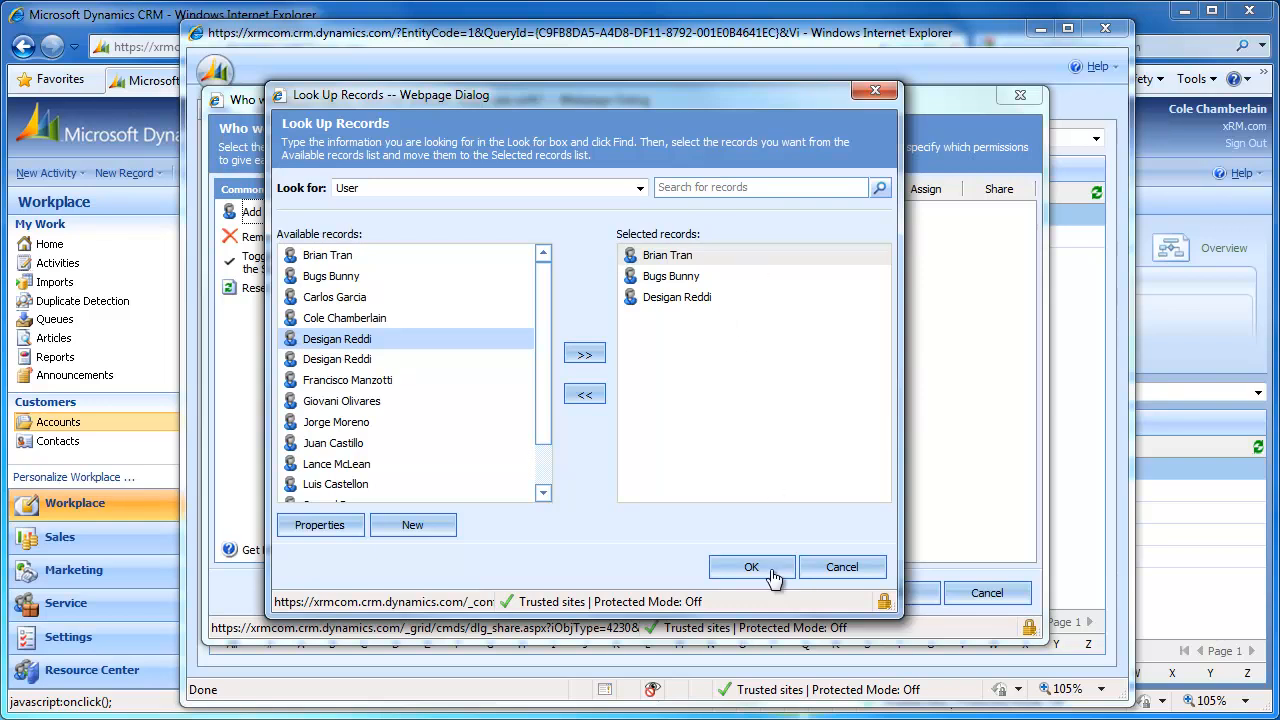
left_click(751, 567)
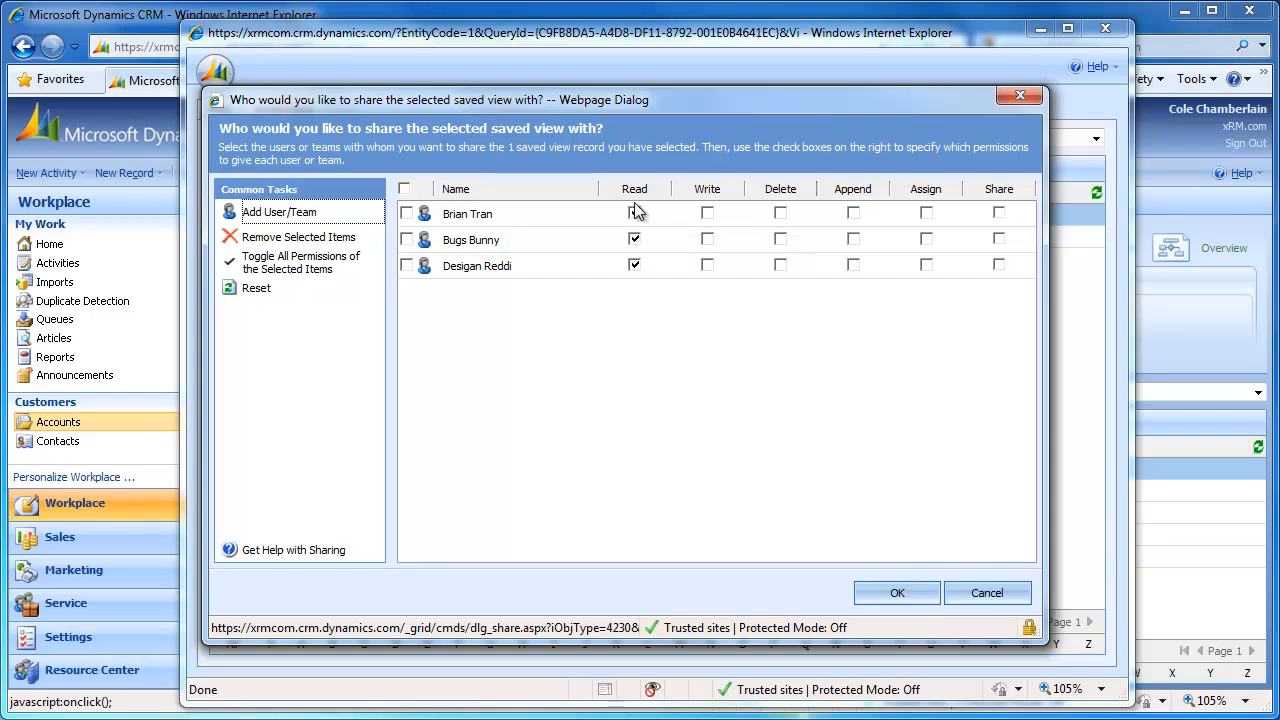
Step: Grant the first user Read and the third user Share permission, then apply
left_click(634, 213)
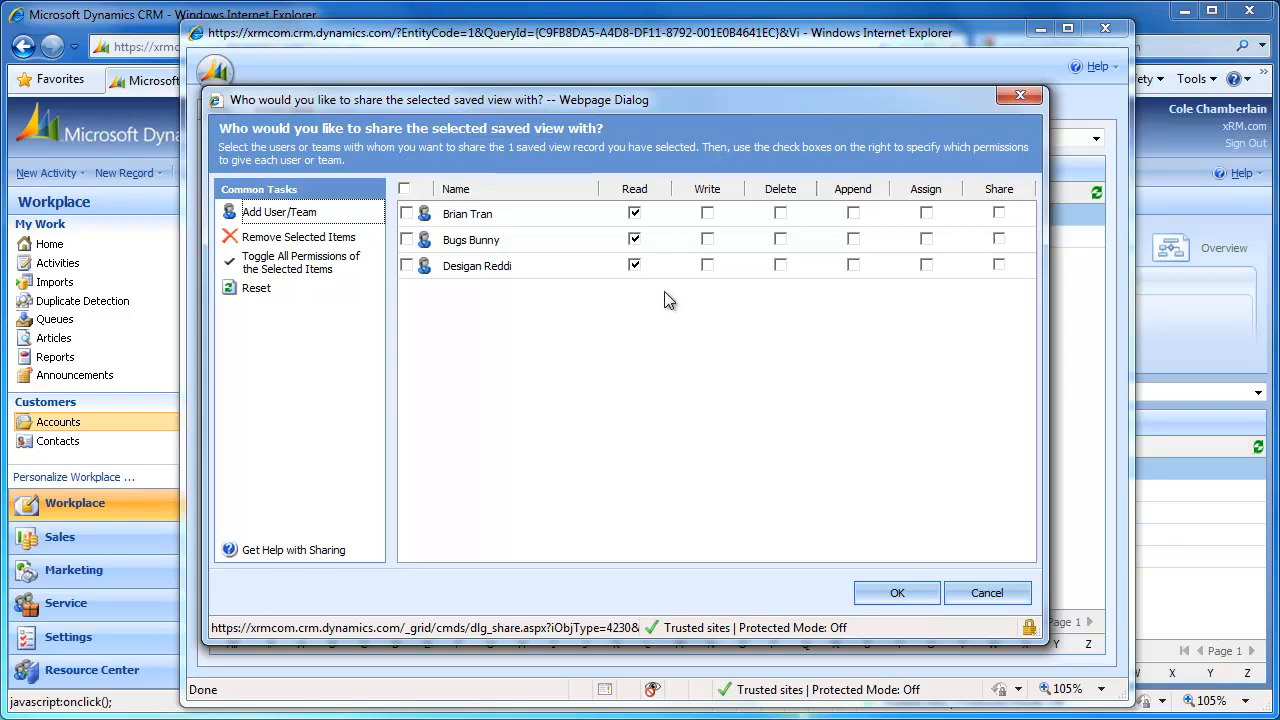
mouse_move(608, 346)
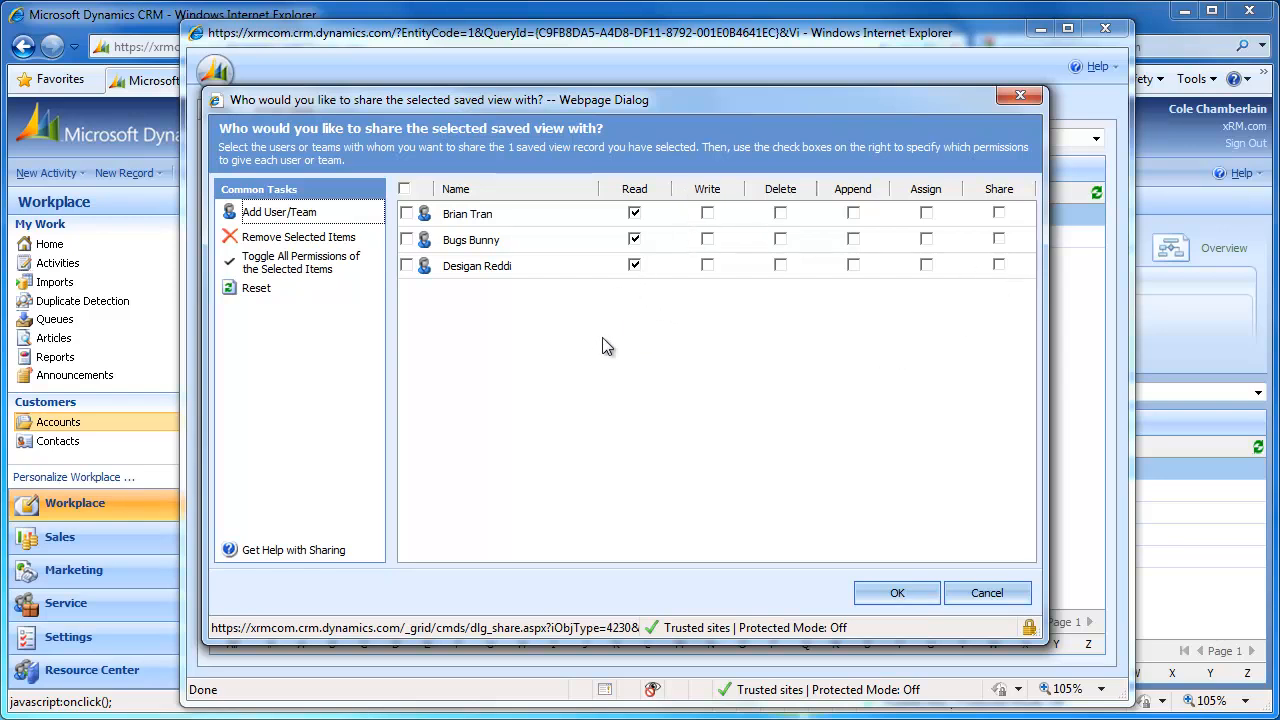
mouse_move(849, 521)
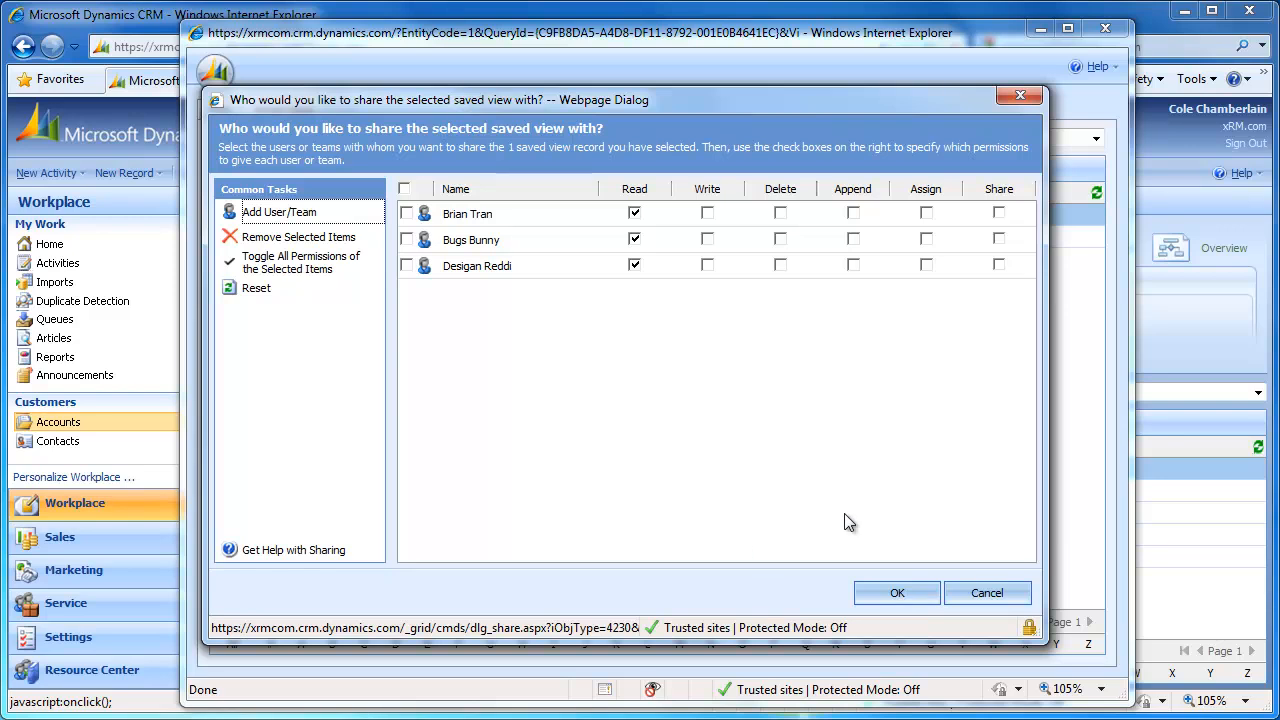
mouse_move(999, 270)
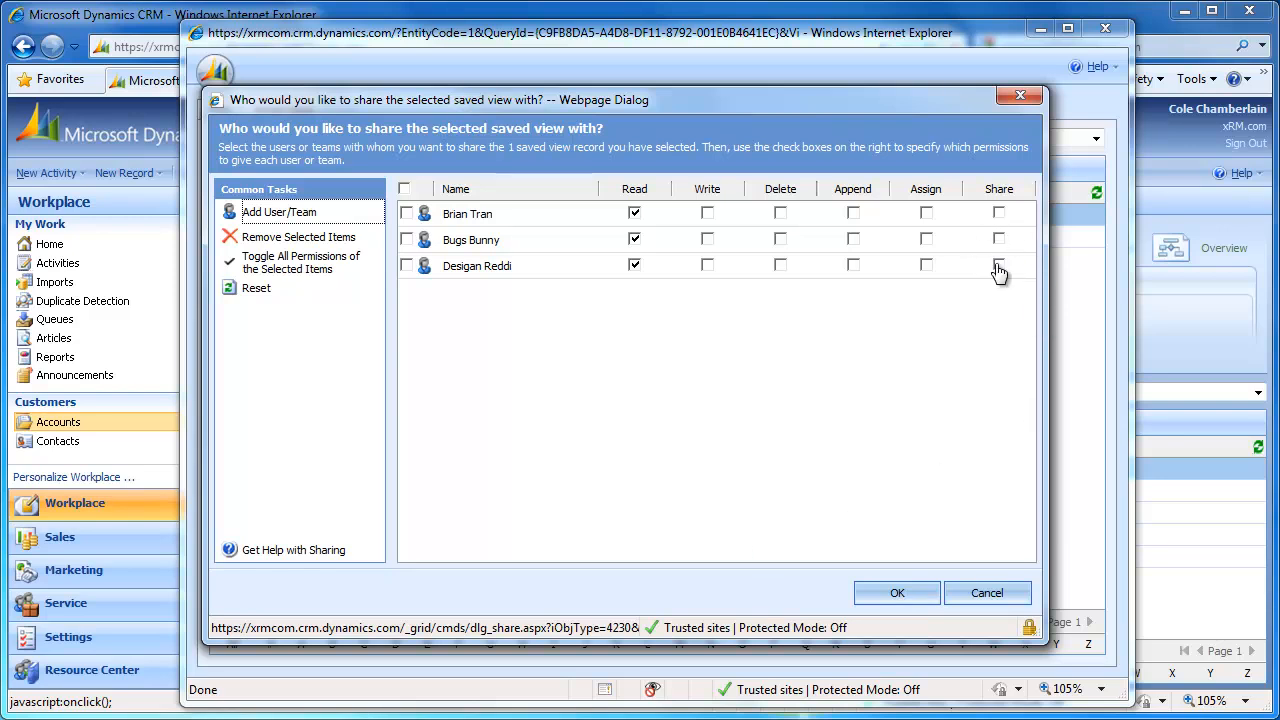
left_click(998, 265)
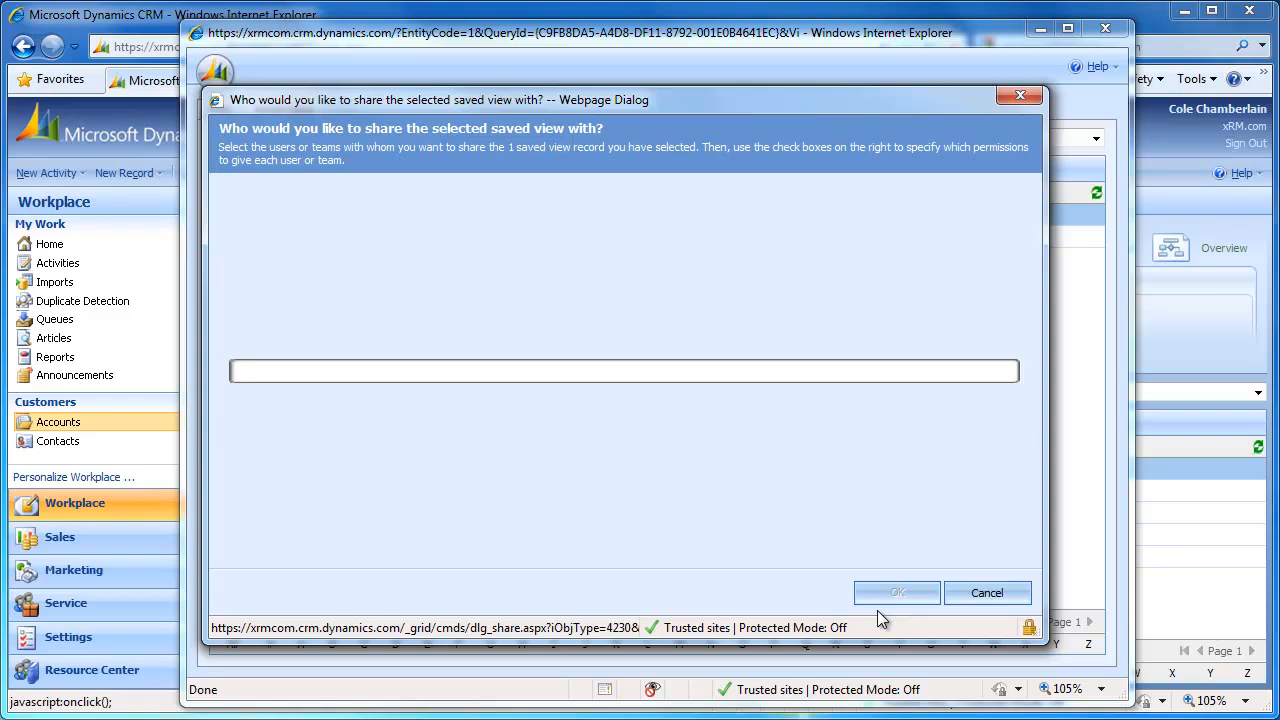
left_click(987, 592)
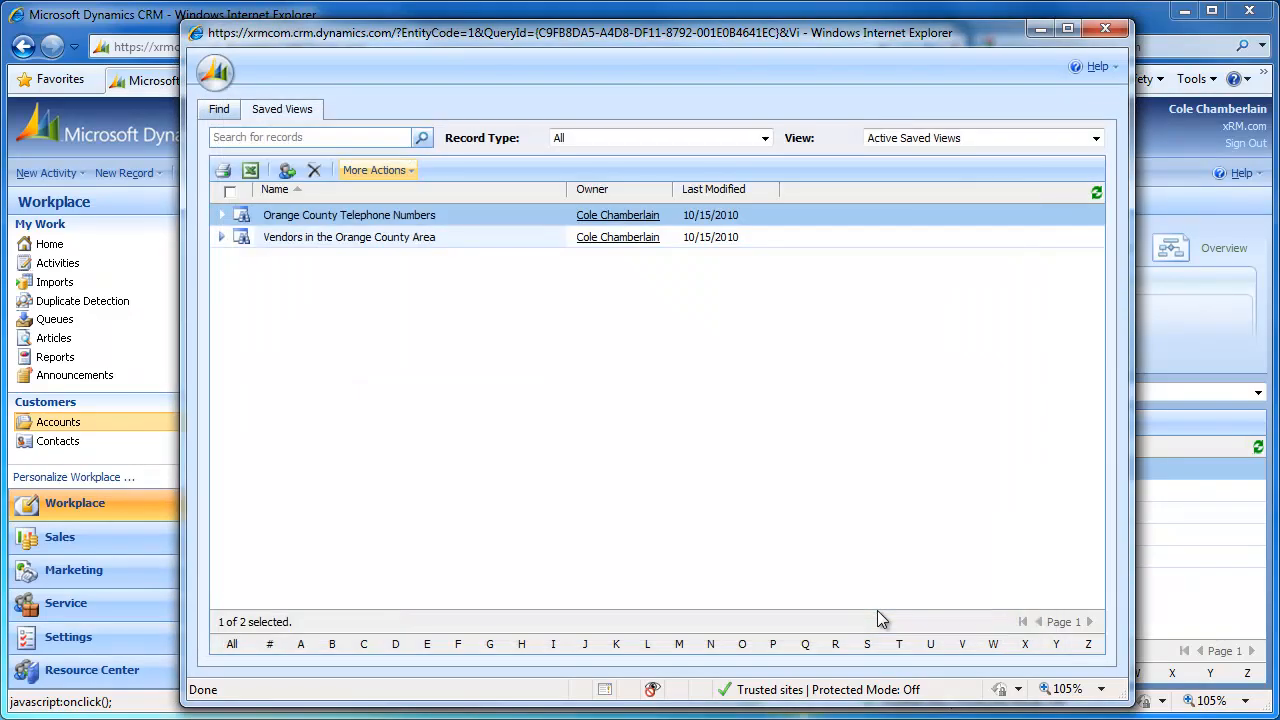
mouse_move(1155, 120)
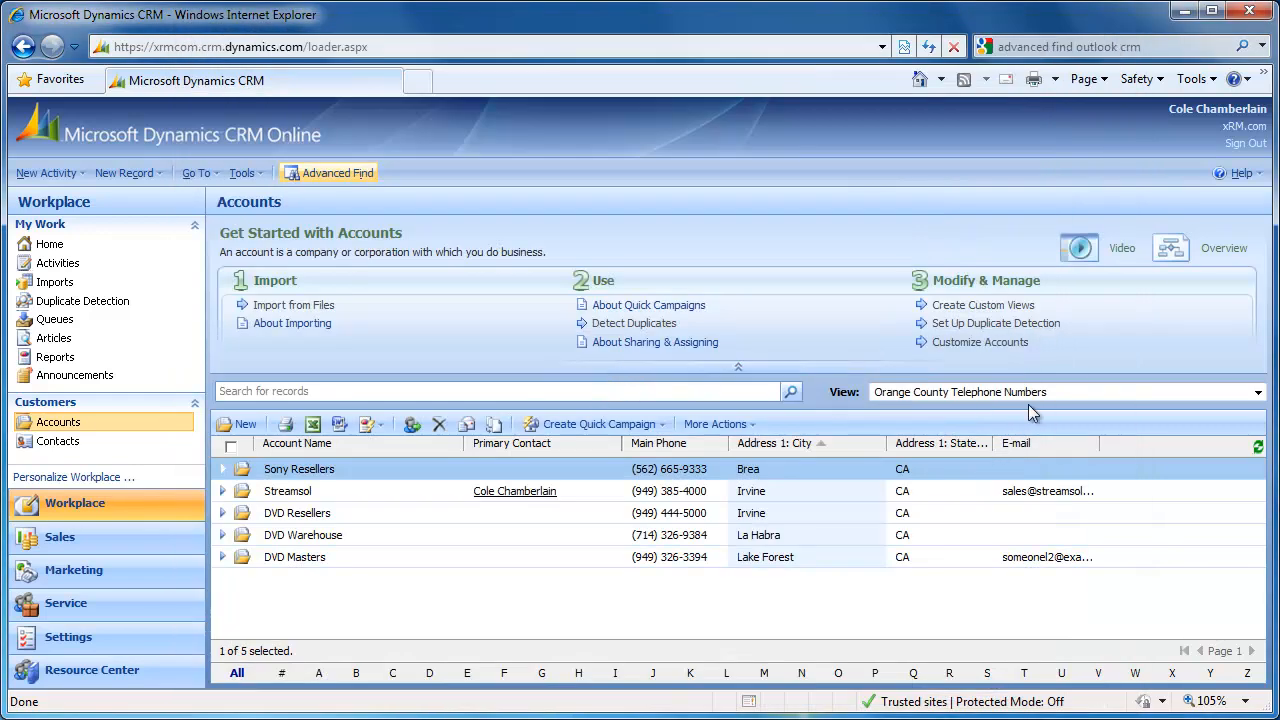
Step: Open the Accounts view selector to find the Orange County Telephone Numbers view
left_click(1257, 391)
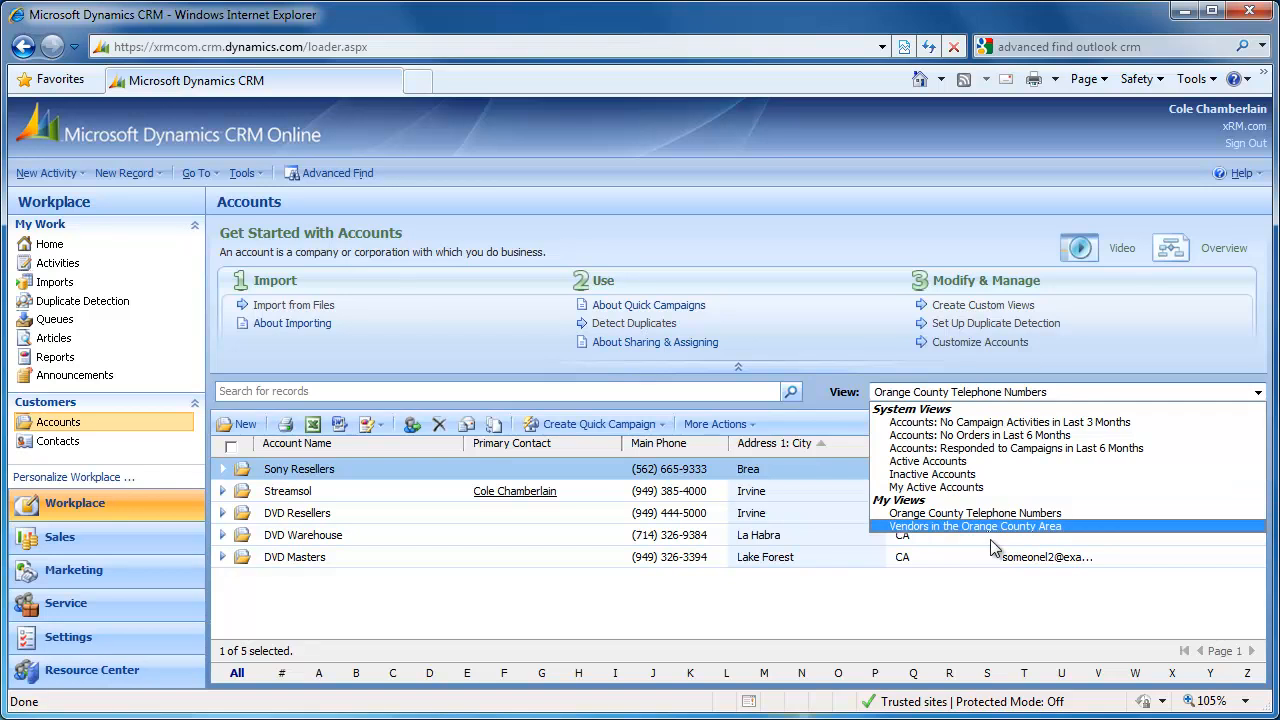